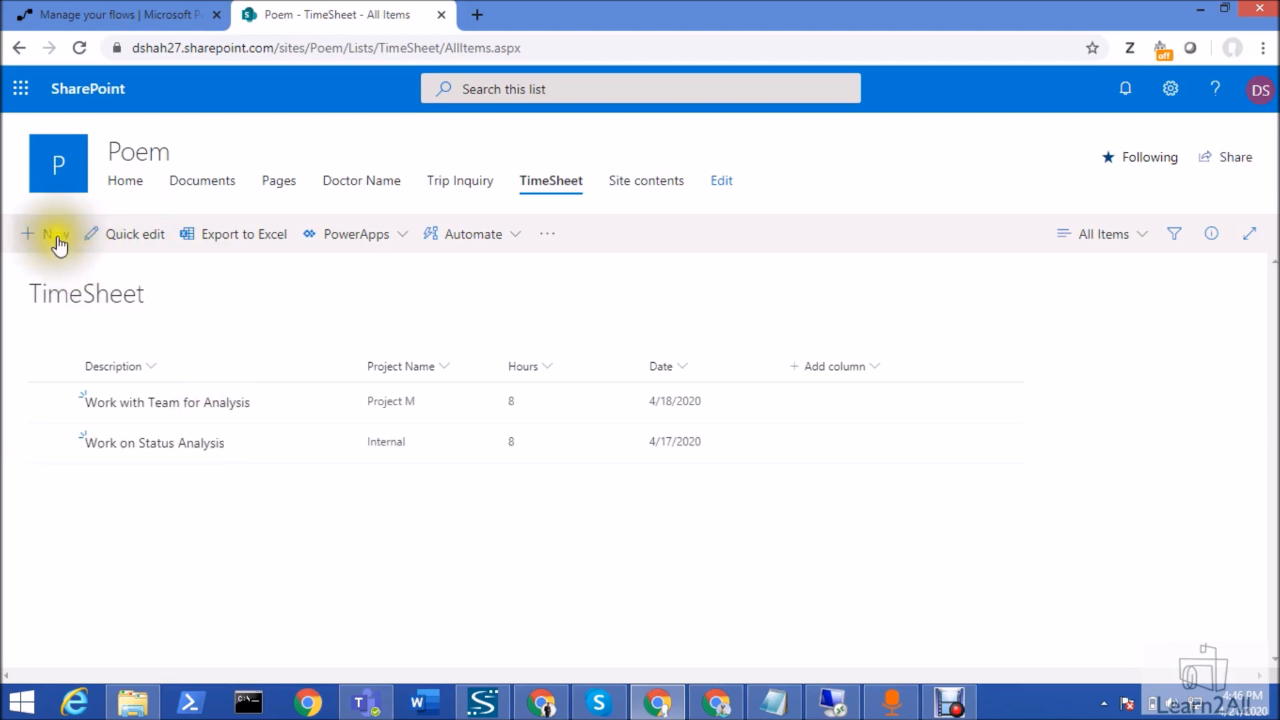
Step: Open a New item form on the TimeSheet list, prefilled with date 4/21/2020
left_click(48, 234)
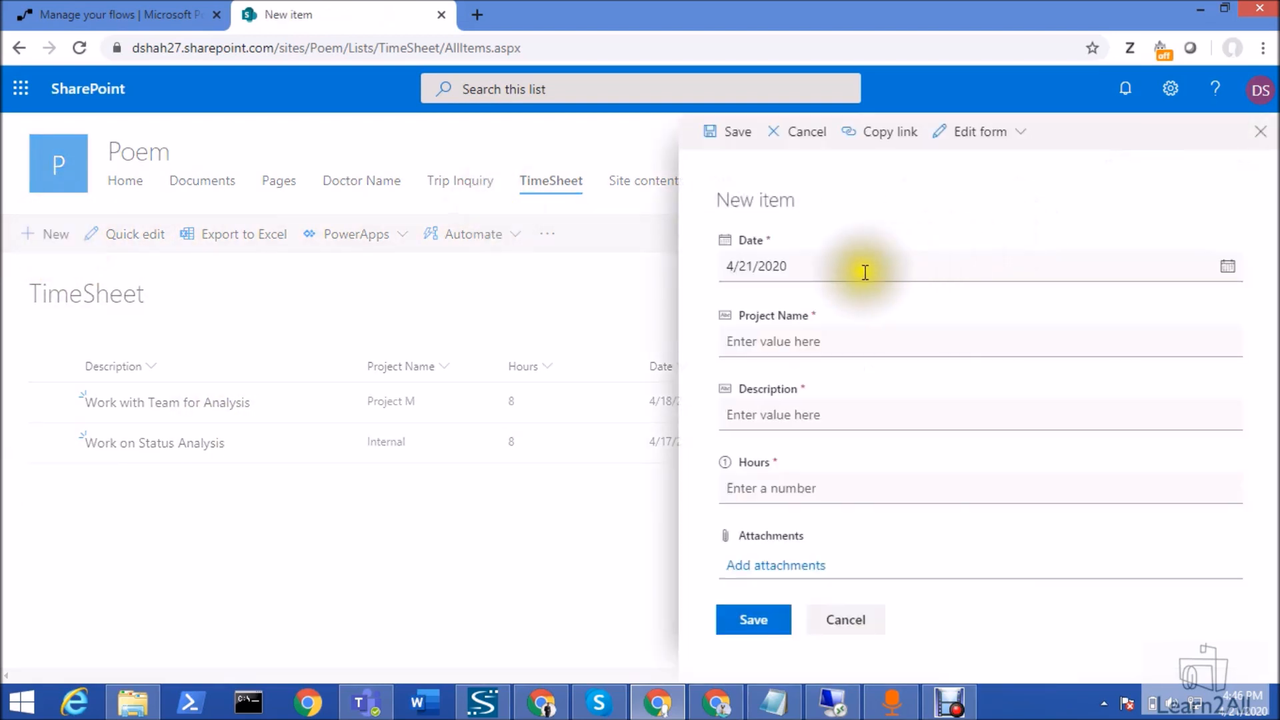
mouse_move(762, 402)
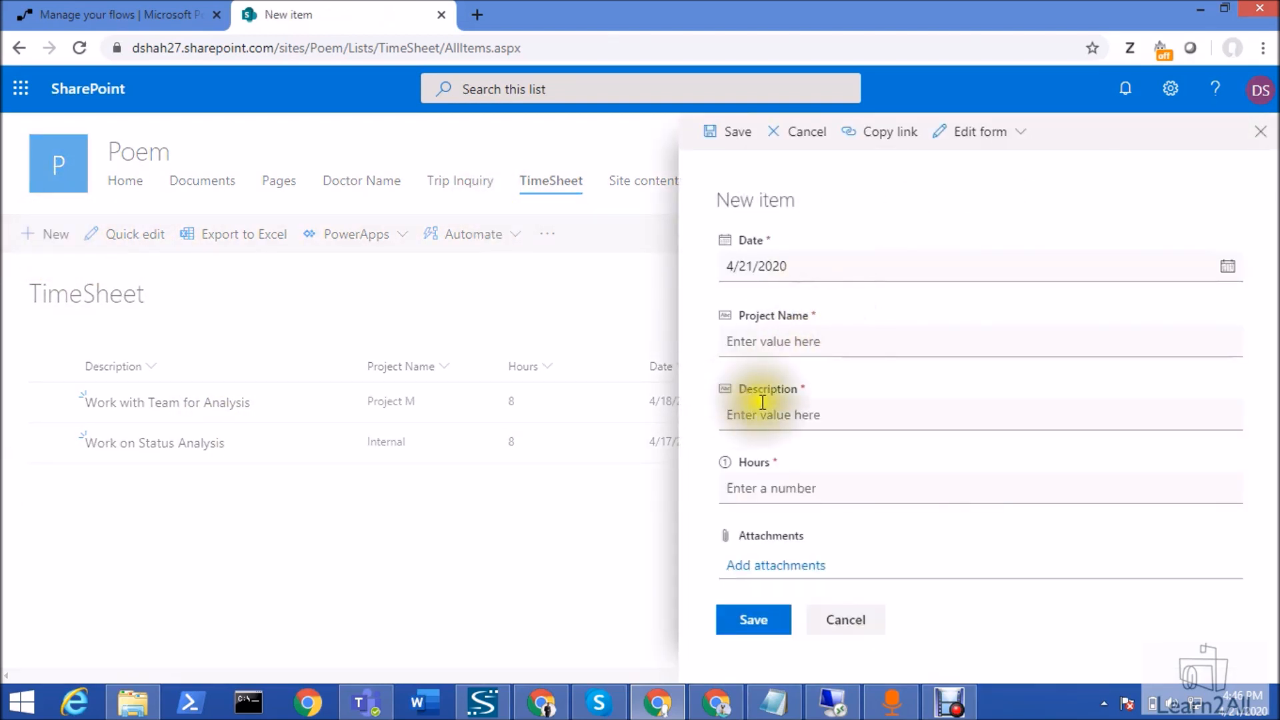
mouse_move(849, 554)
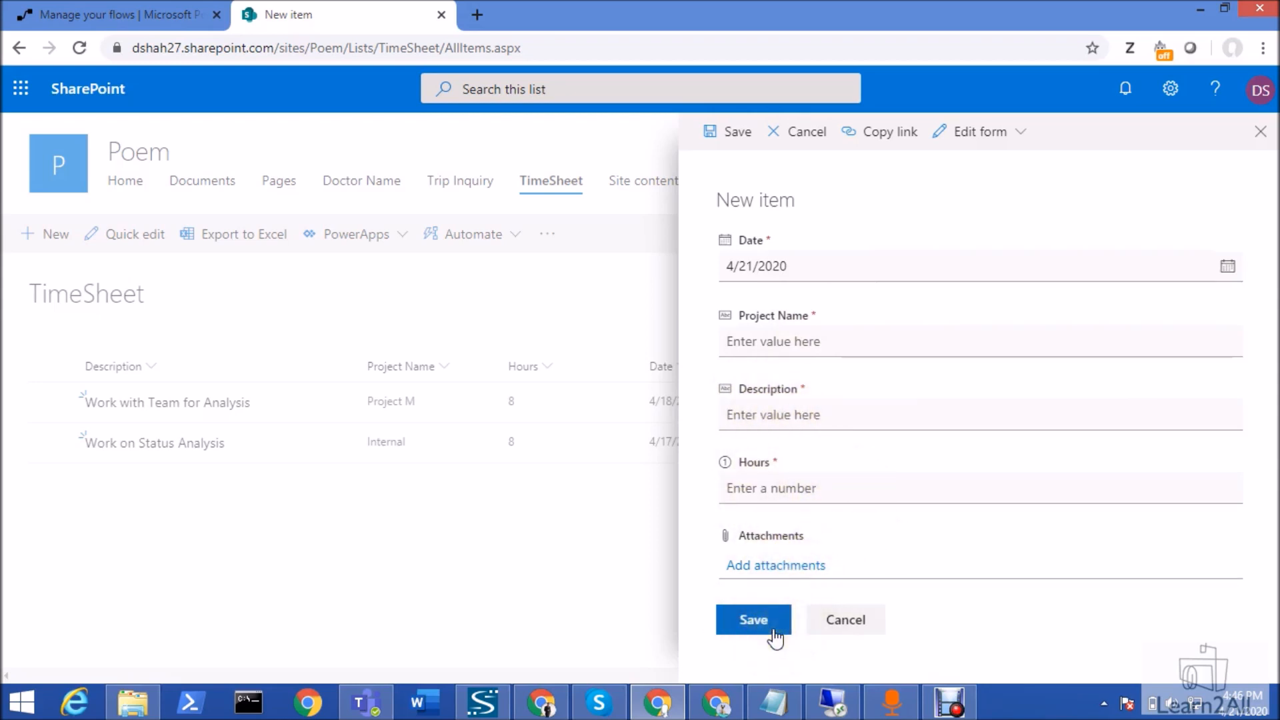
mouse_move(600, 596)
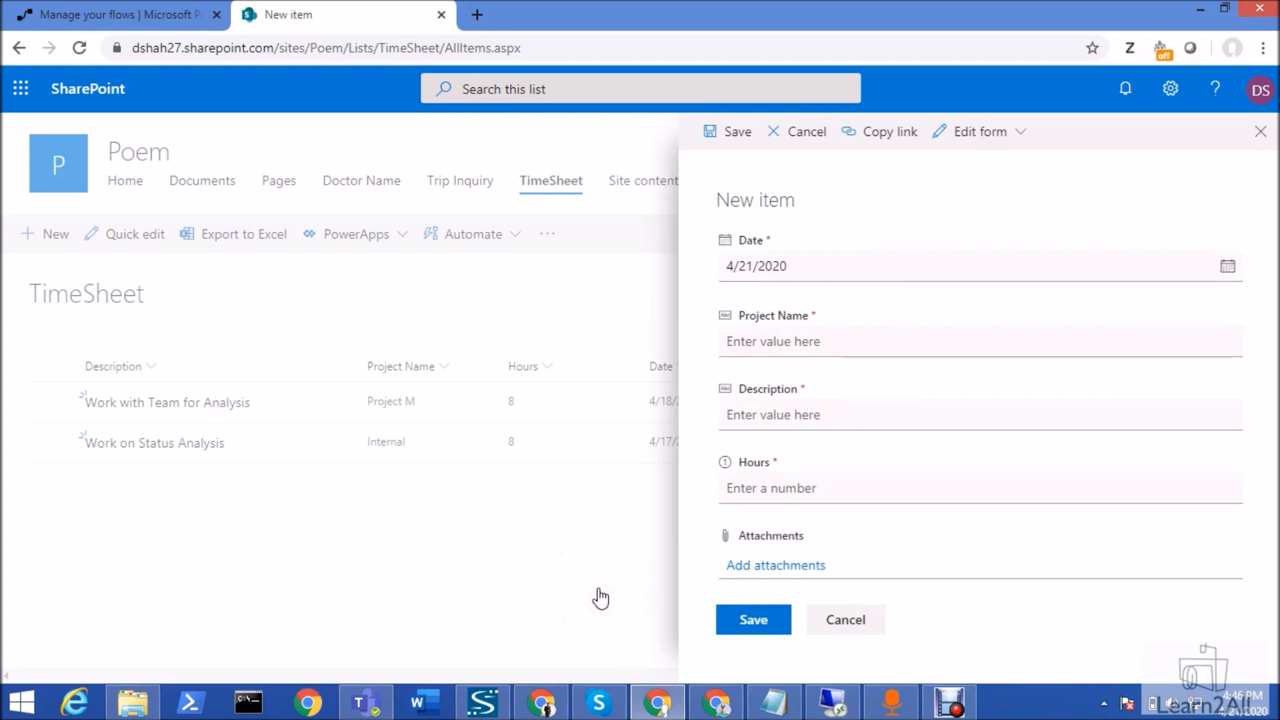
mouse_move(259, 504)
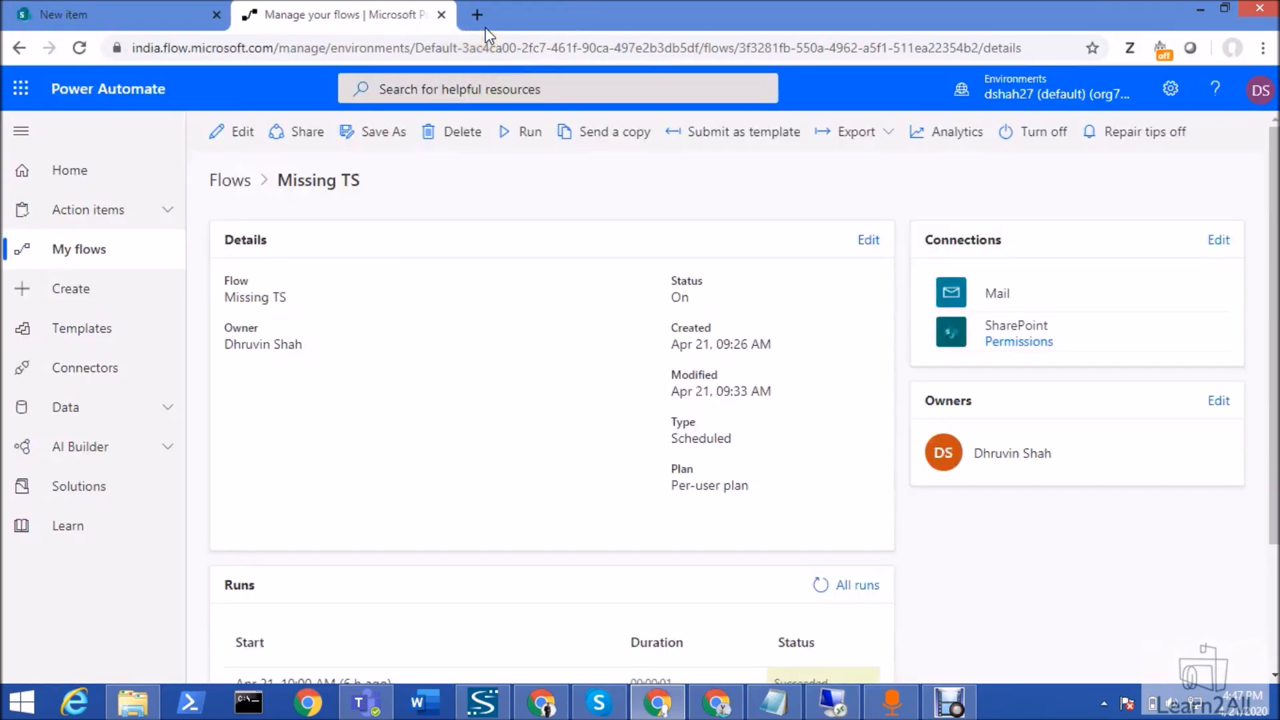
mouse_move(130, 276)
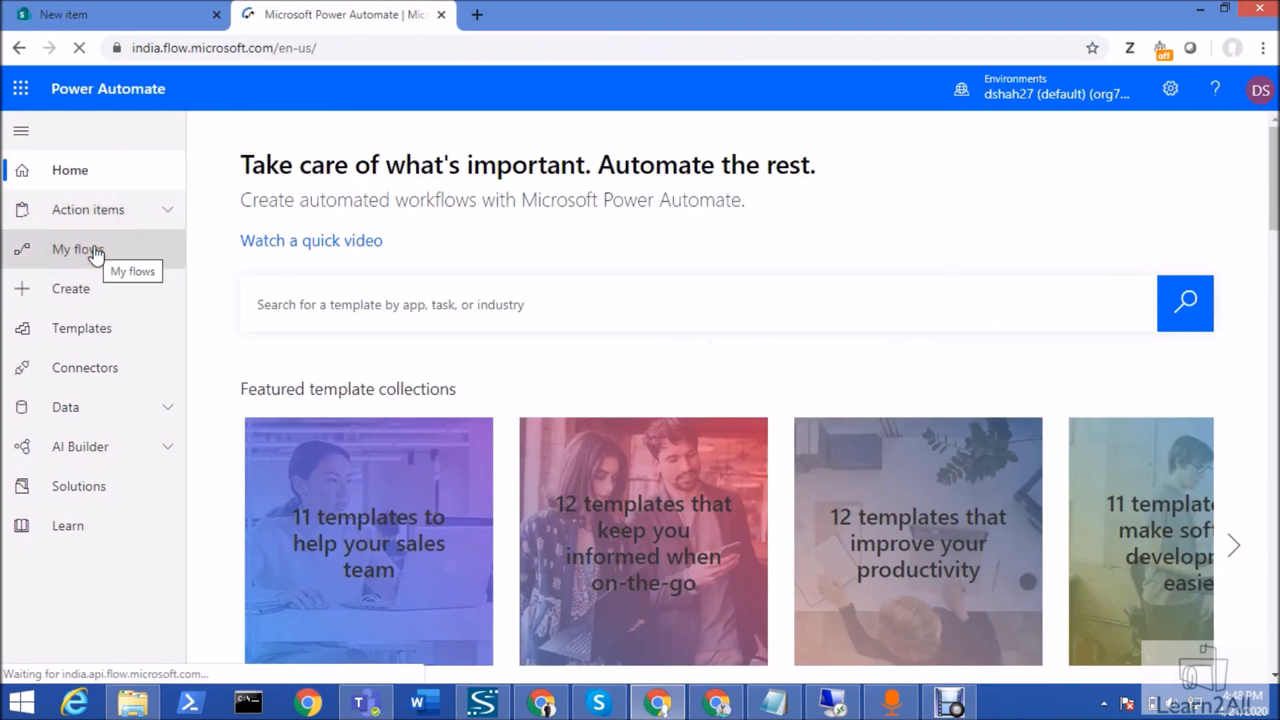
Step: From My flows, start a new Scheduled flow from blank
left_click(77, 249)
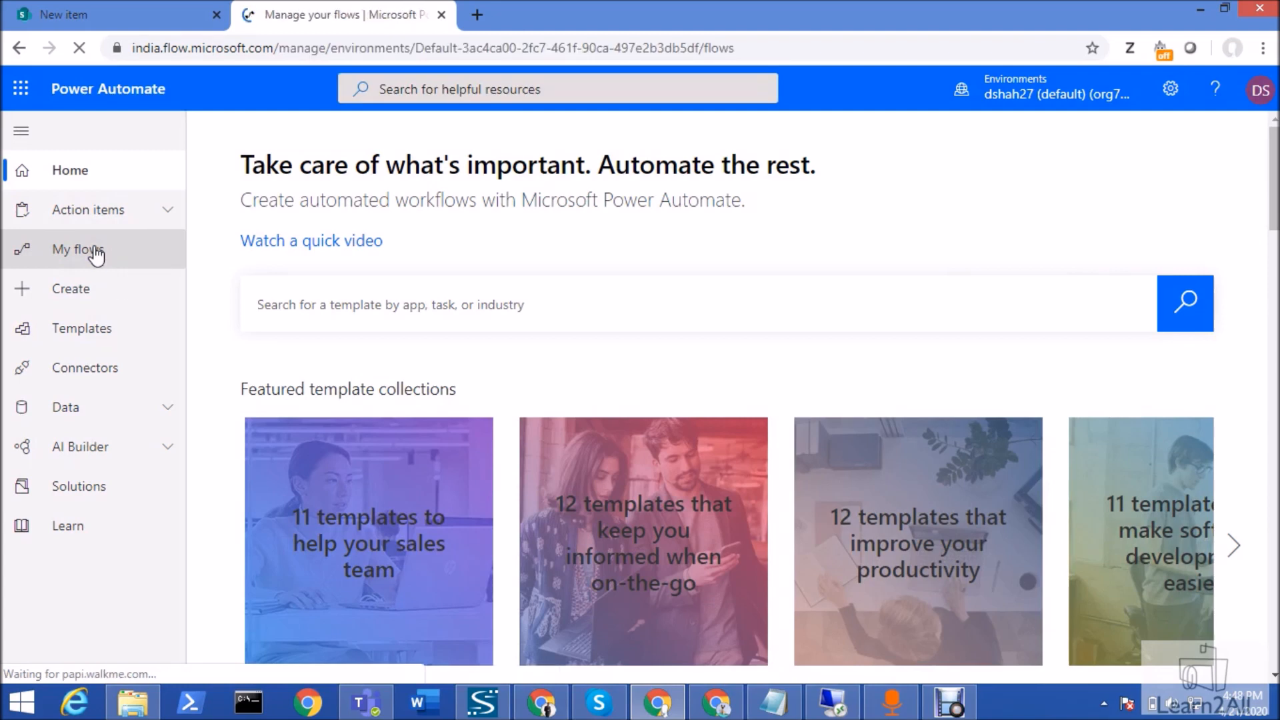
left_click(76, 248)
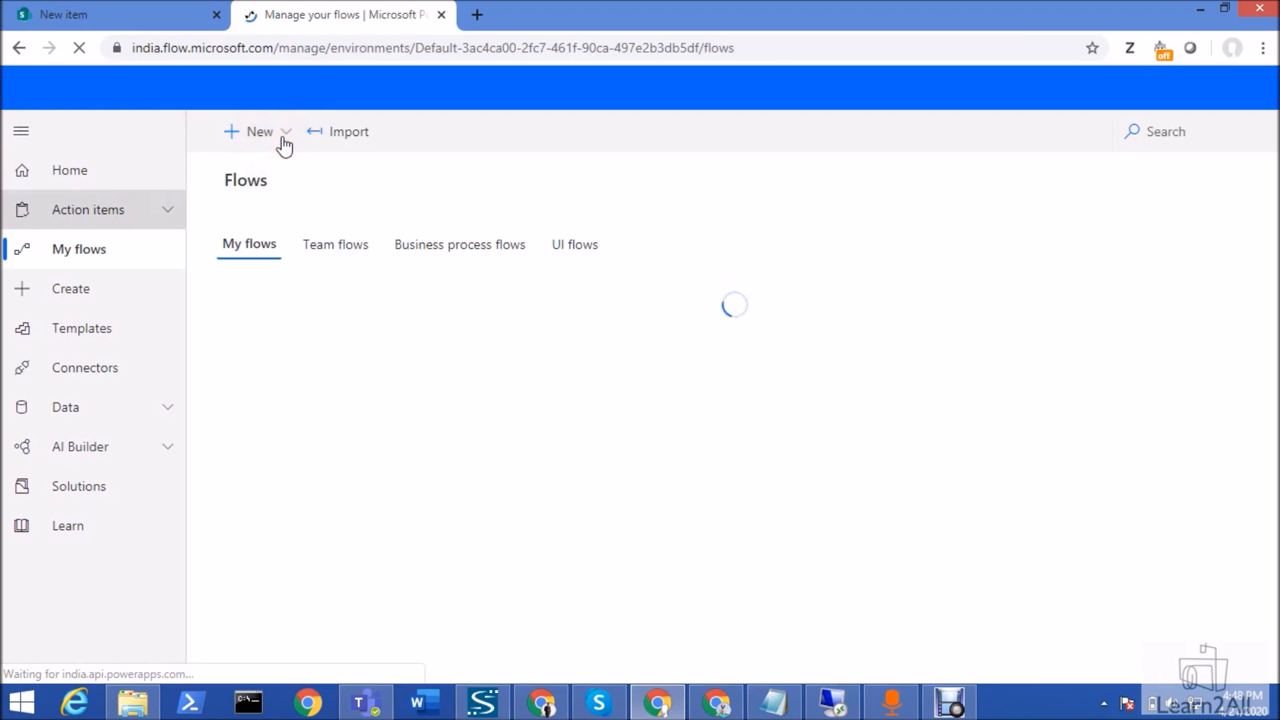
left_click(257, 131)
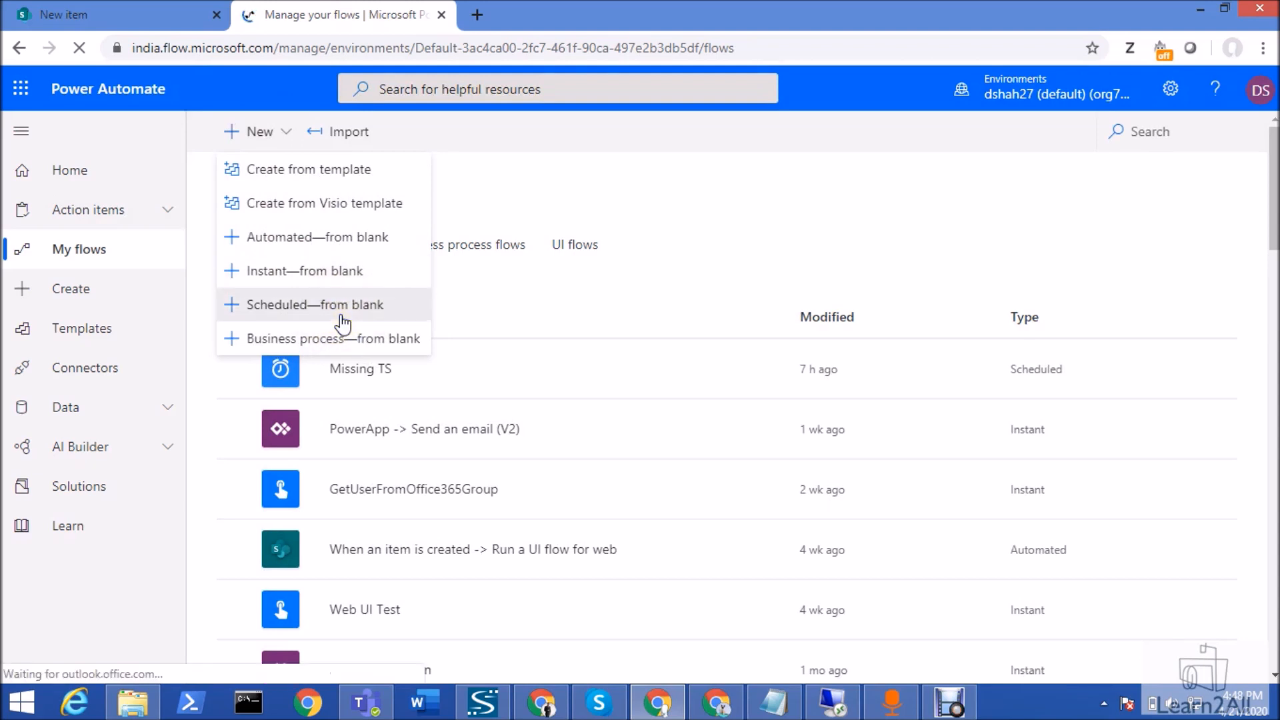
left_click(314, 305)
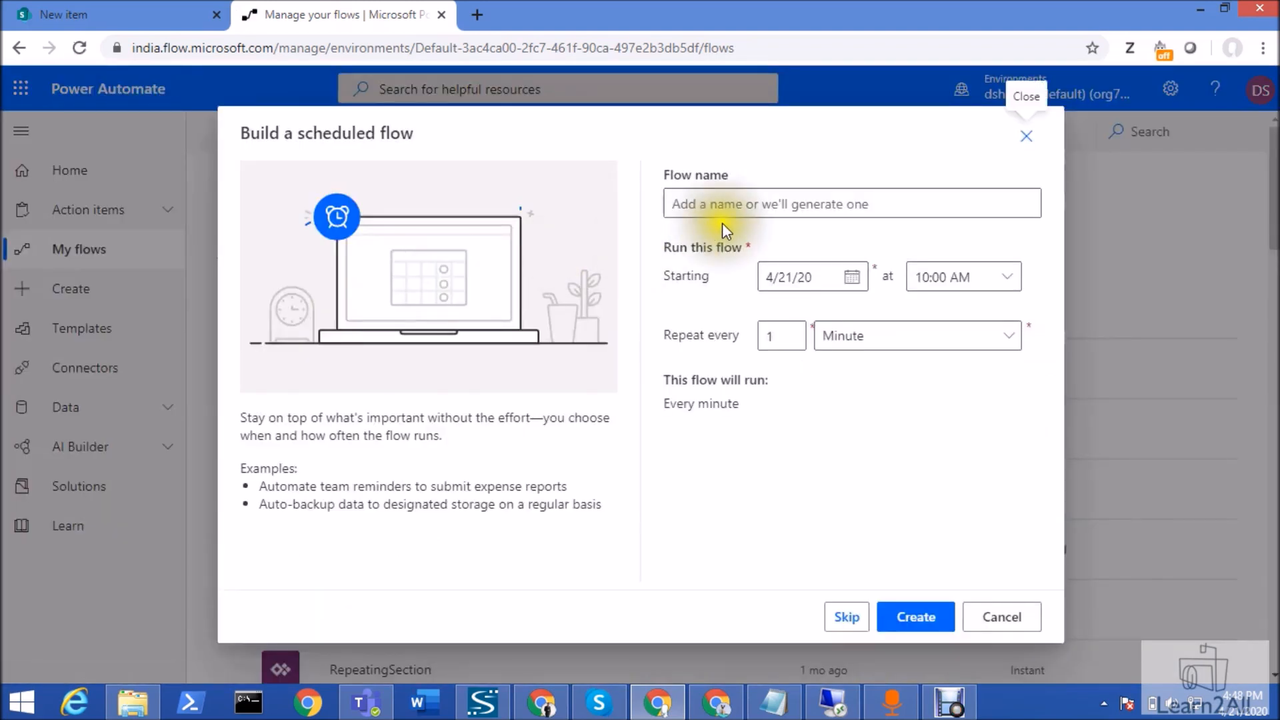
Step: Name the flow Missing TS, check the start date, set it to repeat daily, then cancel
left_click(816, 203)
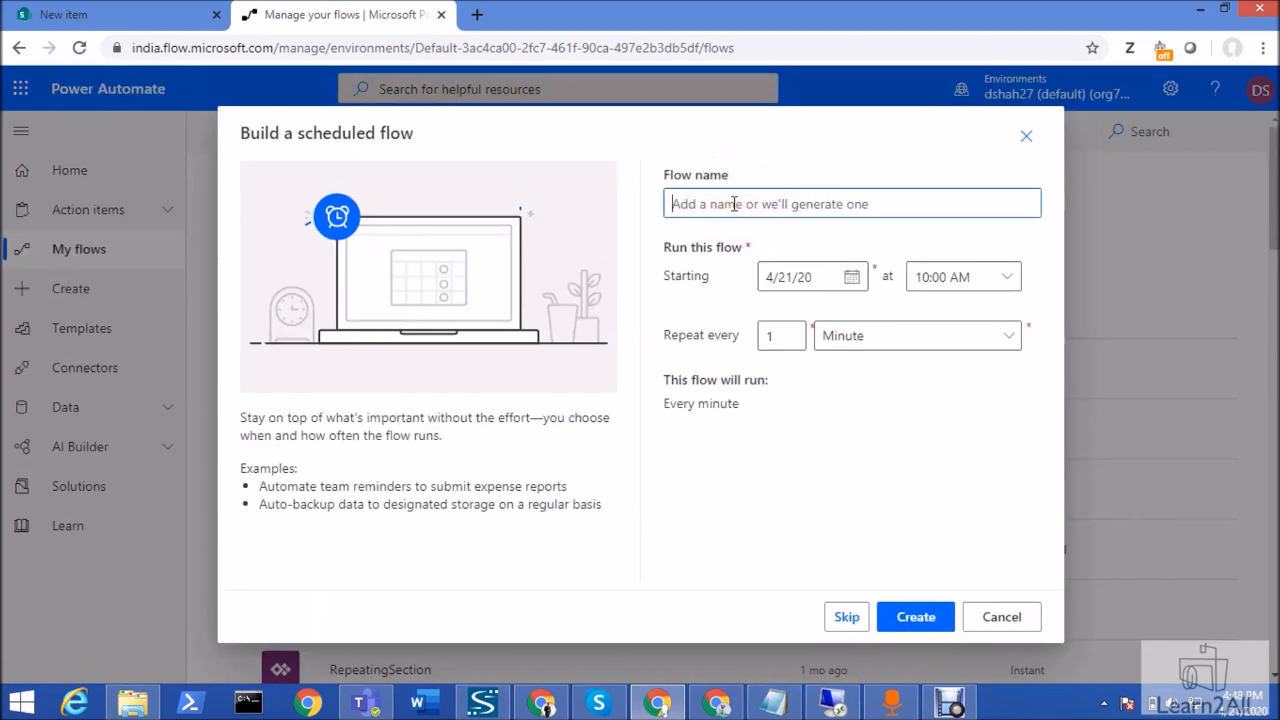
type("Missing TS")
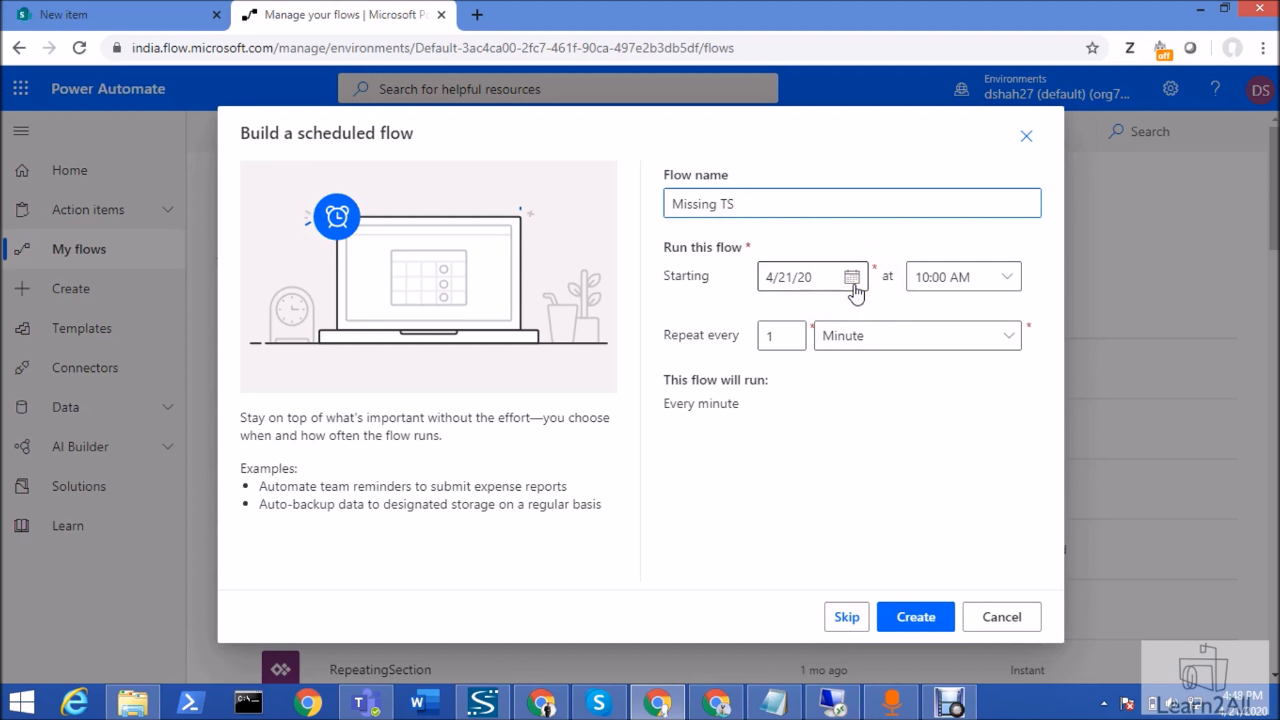
left_click(852, 277)
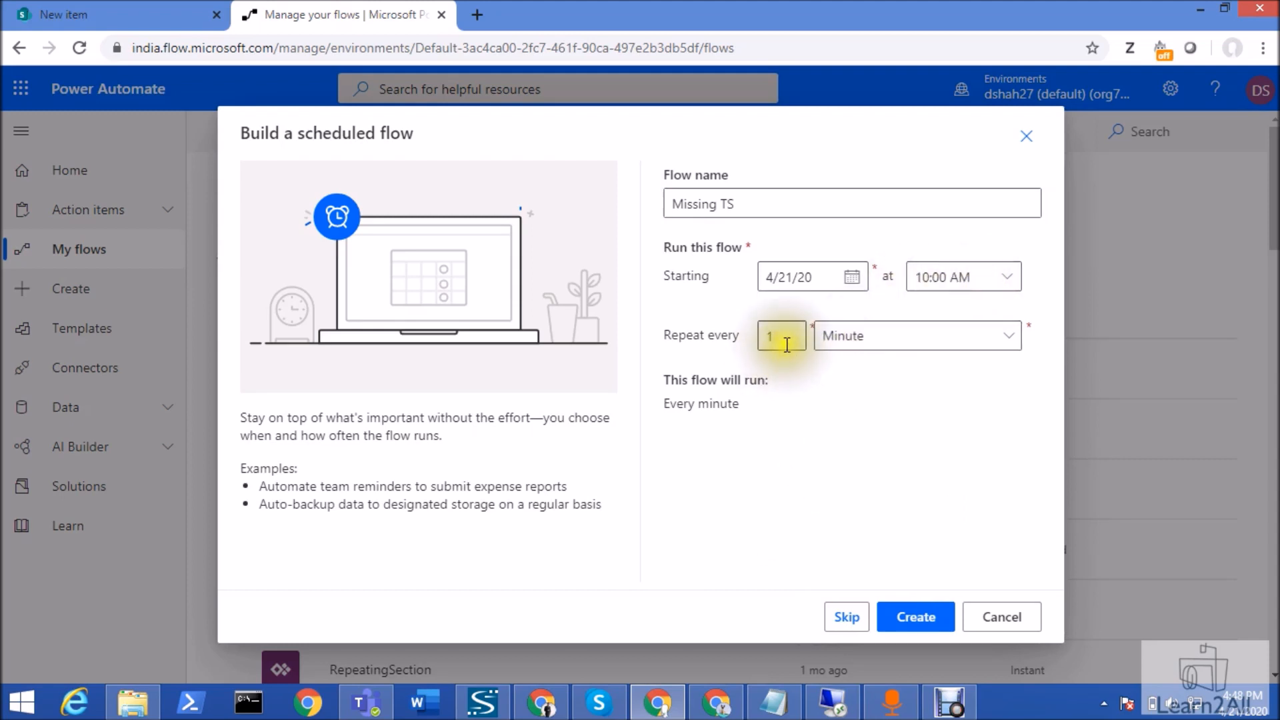
left_click(916, 335)
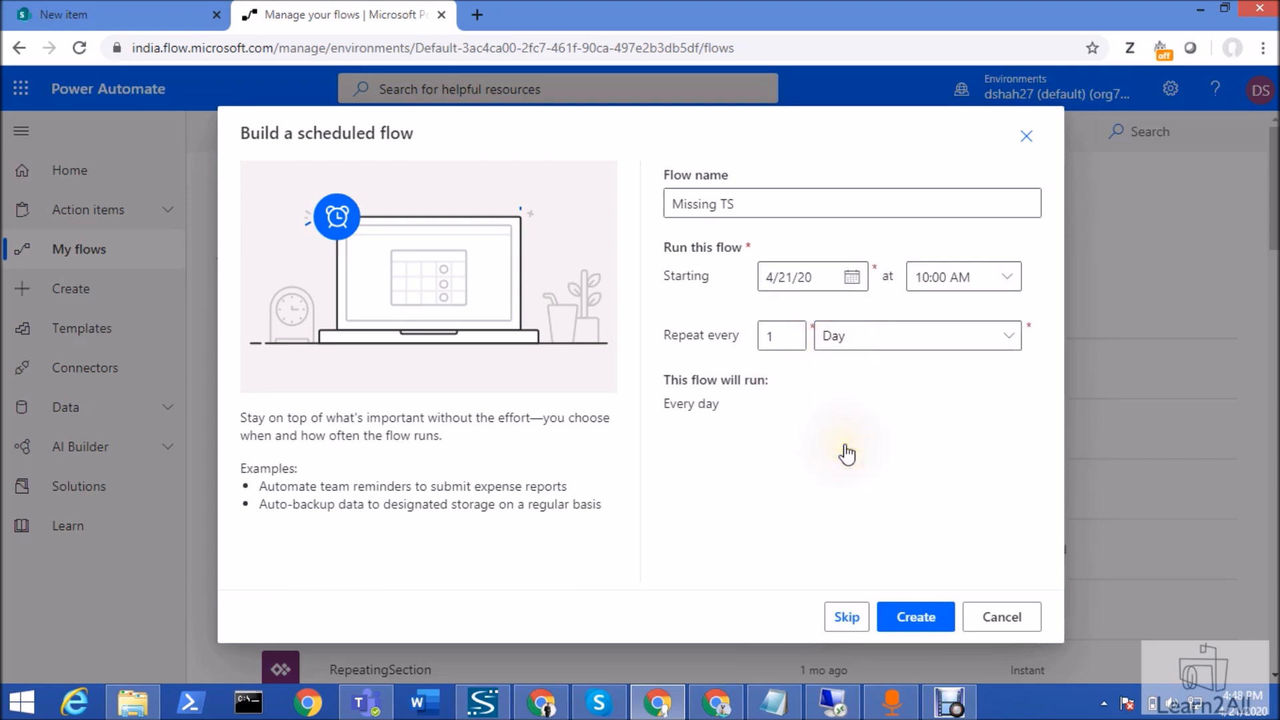
mouse_move(984, 299)
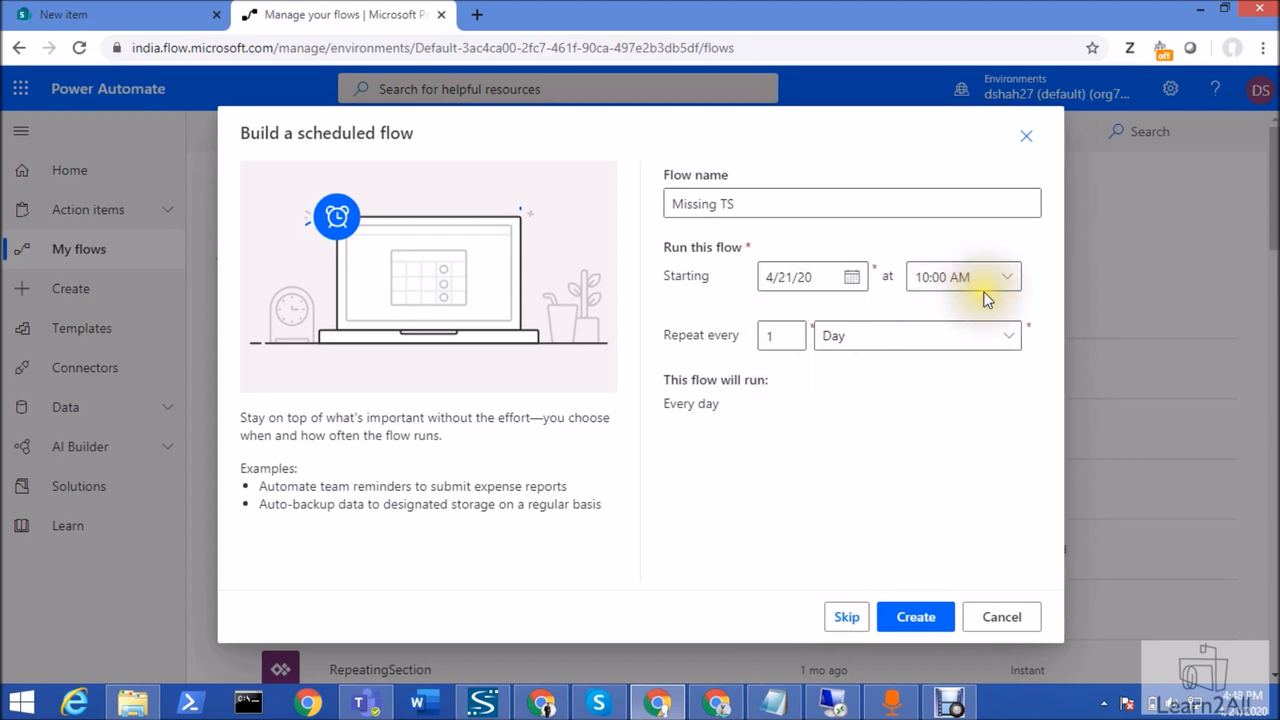
mouse_move(855, 436)
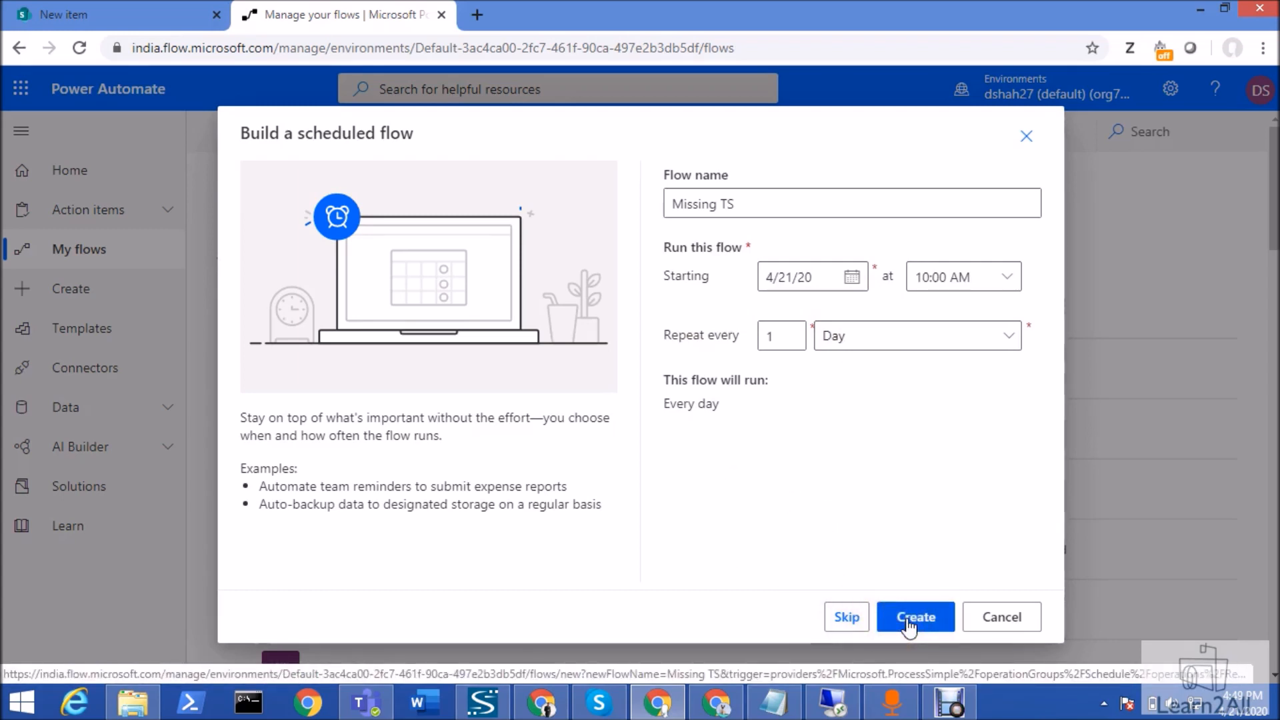
left_click(914, 616)
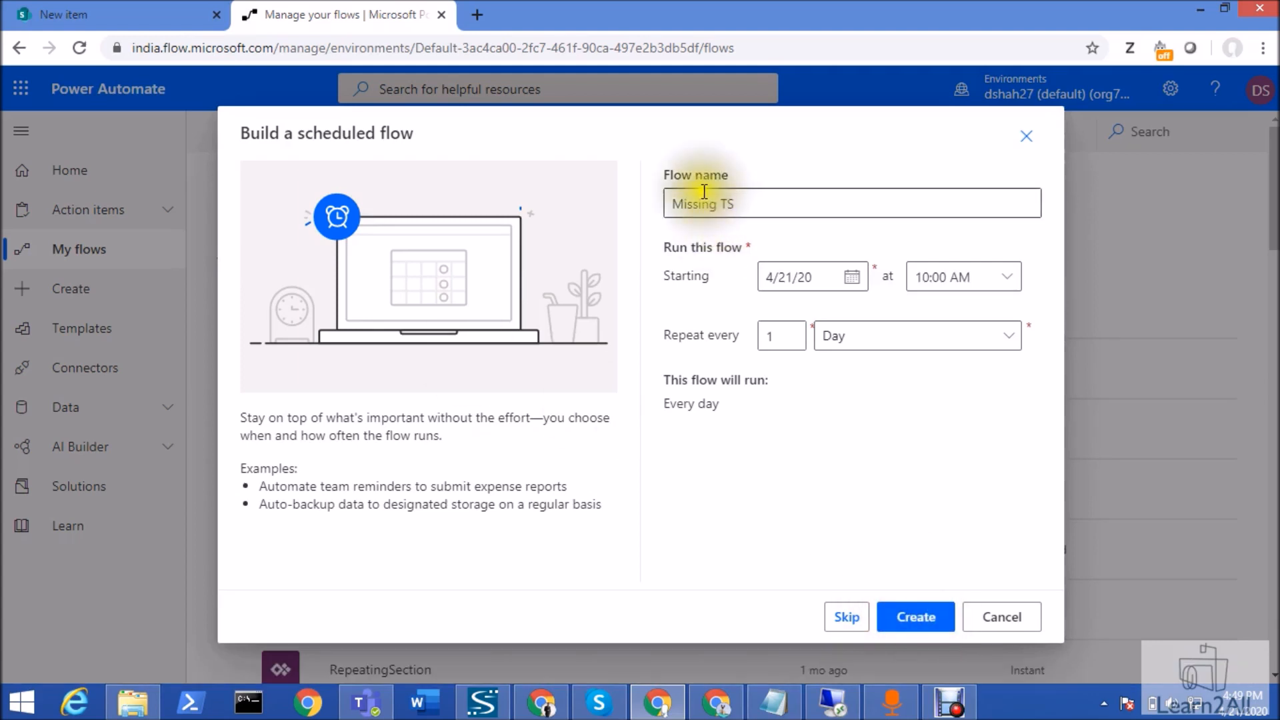
mouse_move(676, 225)
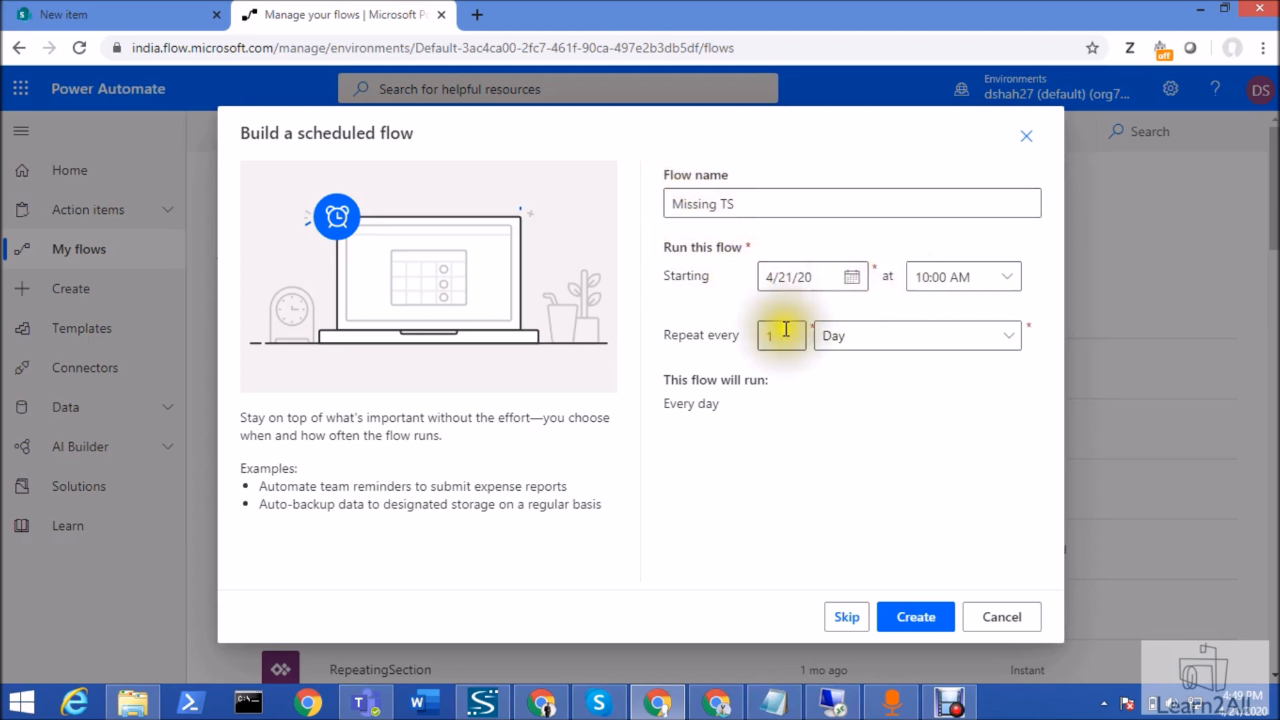
mouse_move(997, 178)
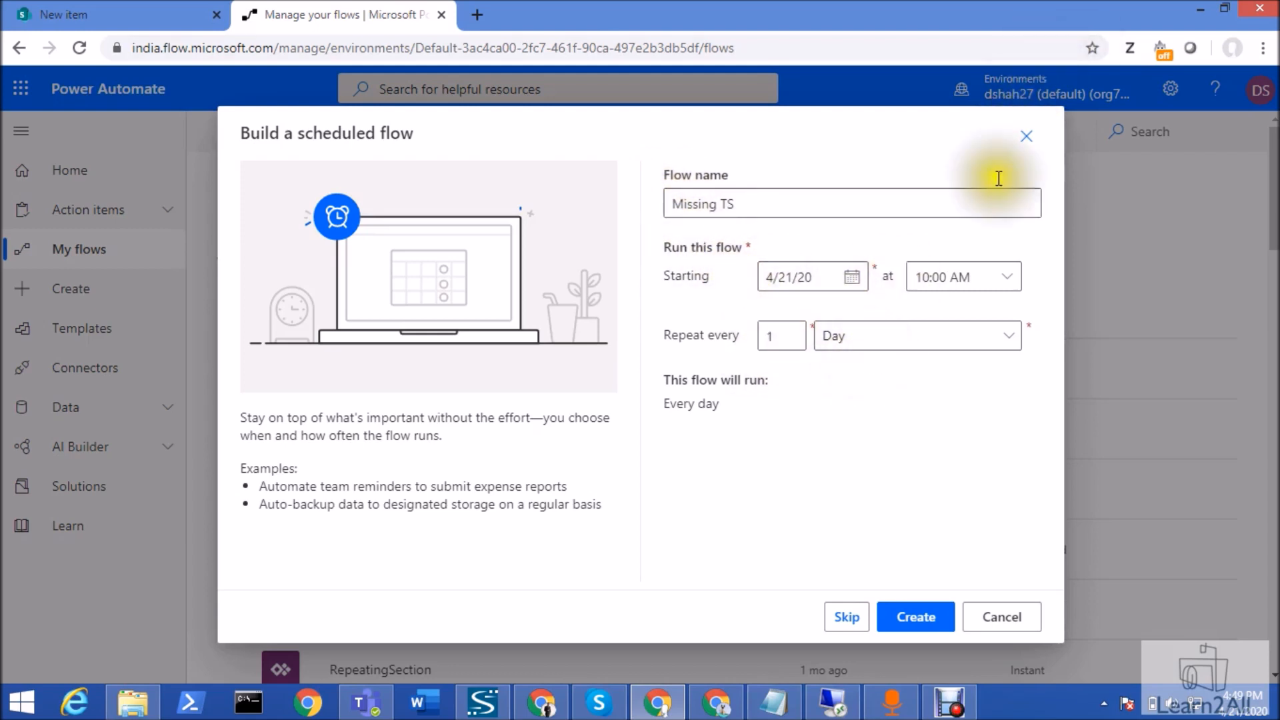
mouse_move(988, 646)
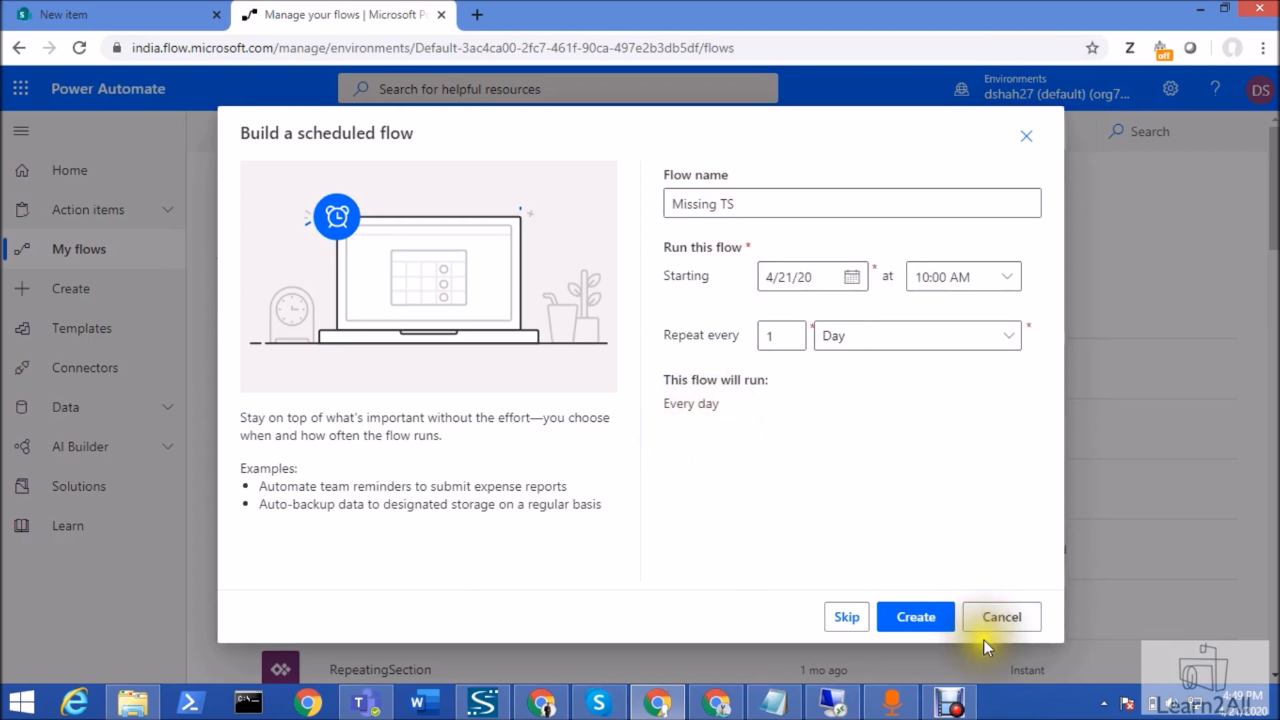
left_click(914, 616)
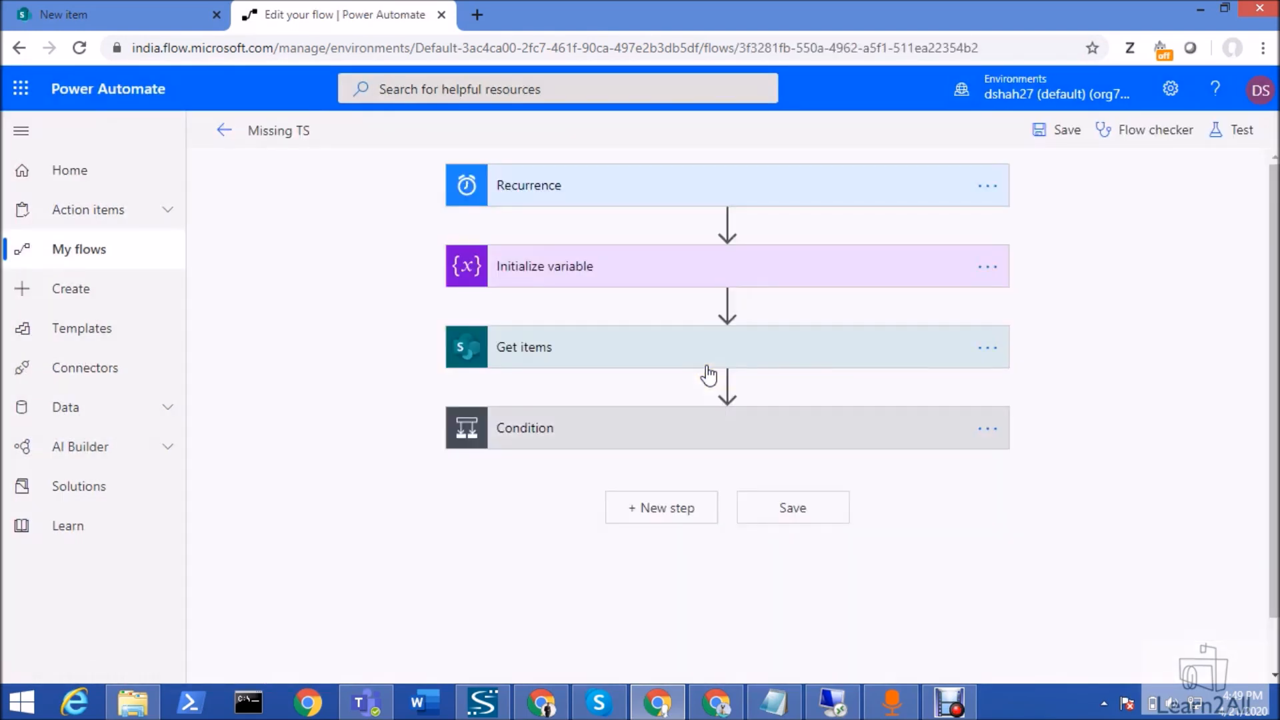
mouse_move(775, 176)
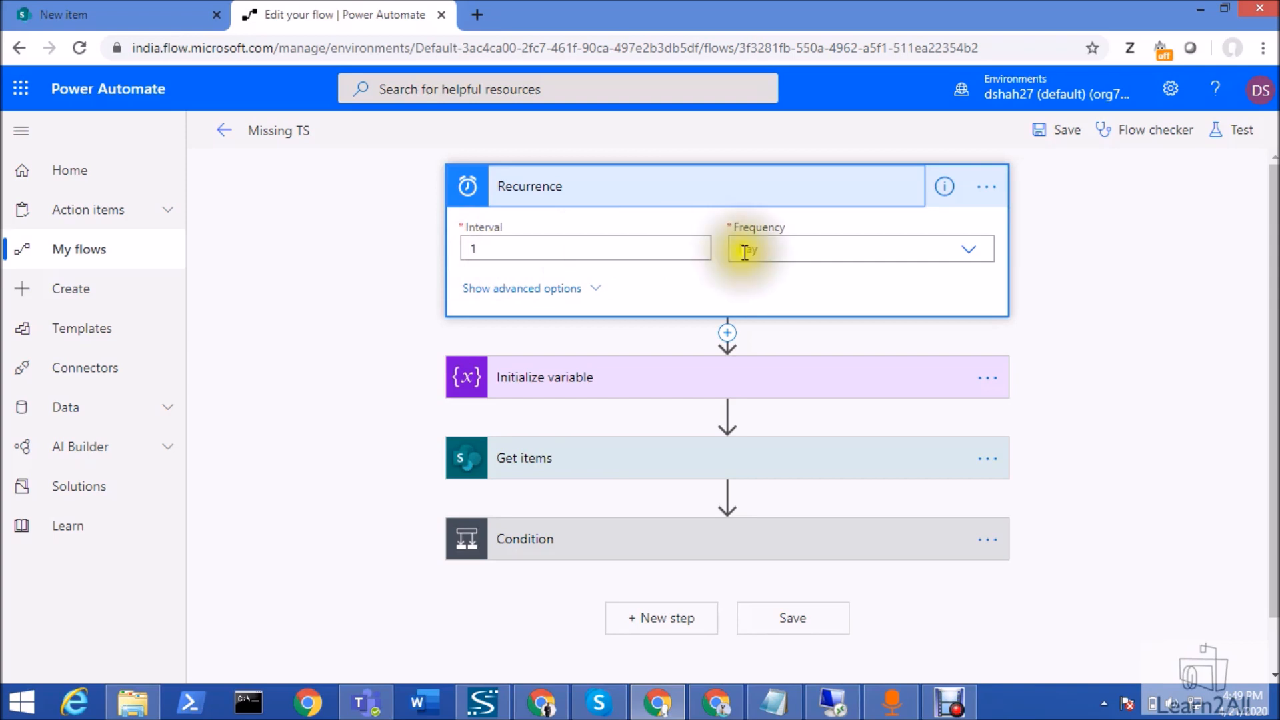
Step: Review the vPreviousDate String variable and view its addDays expression in full in Notepad
left_click(521, 288)
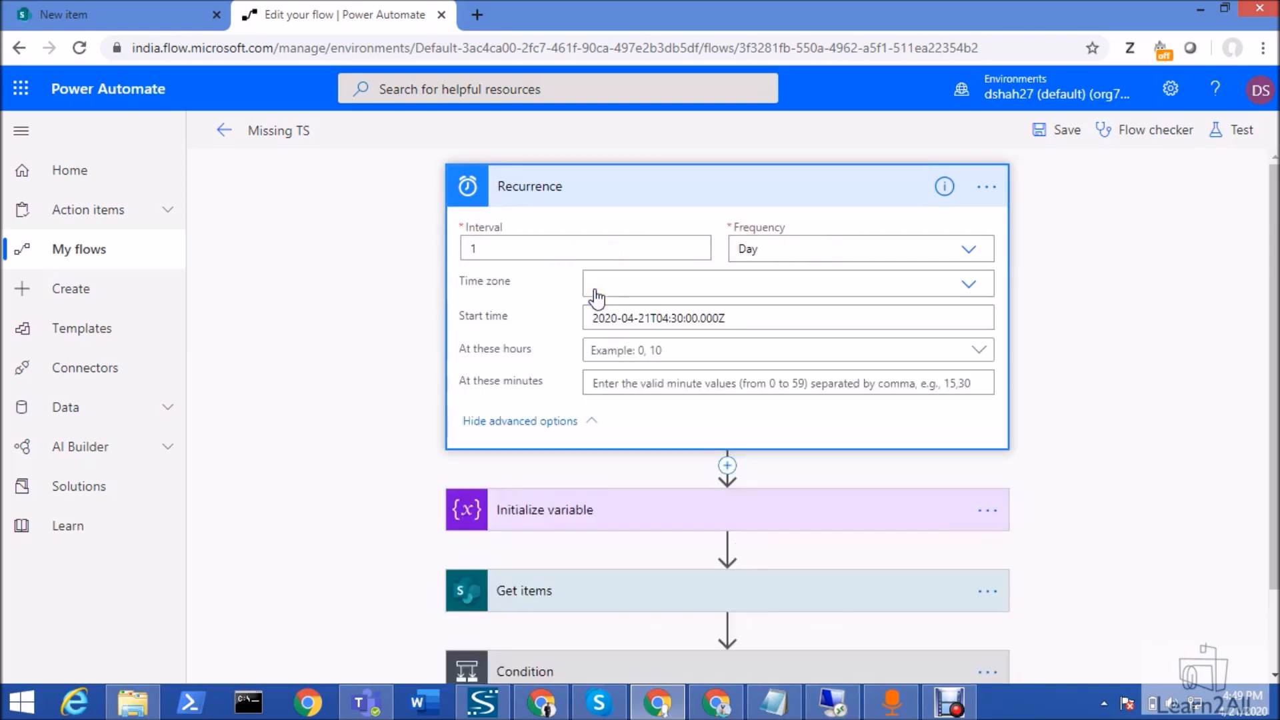
scroll("down", 3)
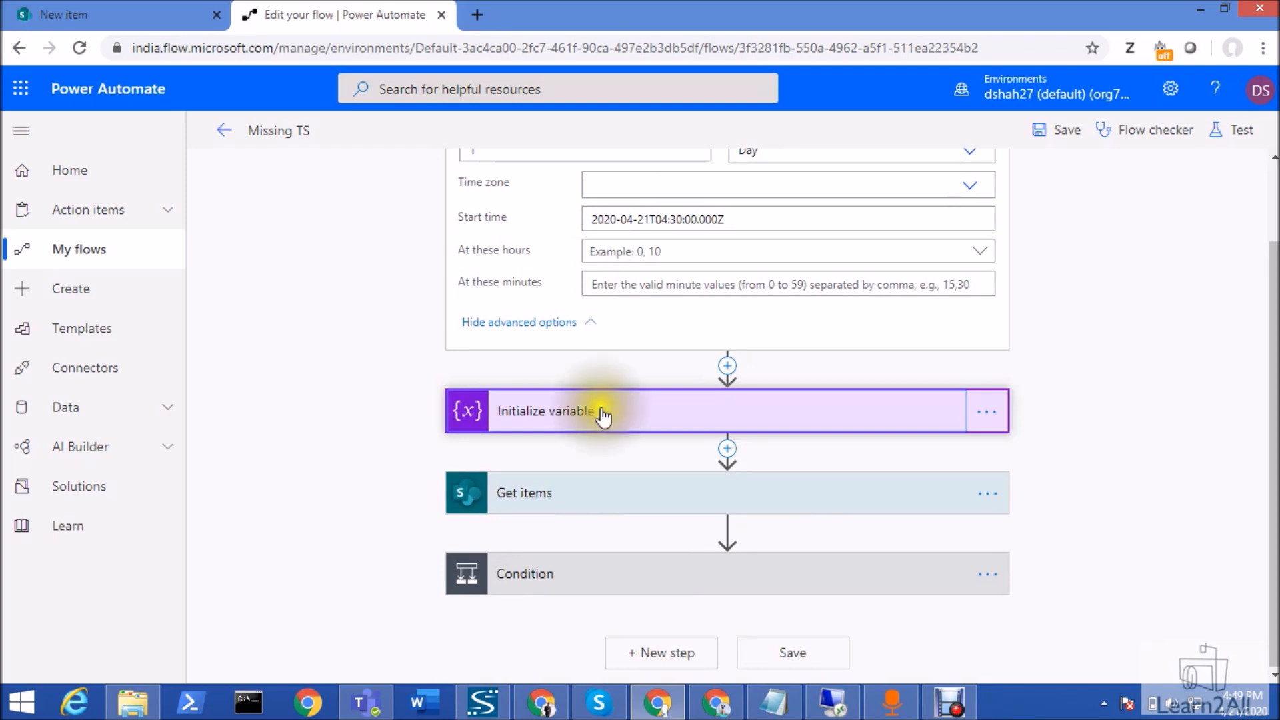
left_click(571, 410)
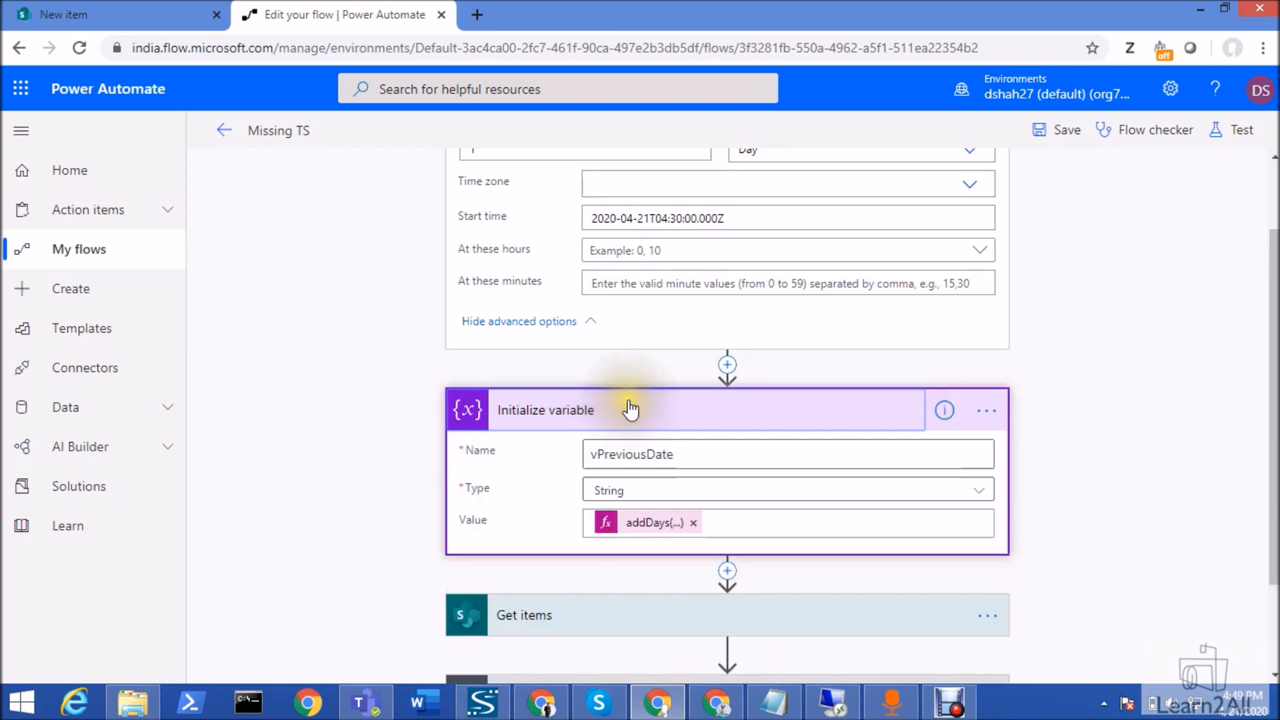
scroll("down", 3)
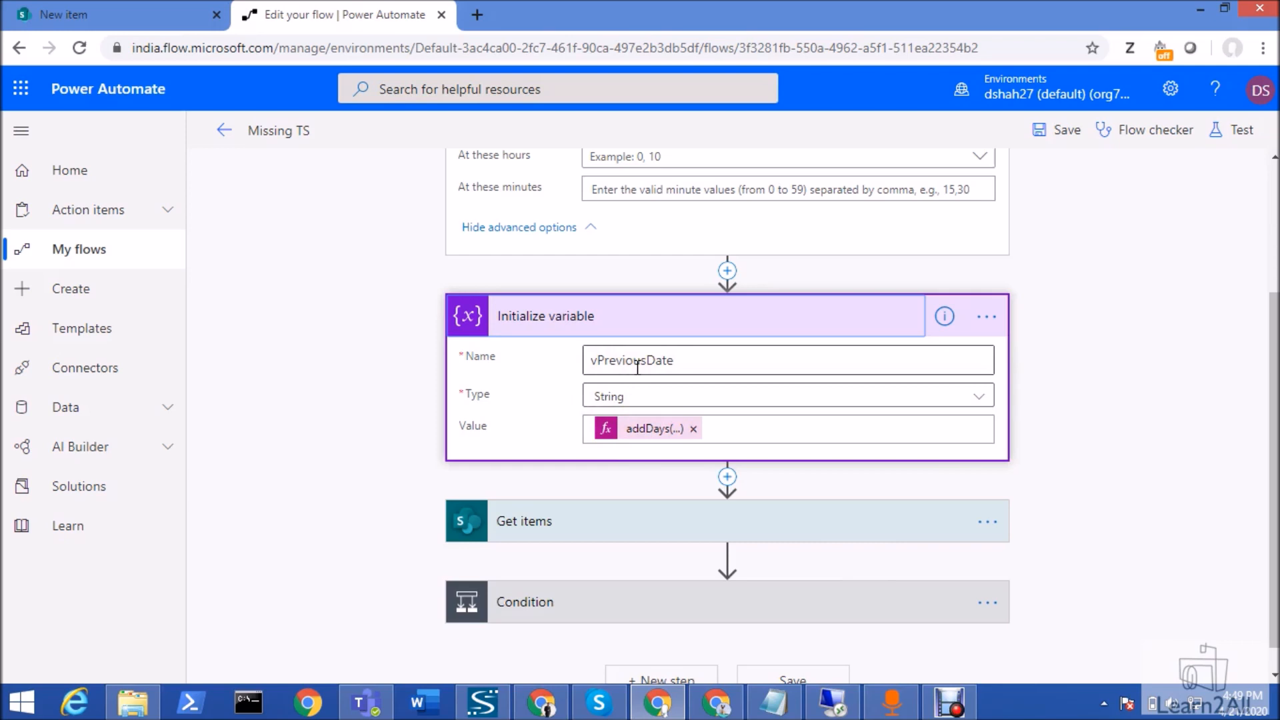
mouse_move(647, 428)
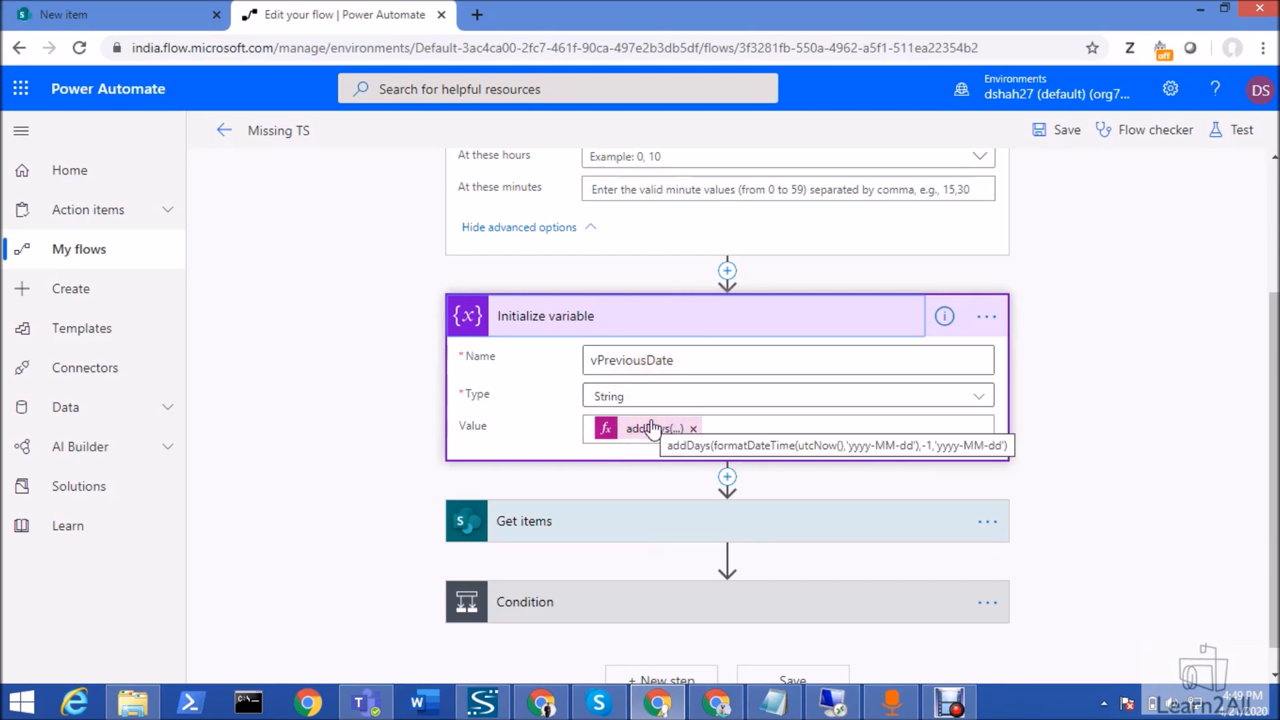
mouse_move(654, 432)
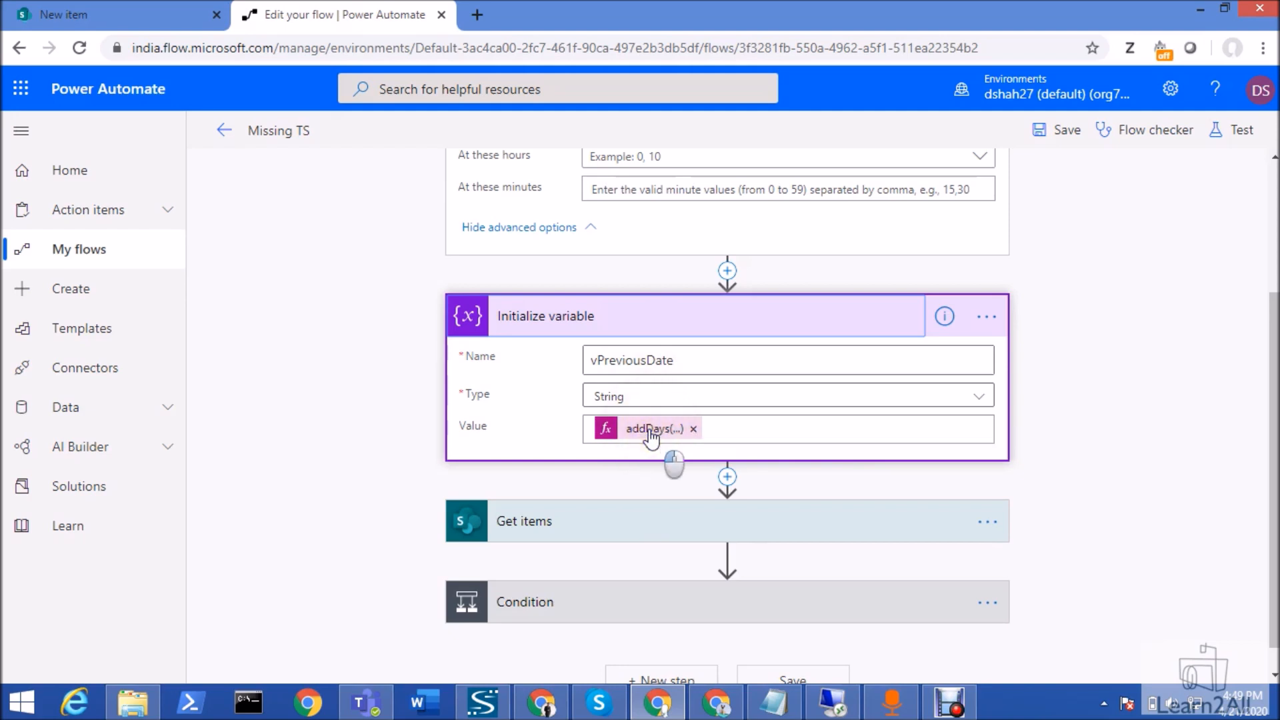
left_click(653, 428)
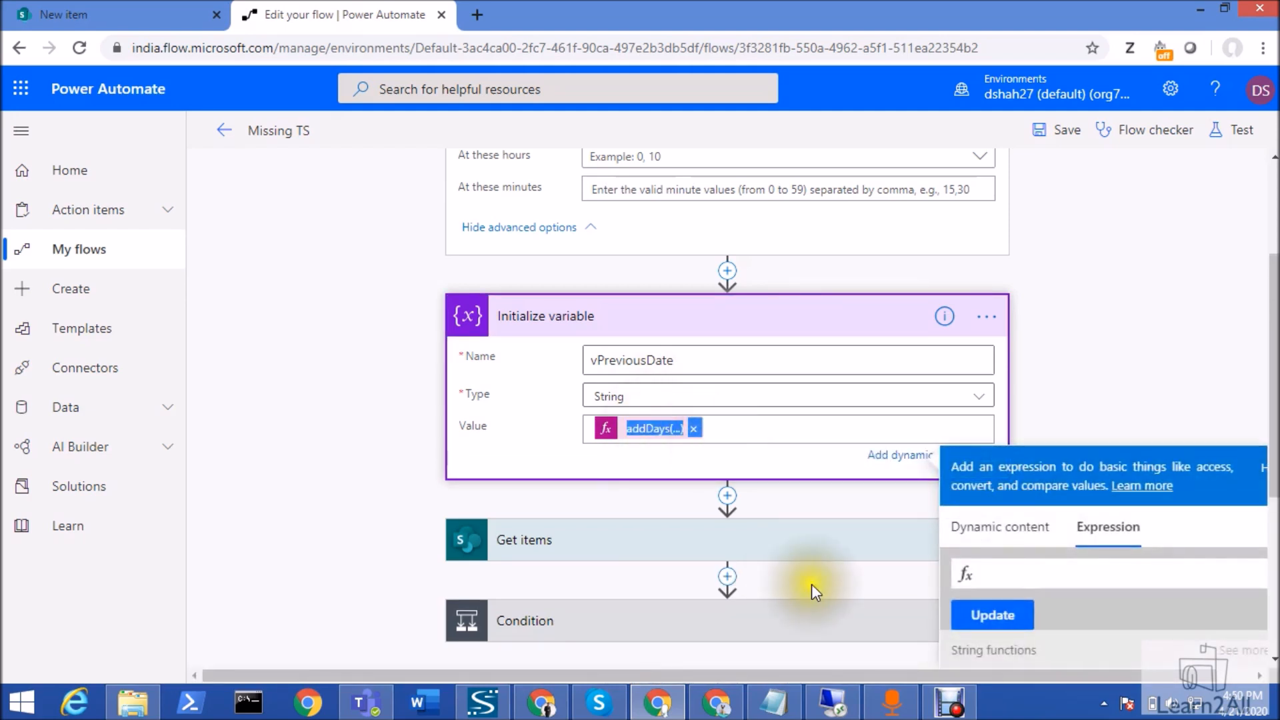
left_click(771, 702)
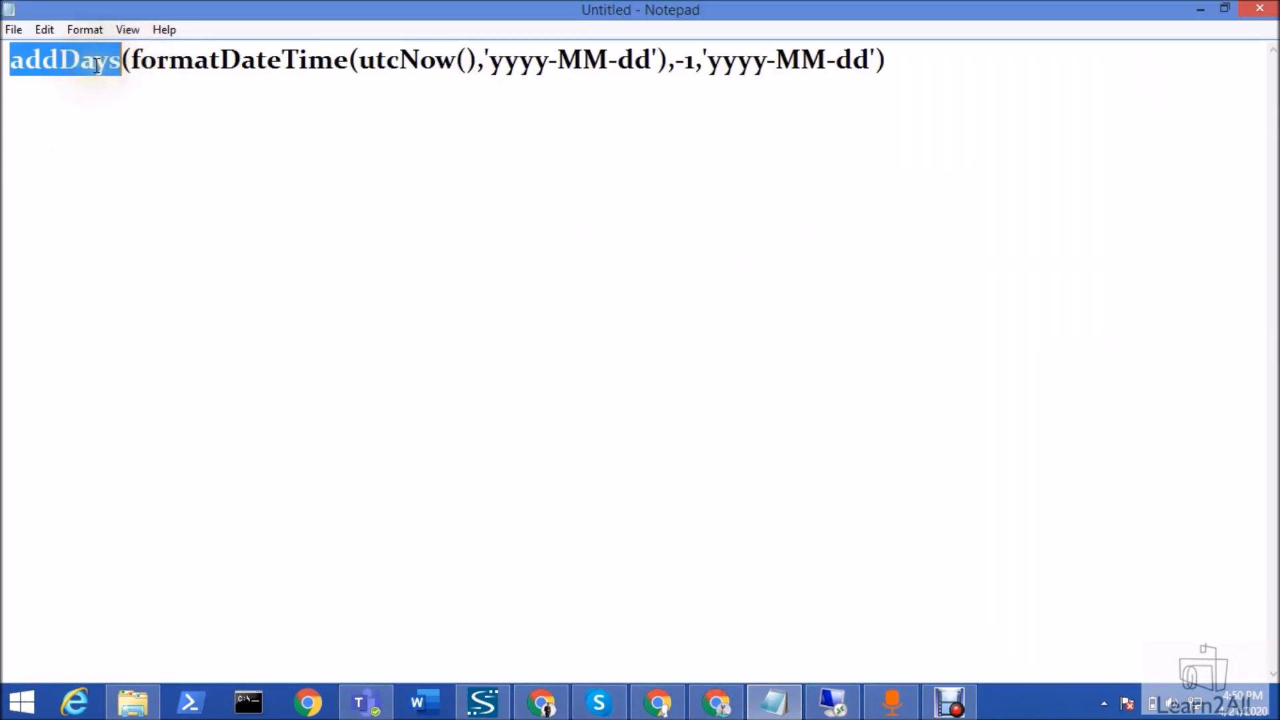
mouse_move(412, 64)
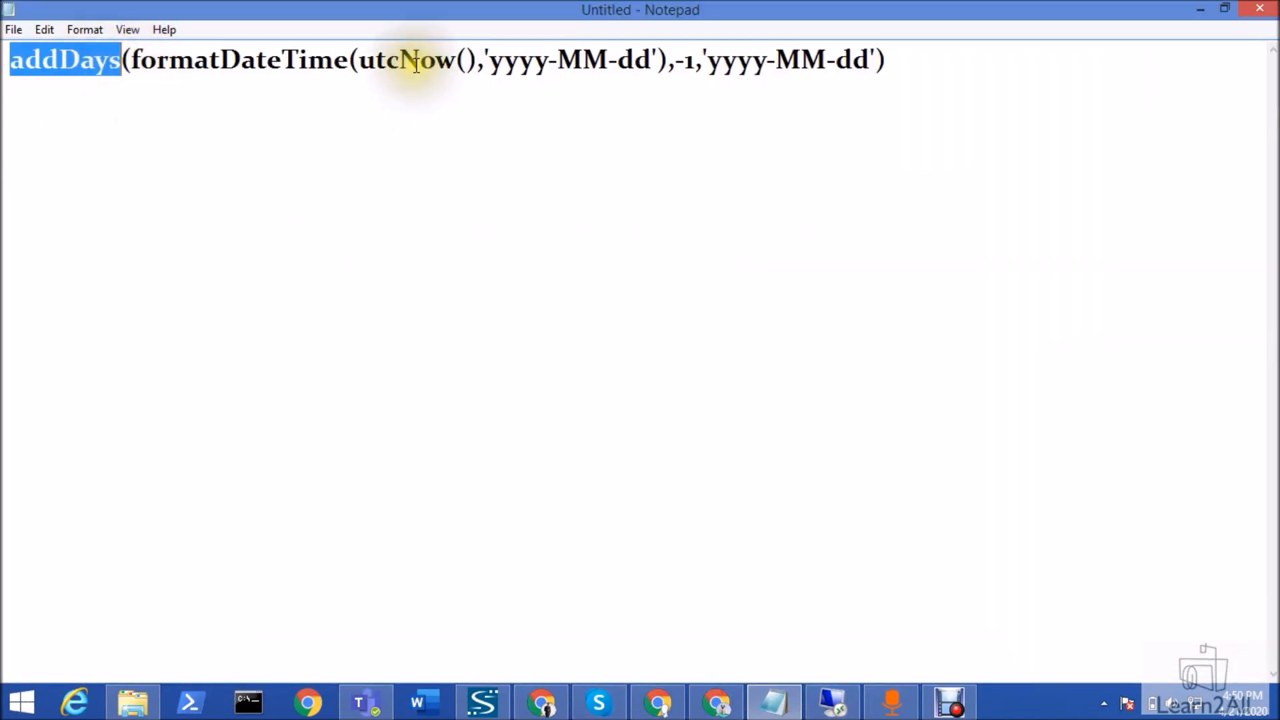
left_click(695, 60)
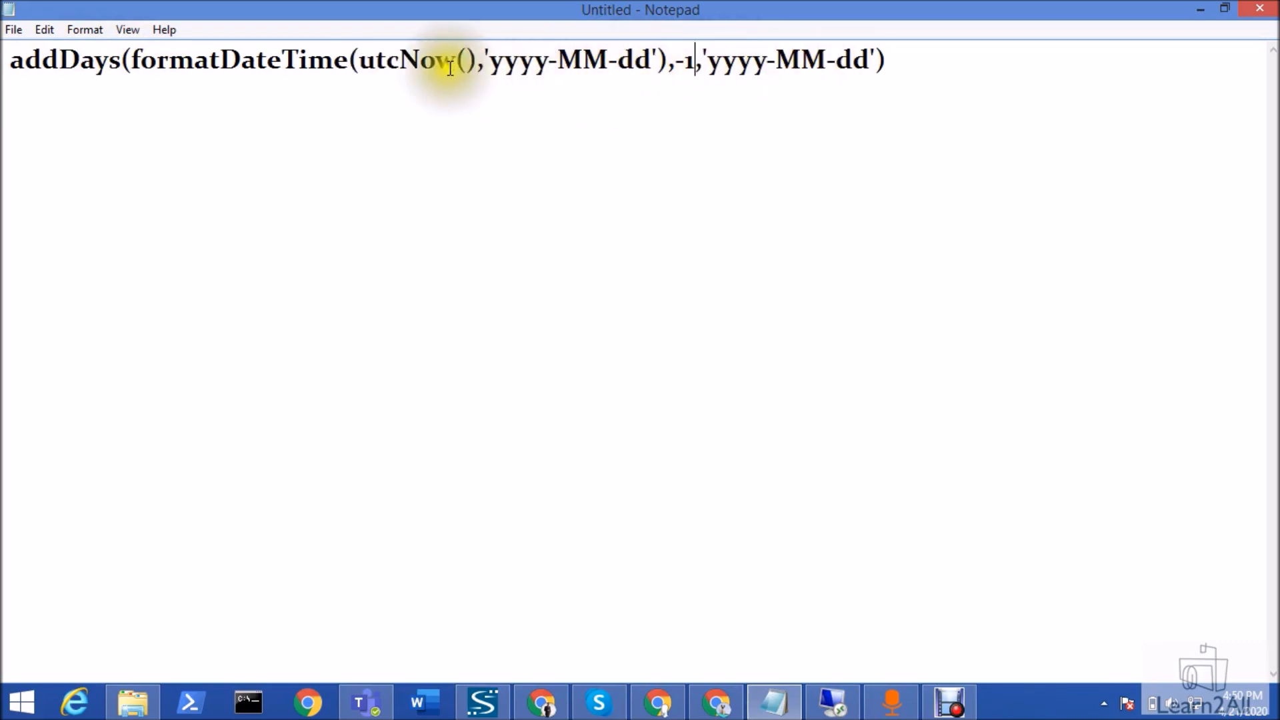
mouse_move(179, 69)
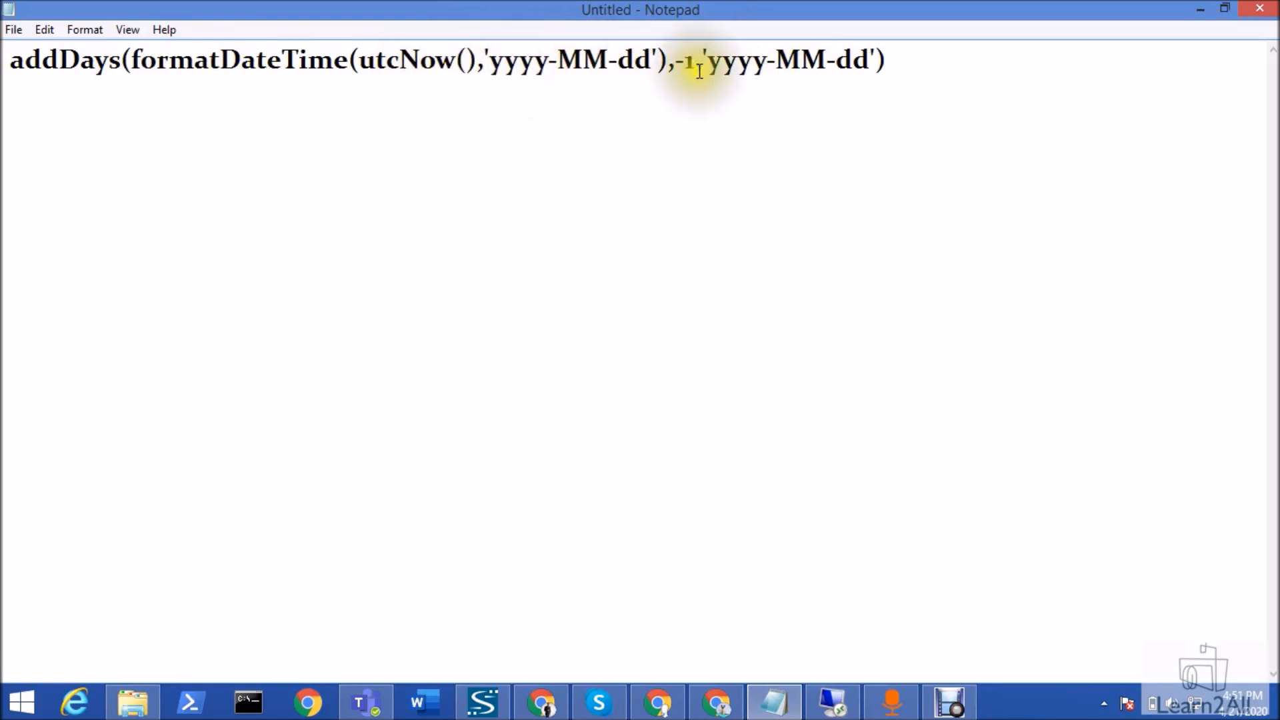
double_click(236, 59)
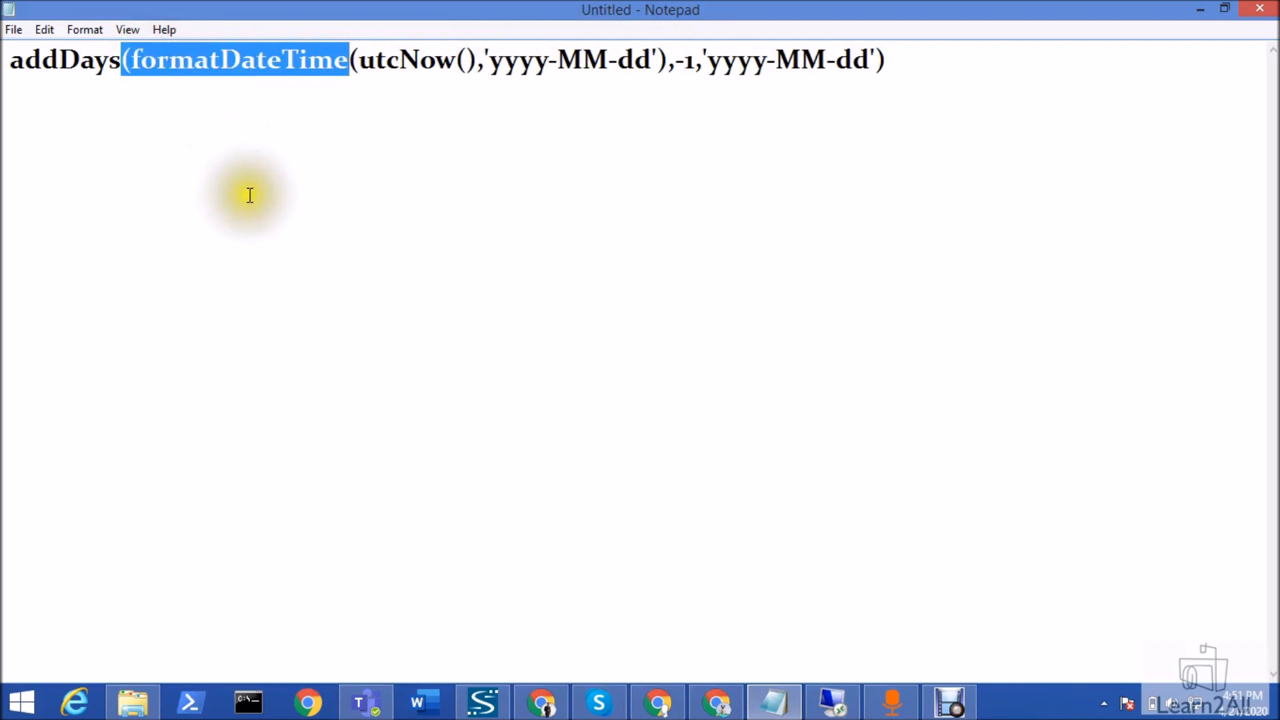
left_click(498, 60)
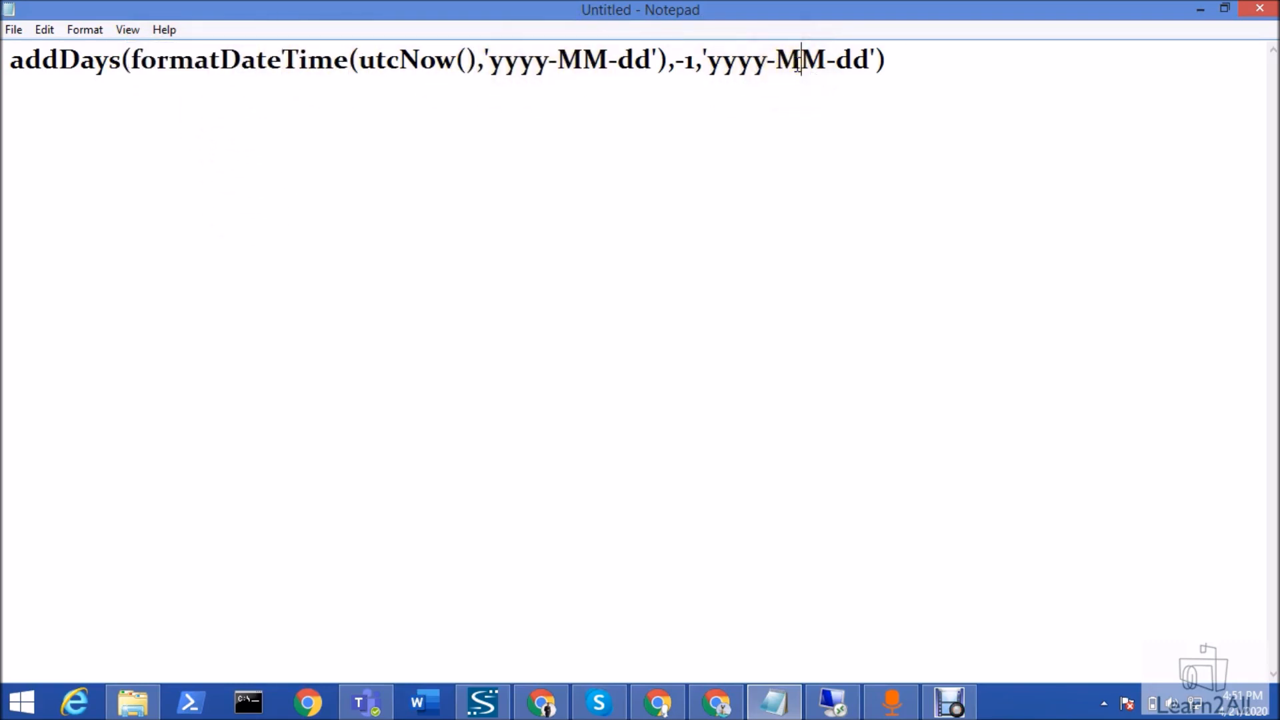
mouse_move(166, 80)
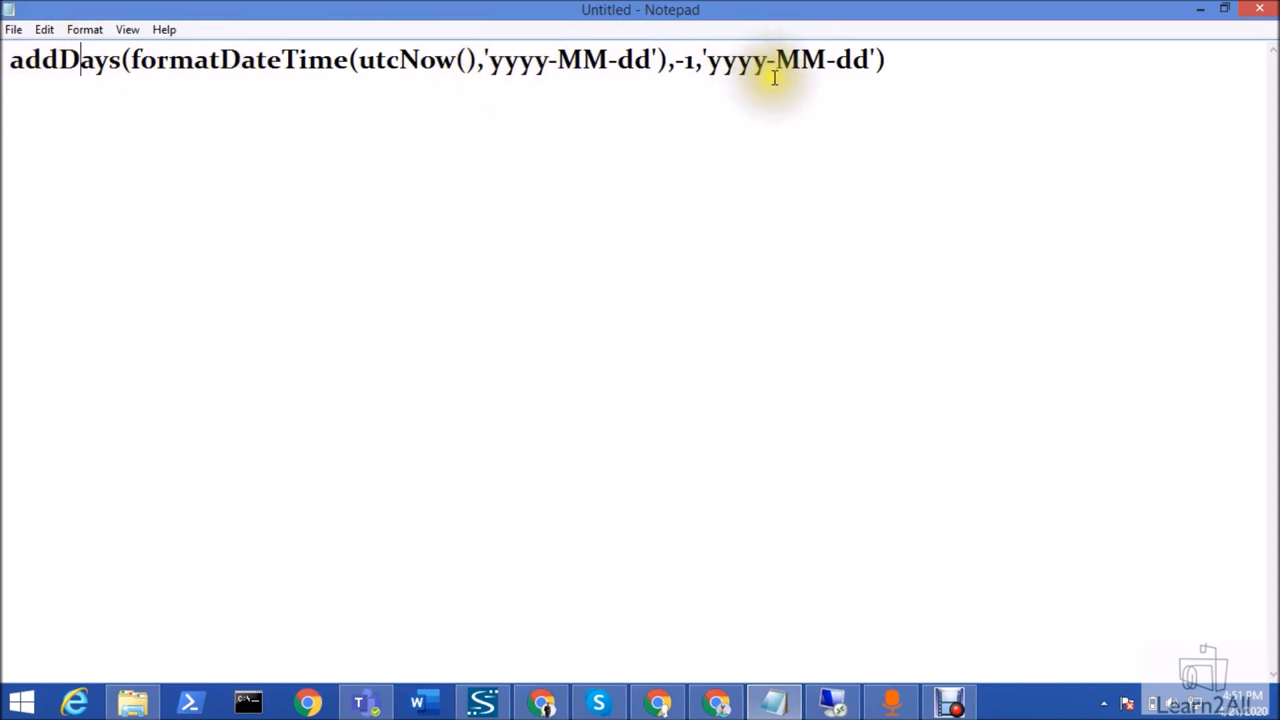
mouse_move(221, 70)
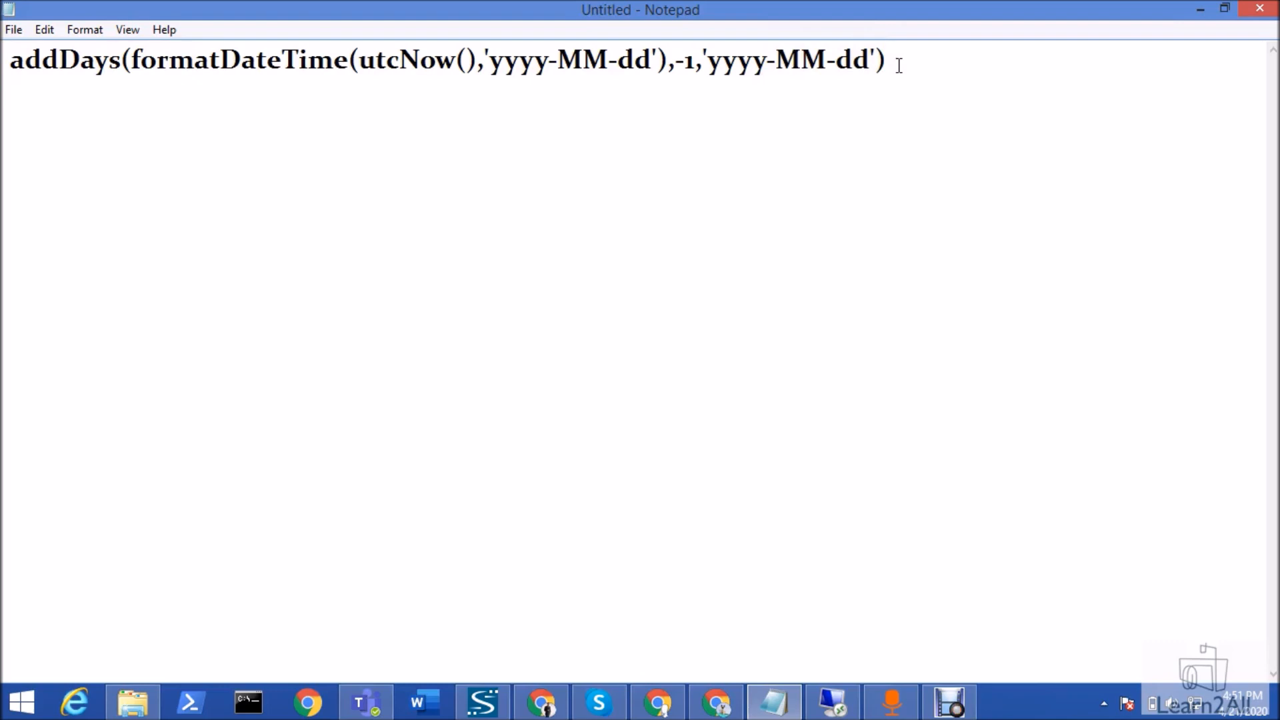
mouse_move(1225, 11)
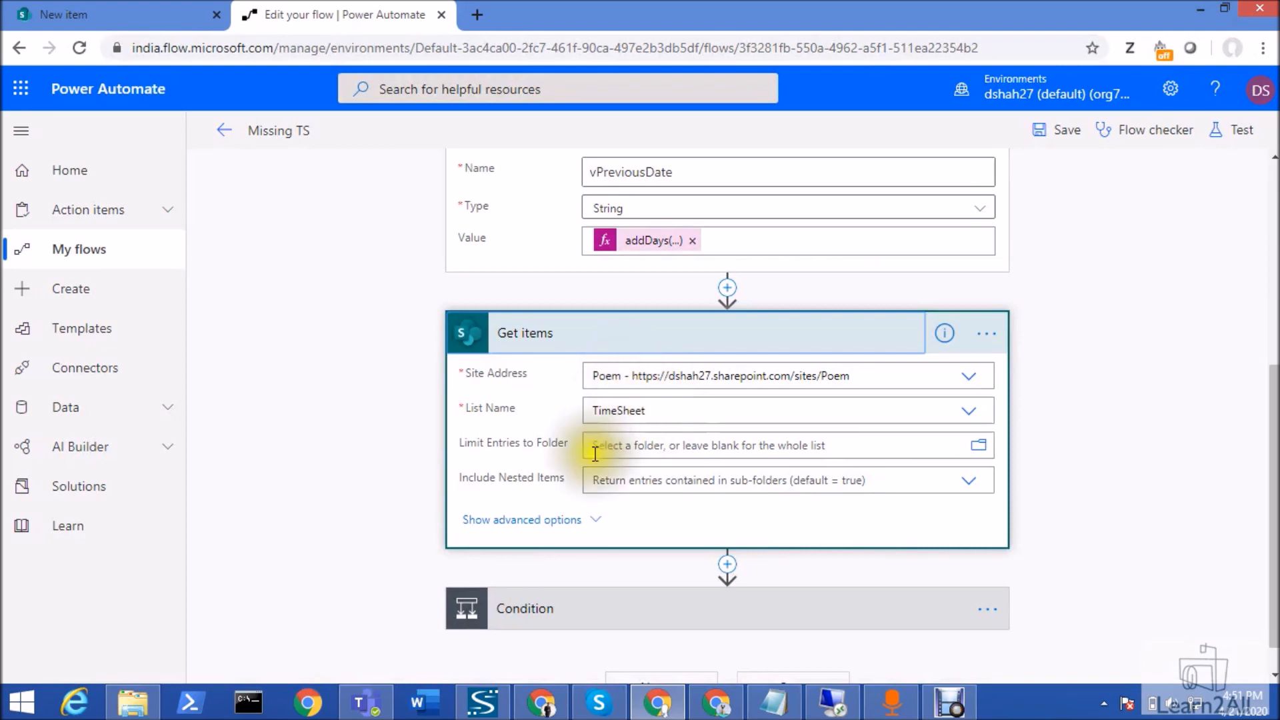
Step: Show the Get items filter Date eq vPreviousDate and compare it with the TimeSheet list's Date column
left_click(521, 519)
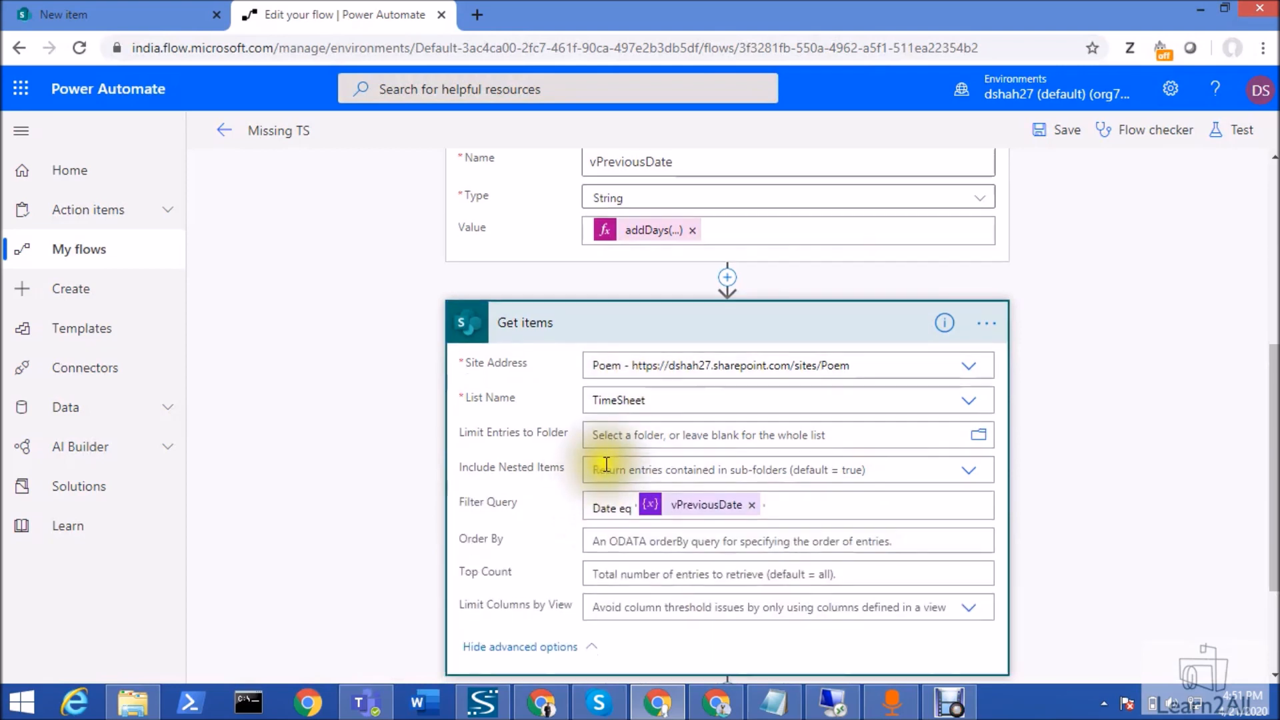
scroll("down", 3)
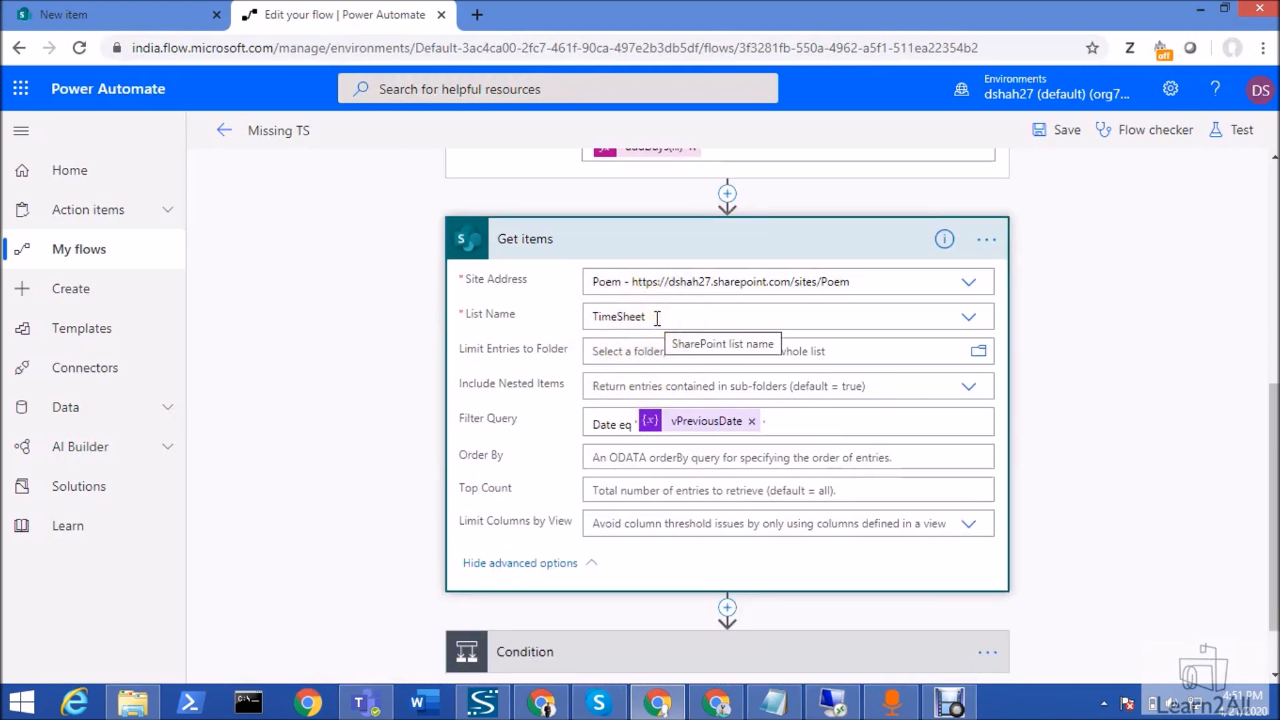
left_click(114, 15)
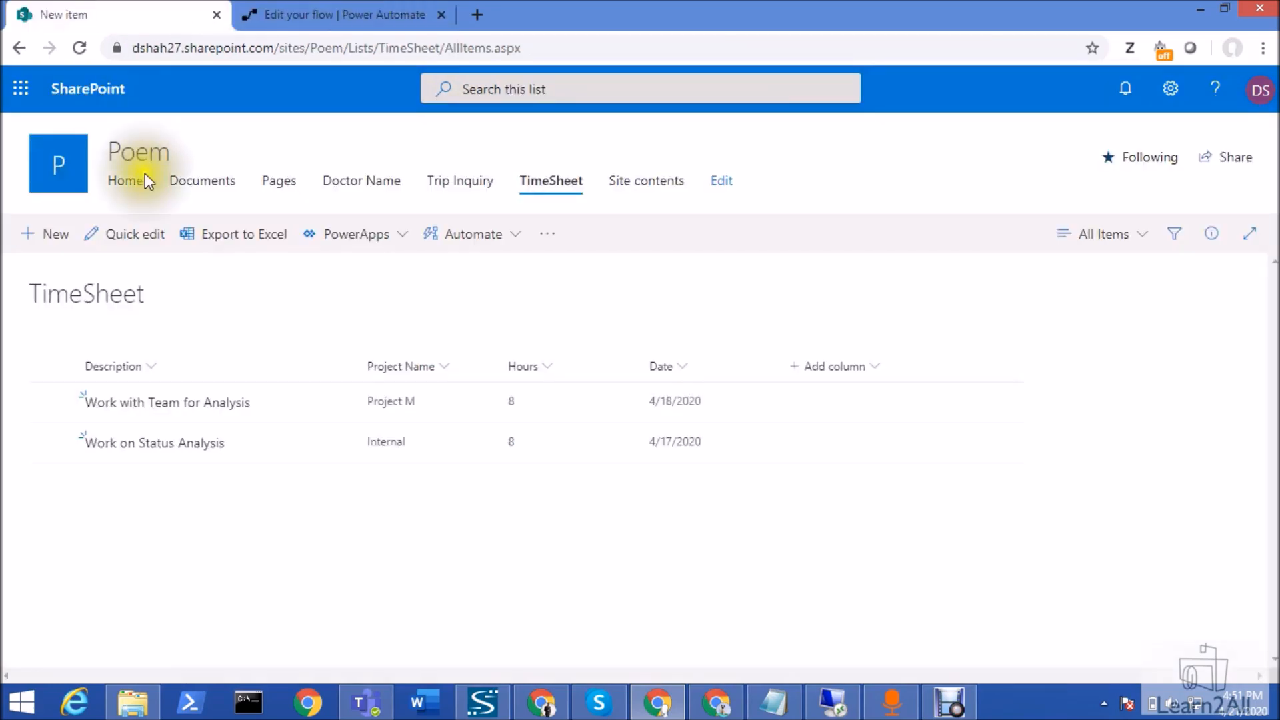
left_click(343, 15)
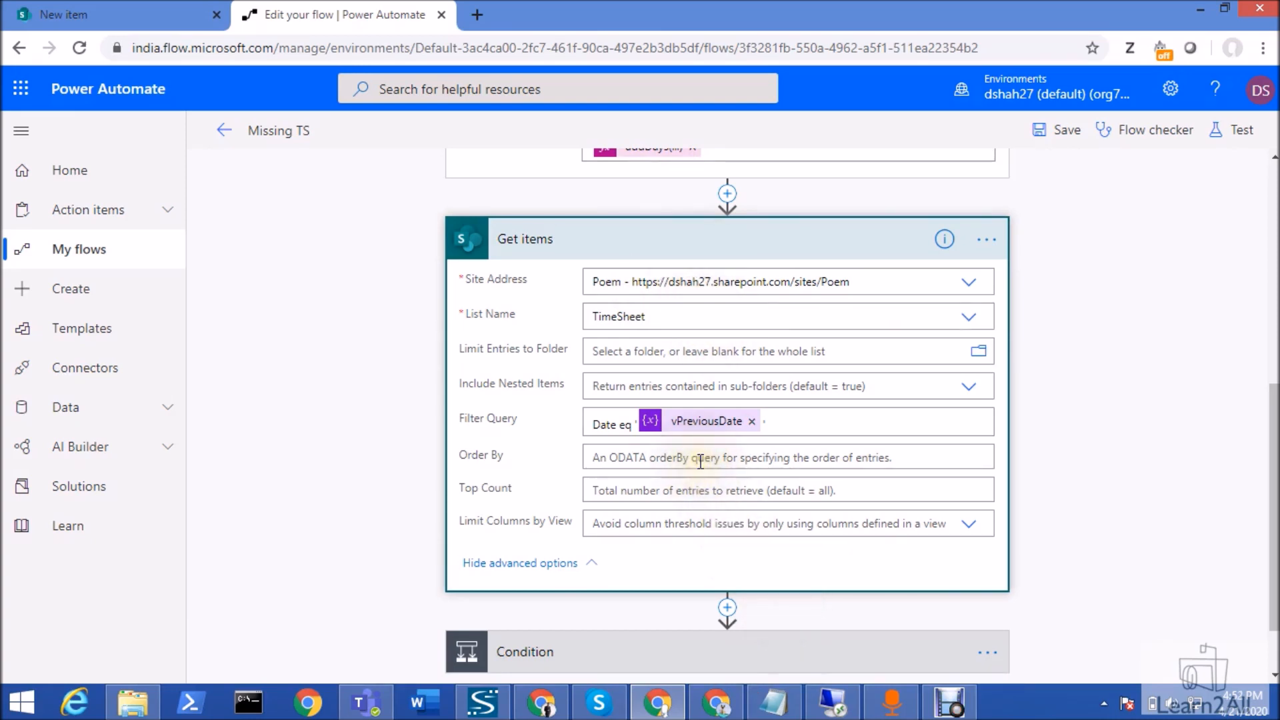
mouse_move(700, 483)
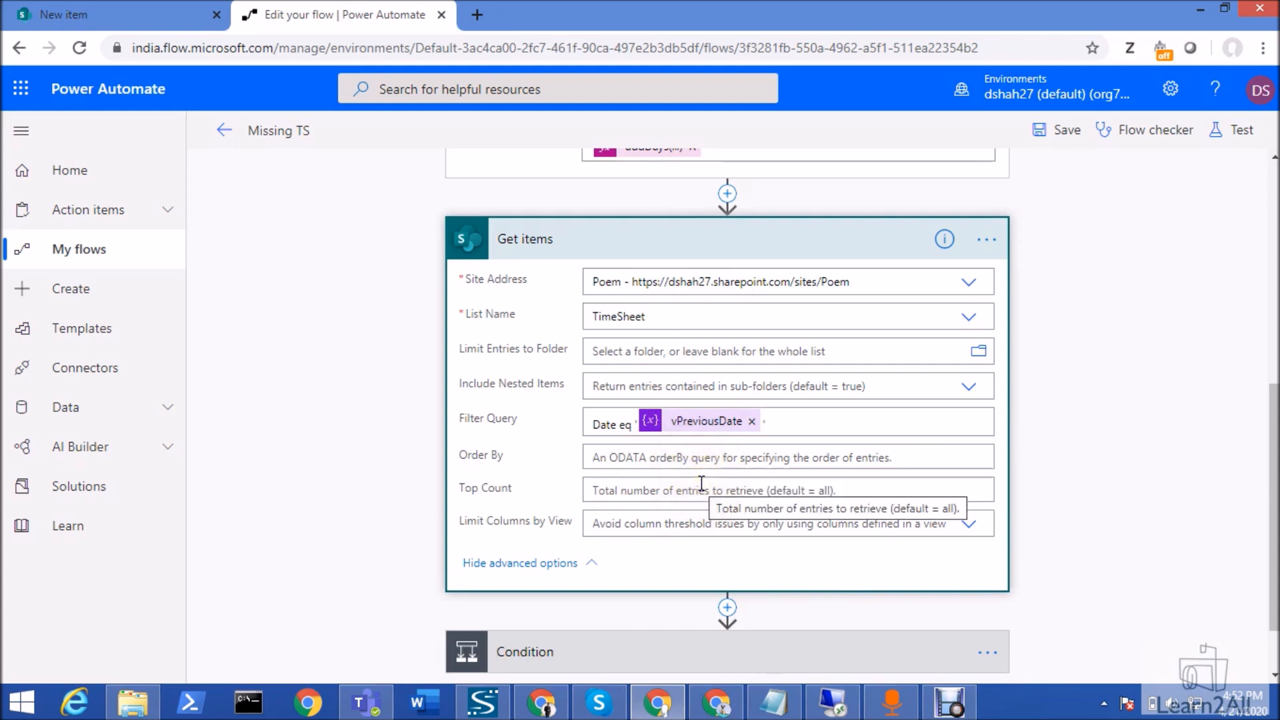
mouse_move(451, 429)
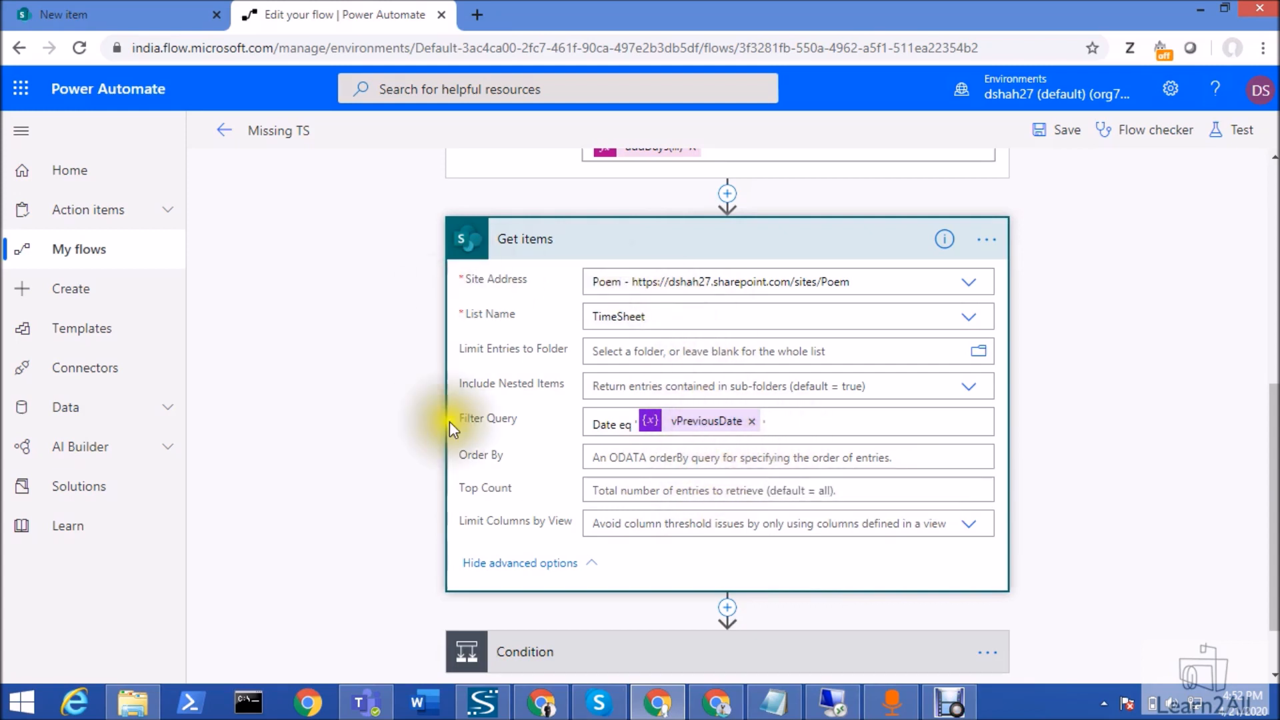
mouse_move(818, 479)
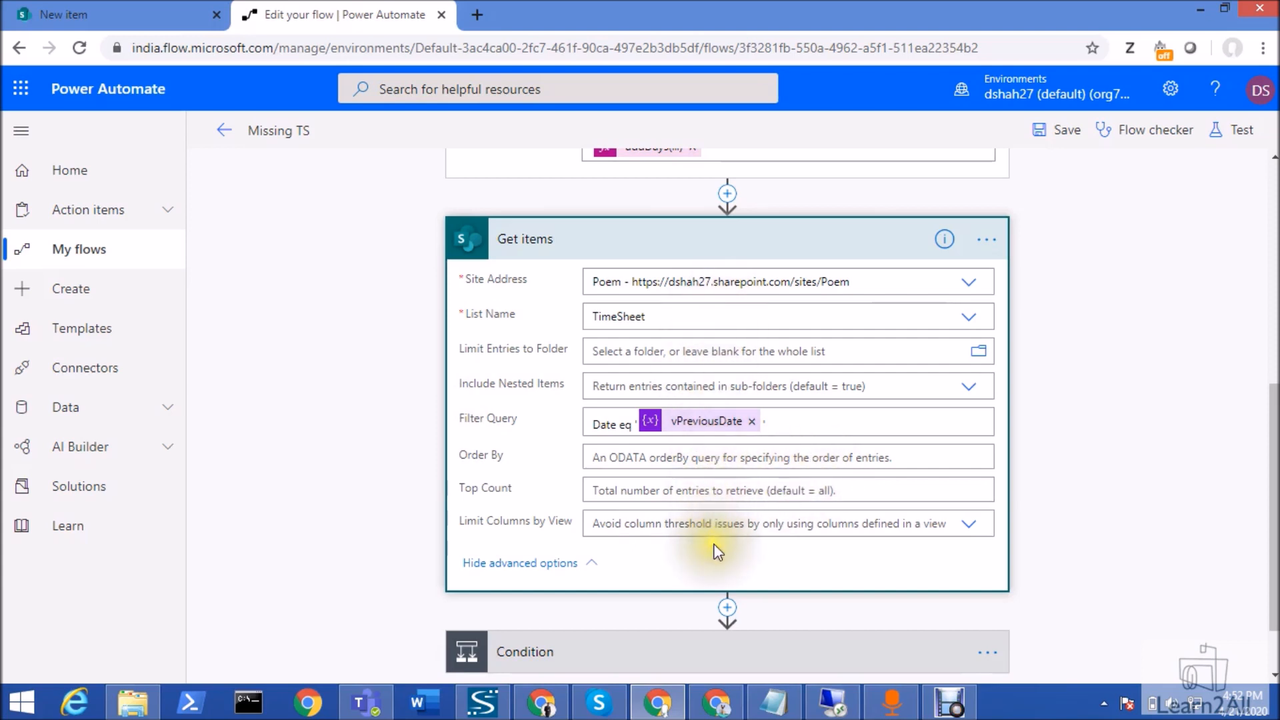
mouse_move(705, 574)
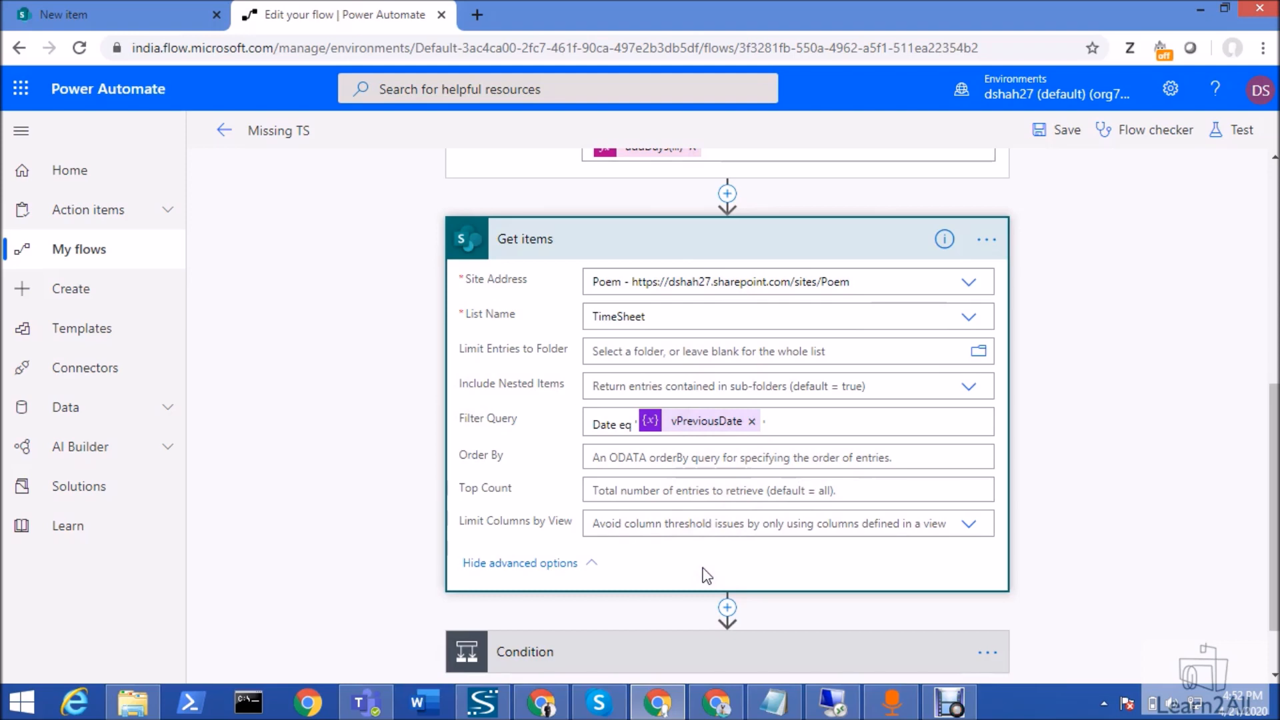
Step: Close the Condition expression editor and expand the If no 'TimeSheet Missing' email action
scroll("down", 3)
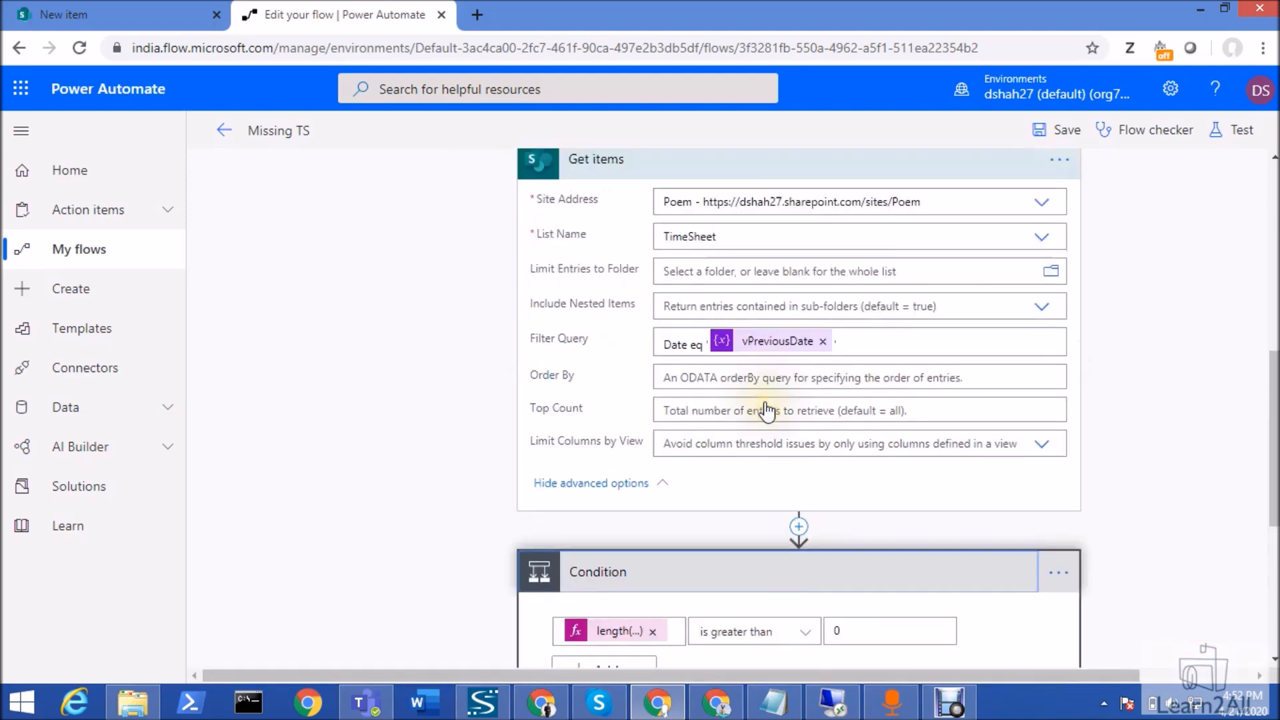
mouse_move(730, 338)
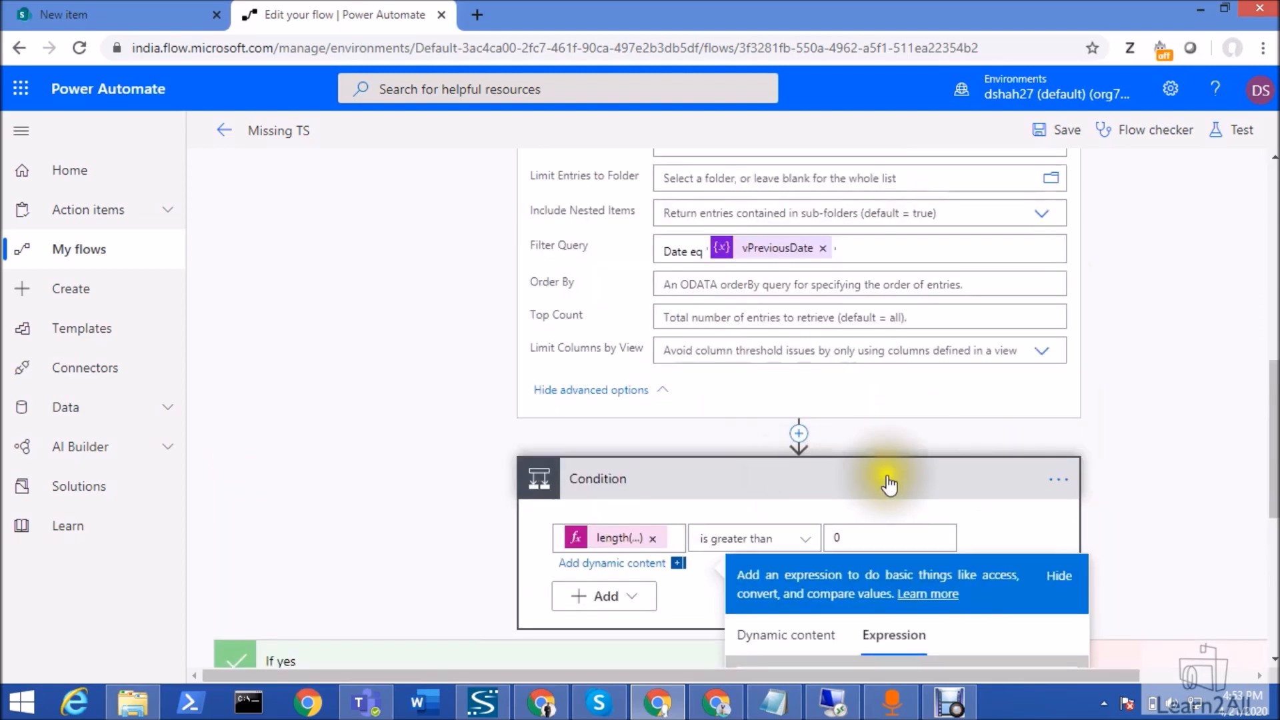
left_click(779, 564)
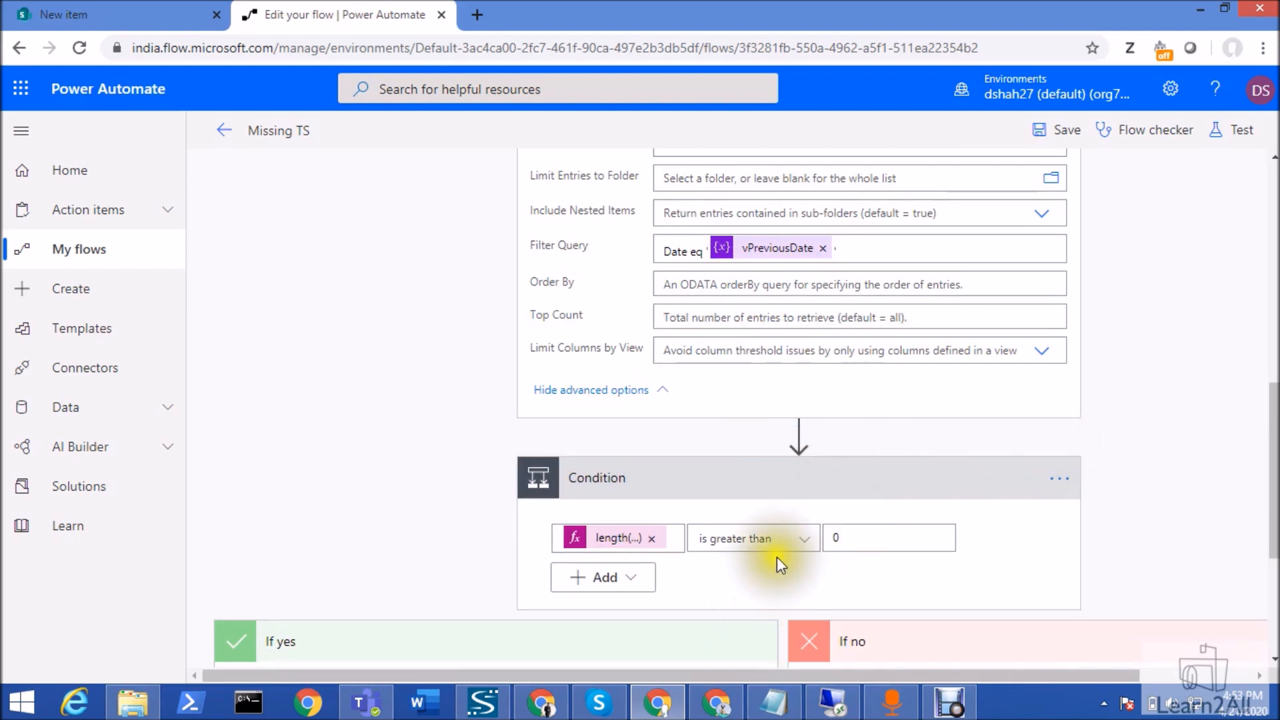
scroll("down", 3)
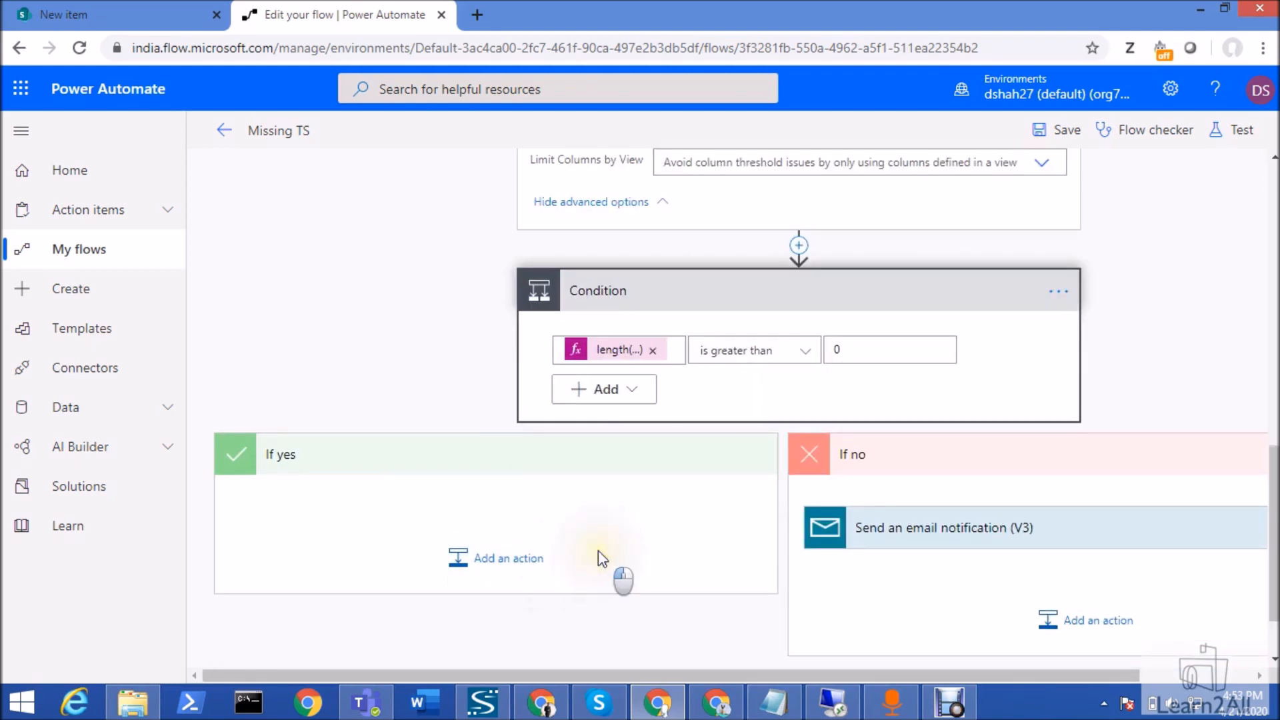
mouse_move(952, 535)
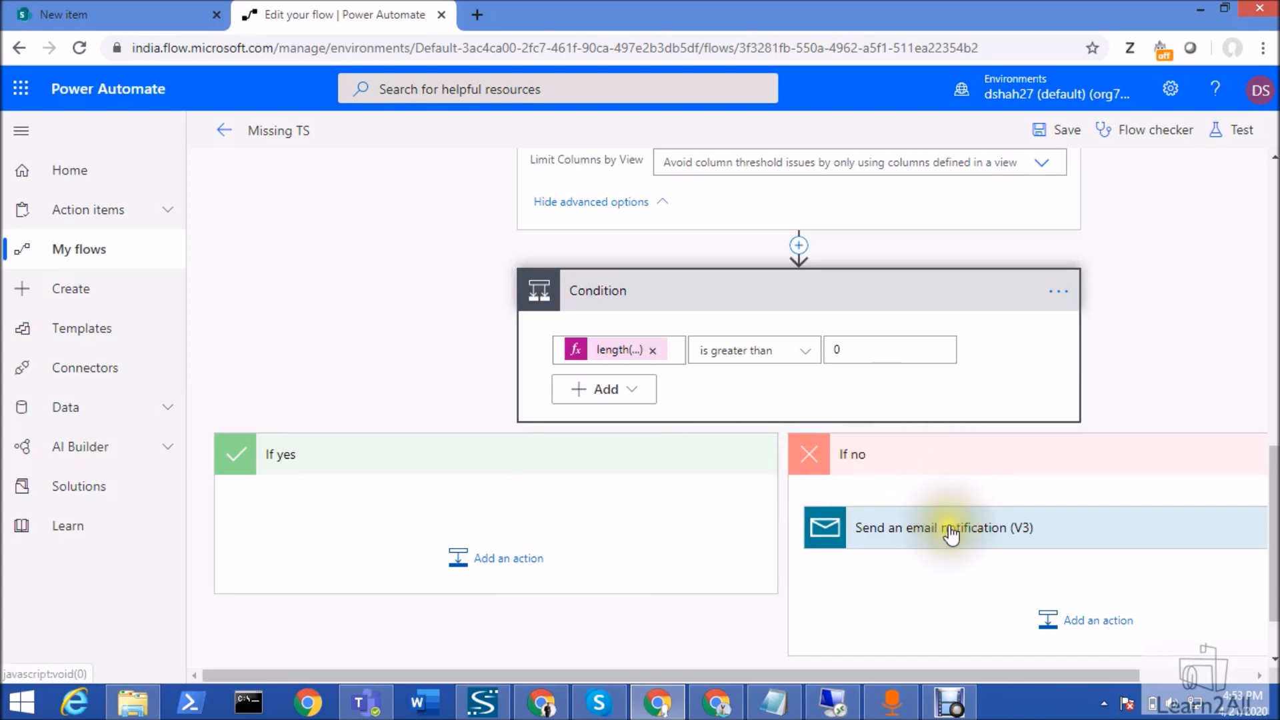
left_click(941, 528)
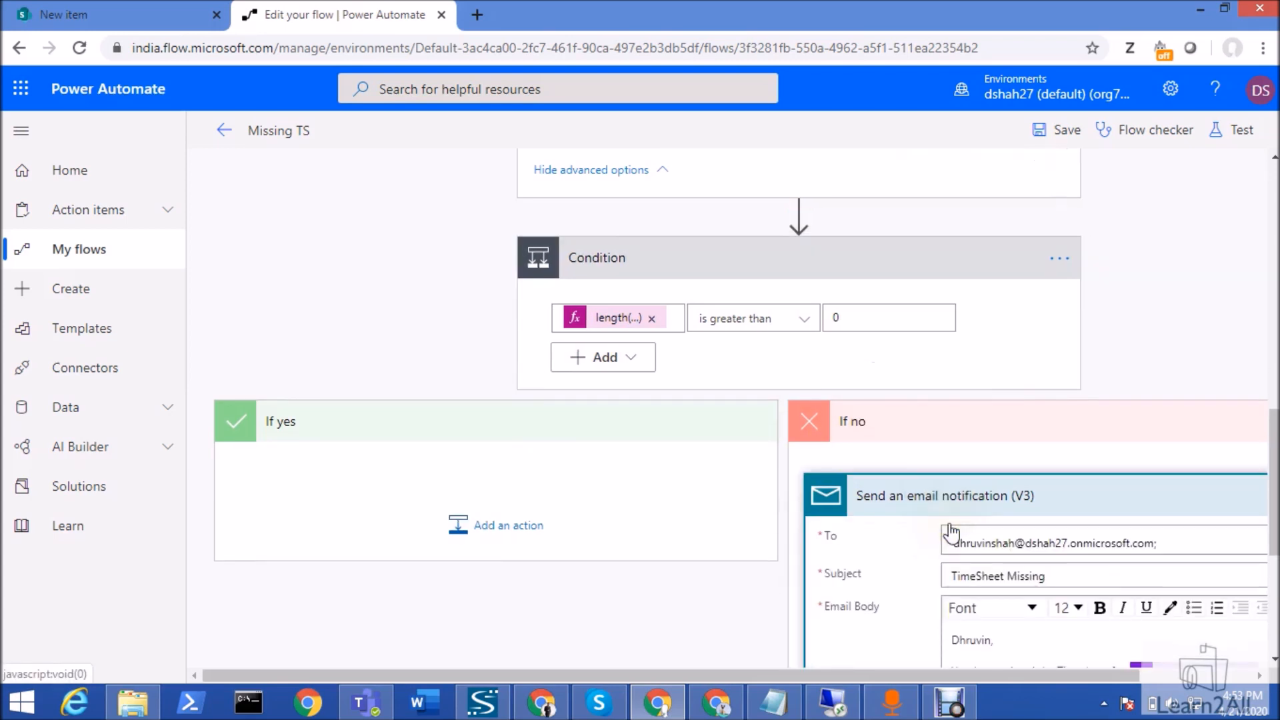
scroll("down", 3)
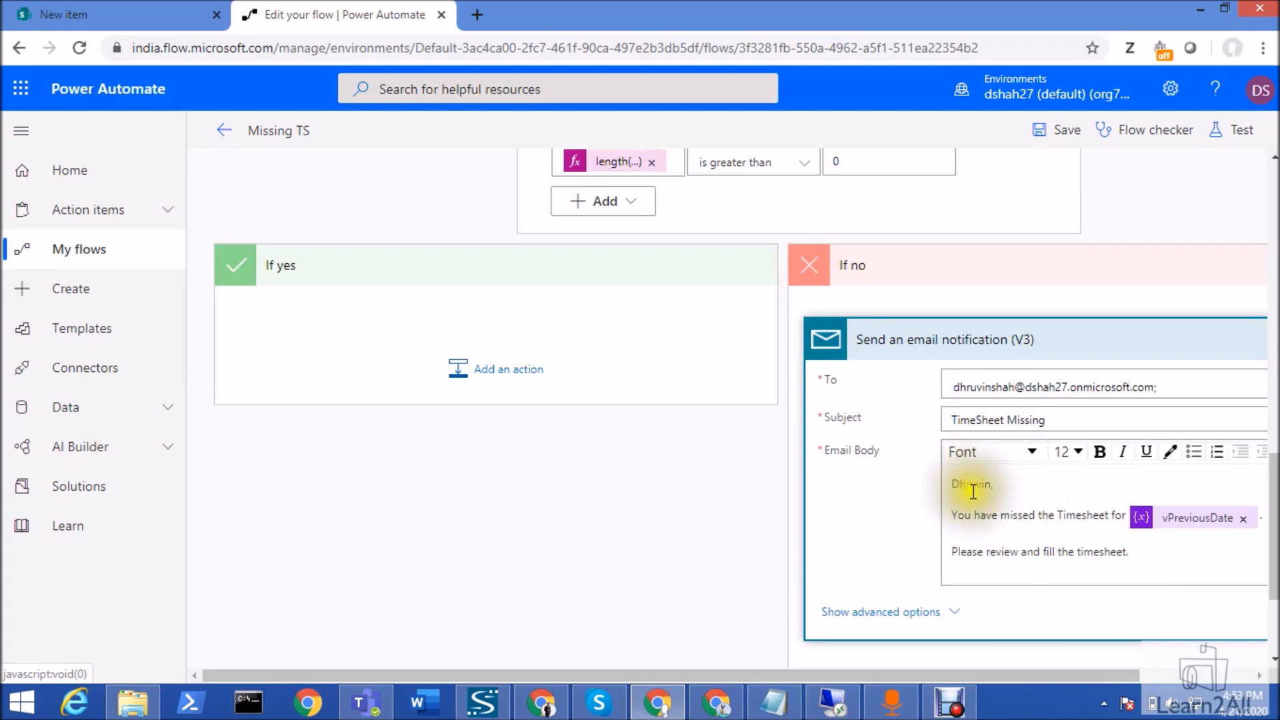
mouse_move(1128, 566)
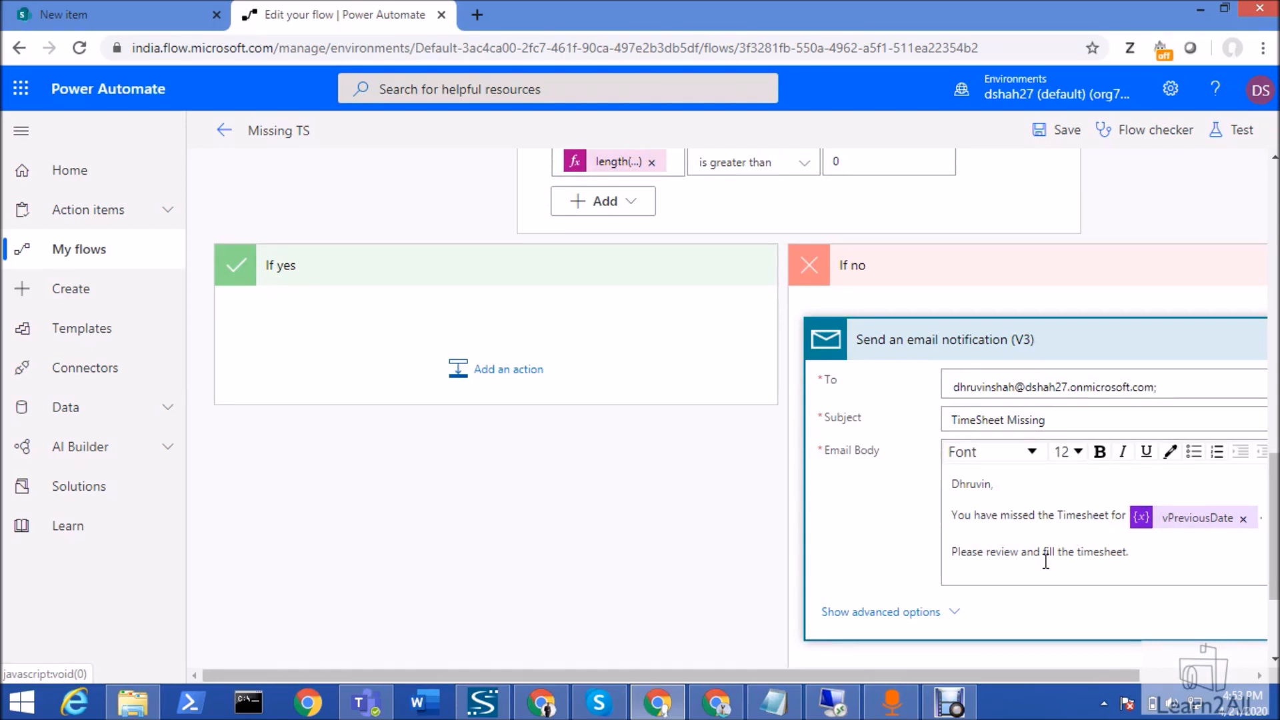
mouse_move(1216, 138)
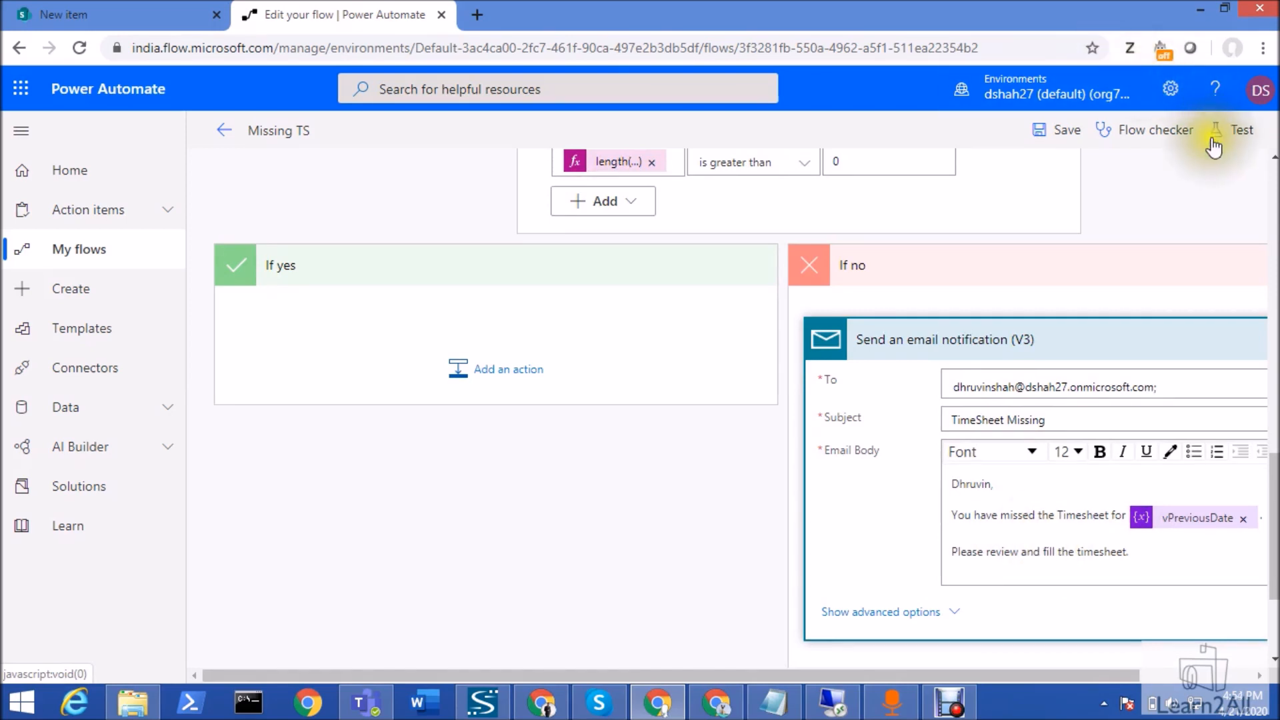
Step: Run a manual test of Missing TS, checking the SharePoint TimeSheet entries meanwhile
left_click(1242, 130)
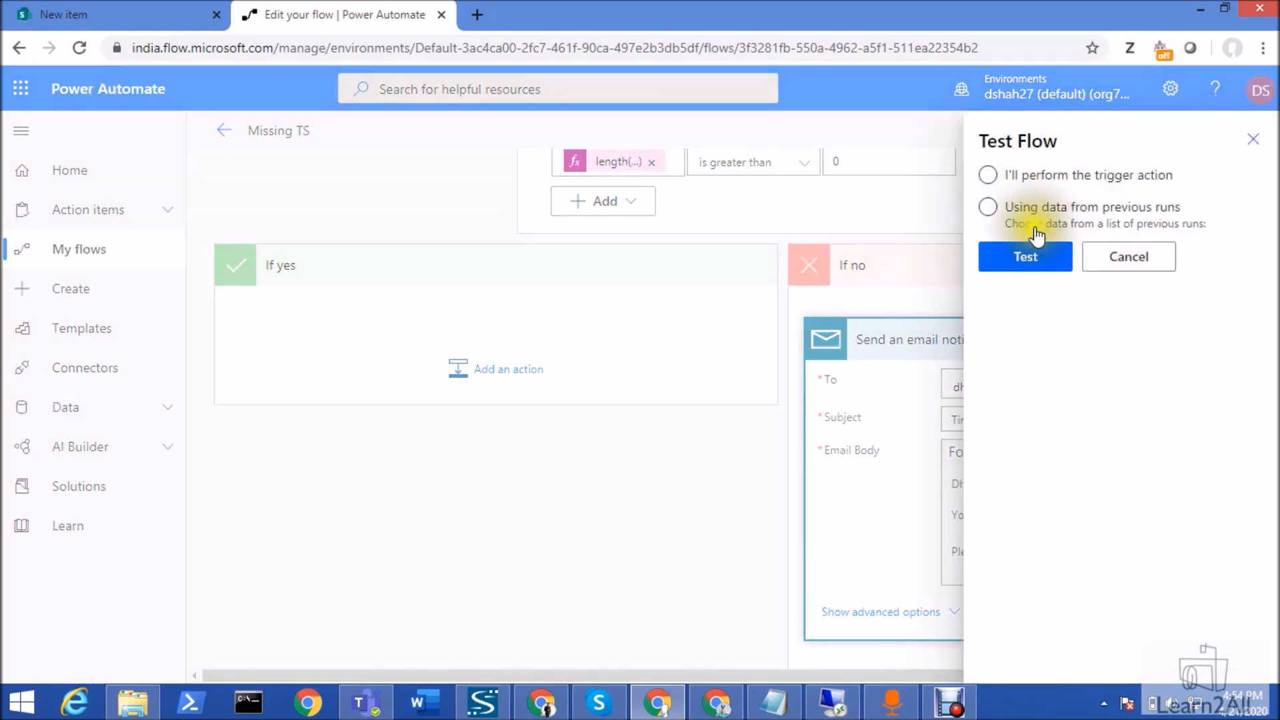
left_click(1025, 256)
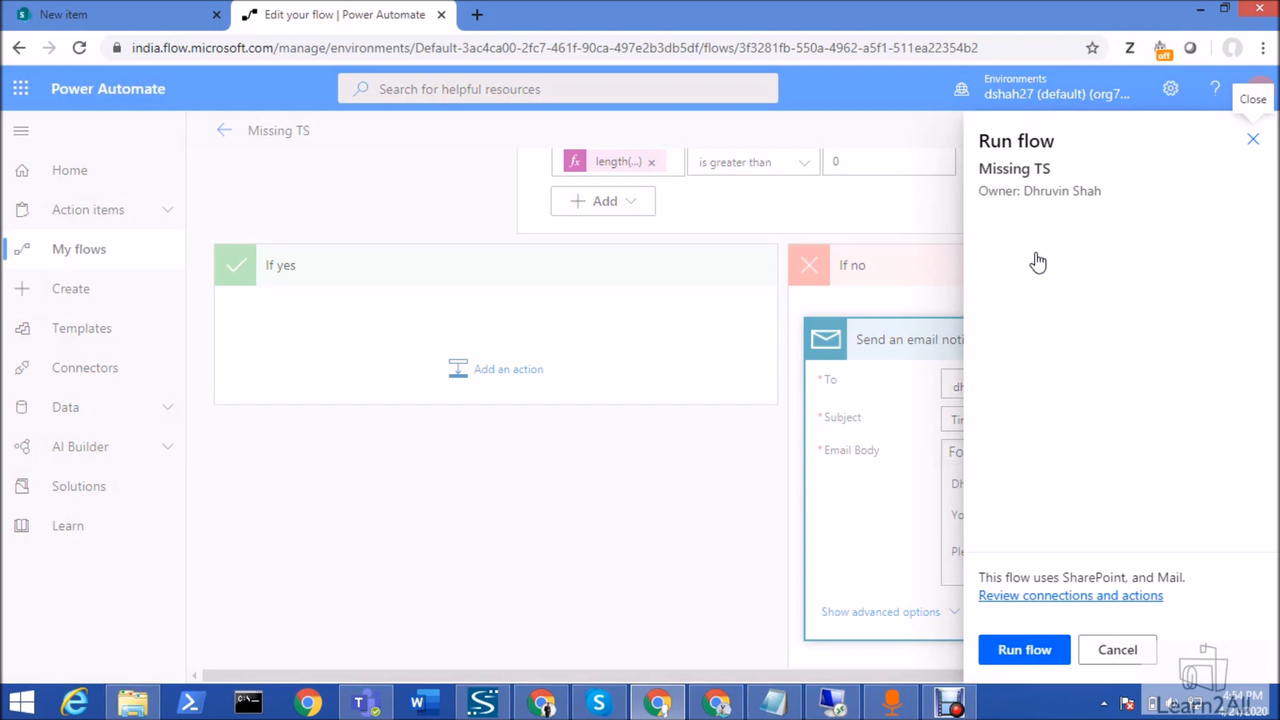
left_click(1022, 648)
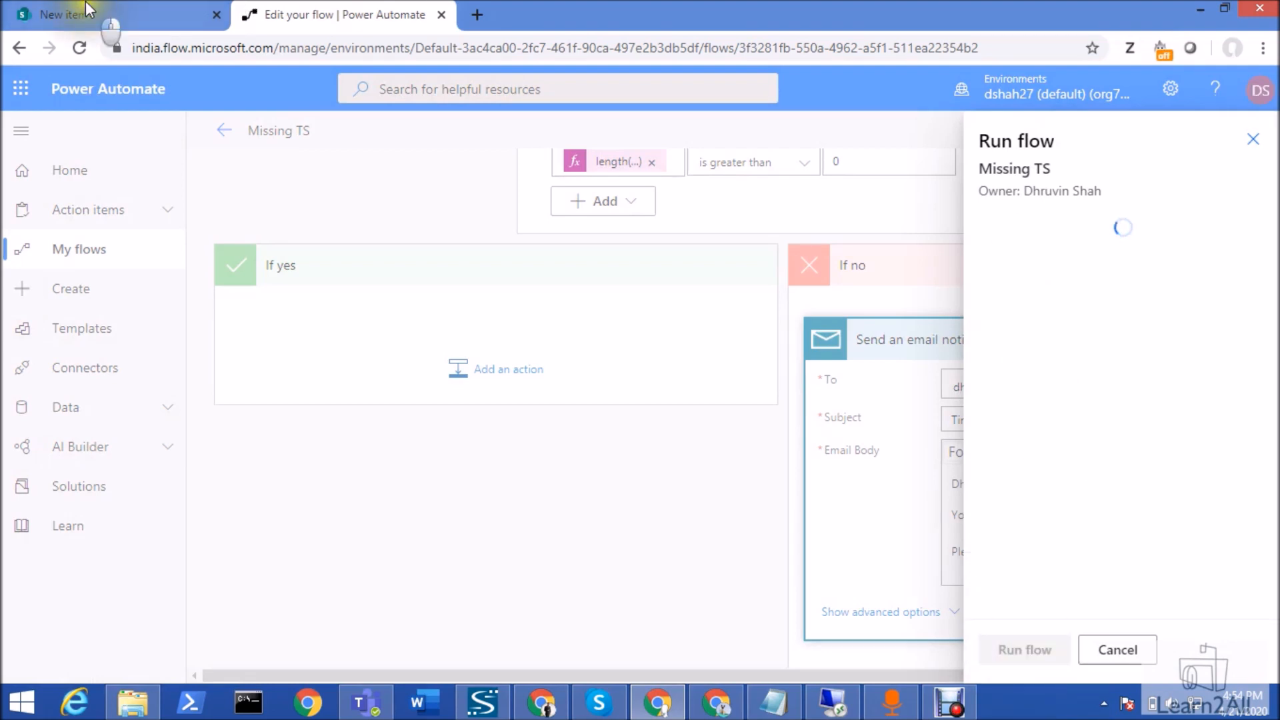
left_click(114, 15)
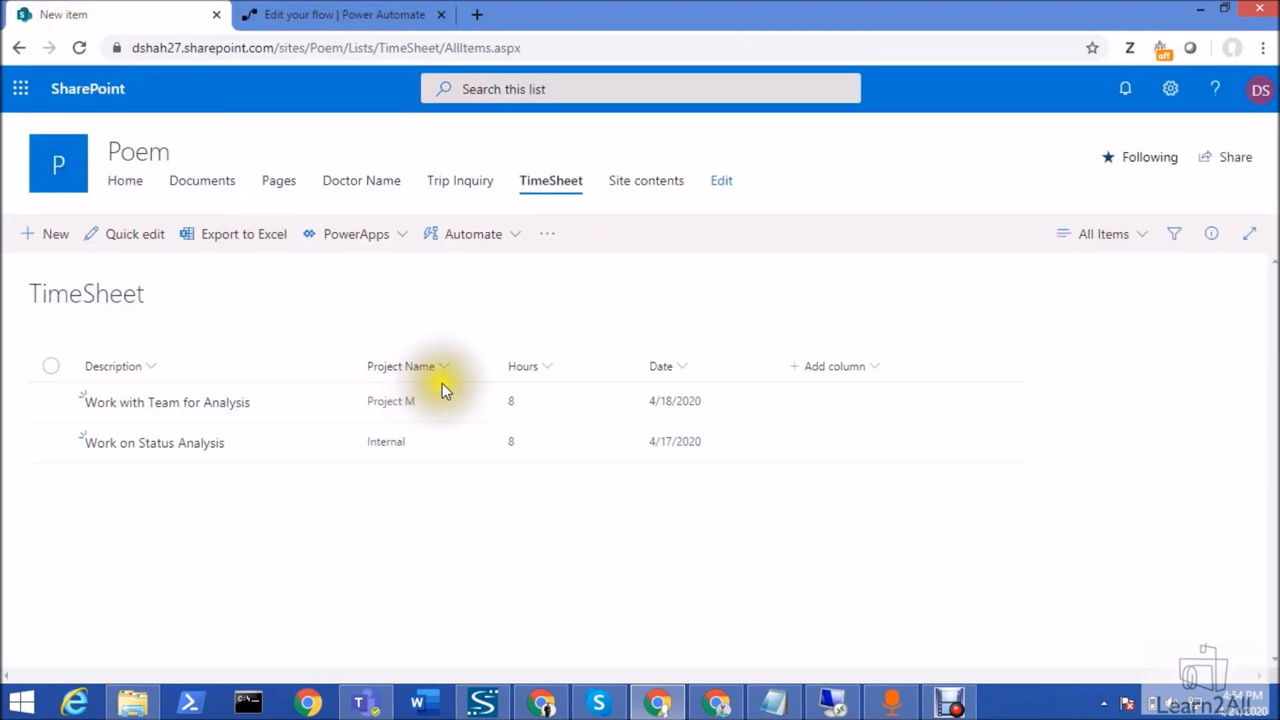
mouse_move(447, 501)
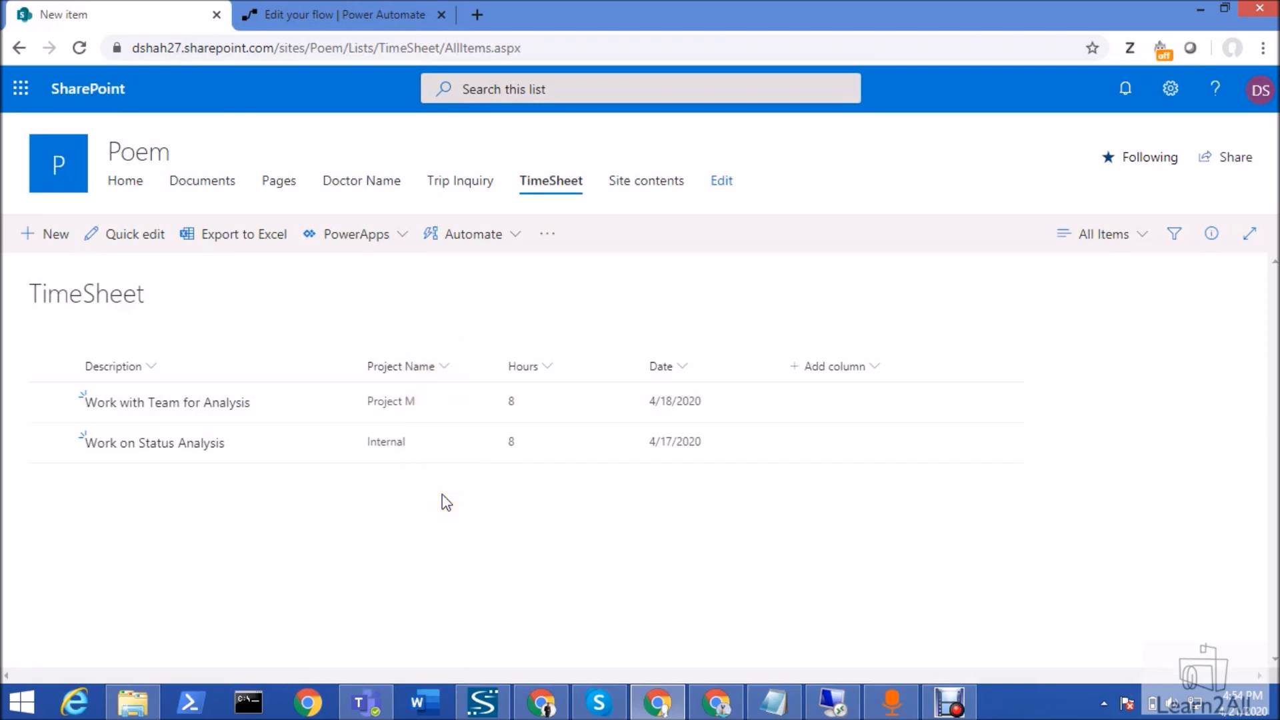
left_click(342, 14)
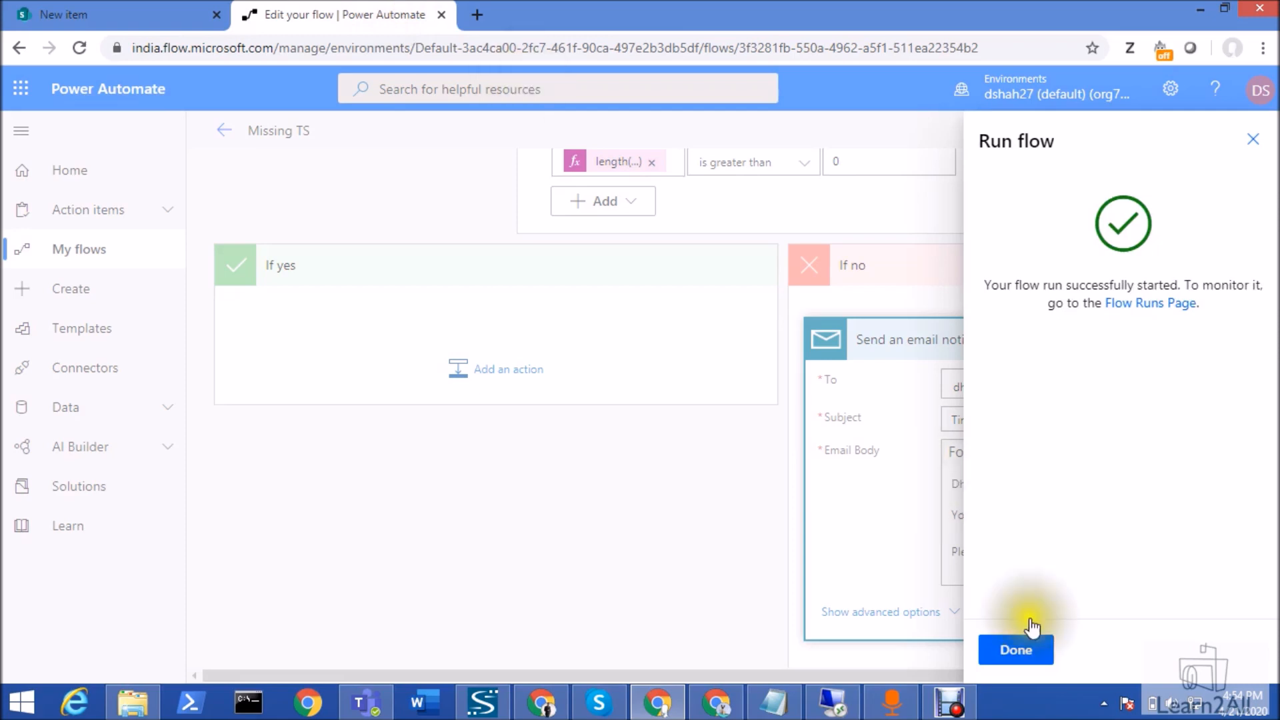
Step: Scroll through the run: no items for 2020-04-20, Condition false, email sent
left_click(1015, 648)
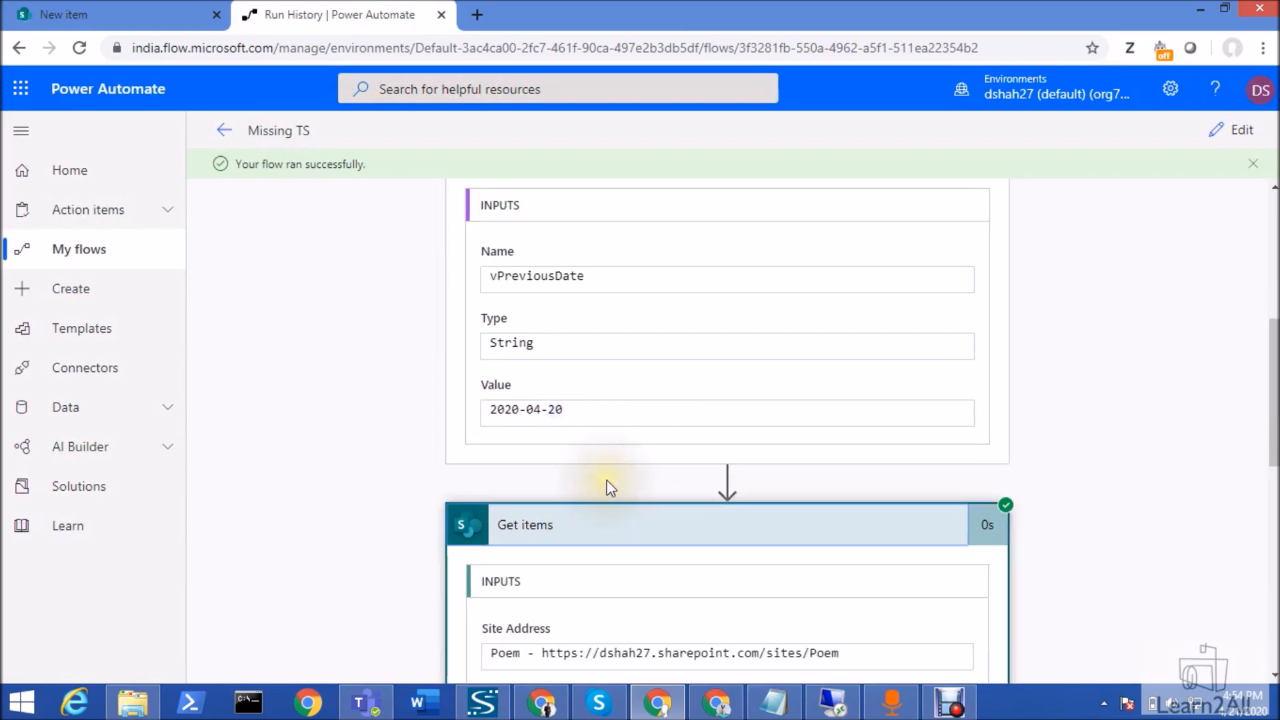
scroll("down", 3)
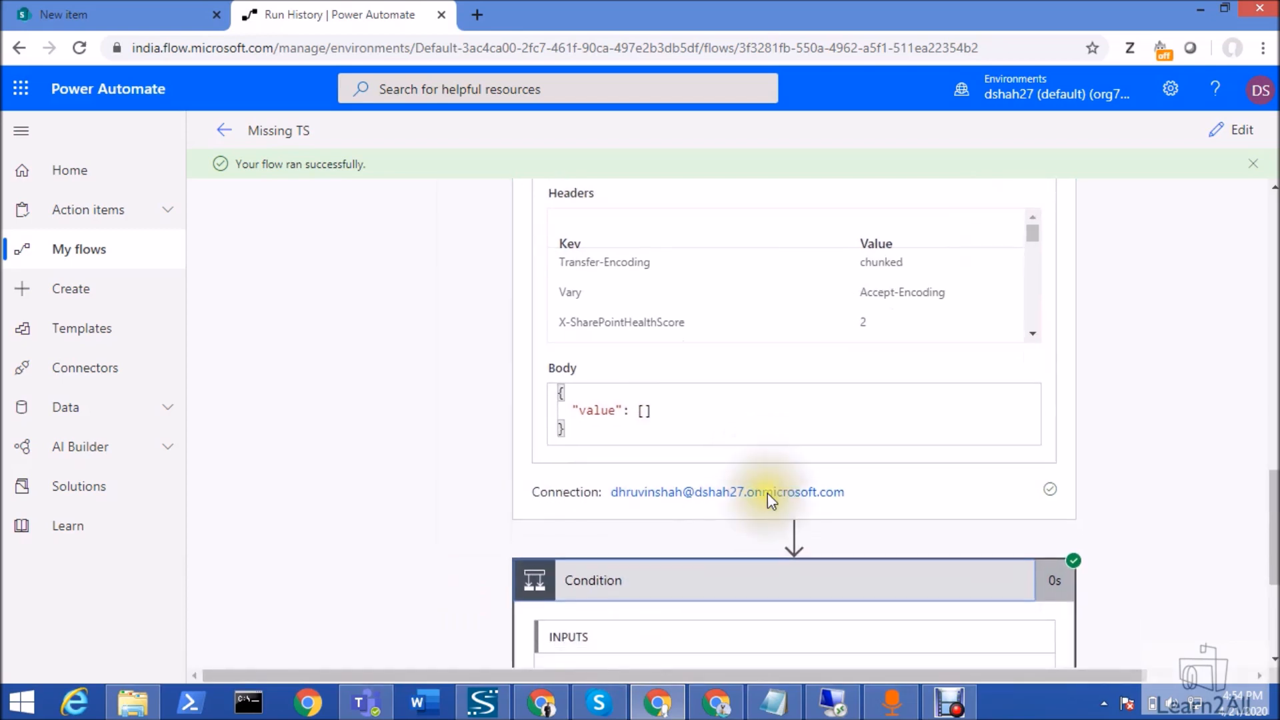
scroll("down", 3)
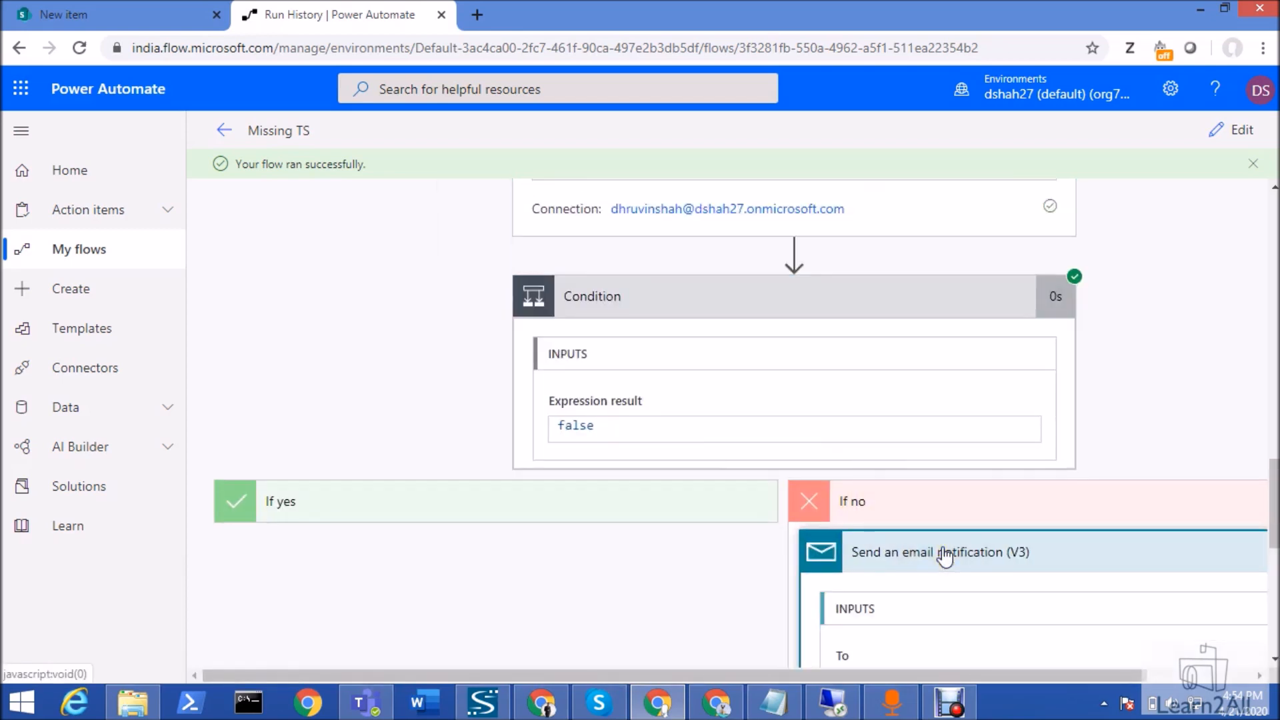
scroll("down", 3)
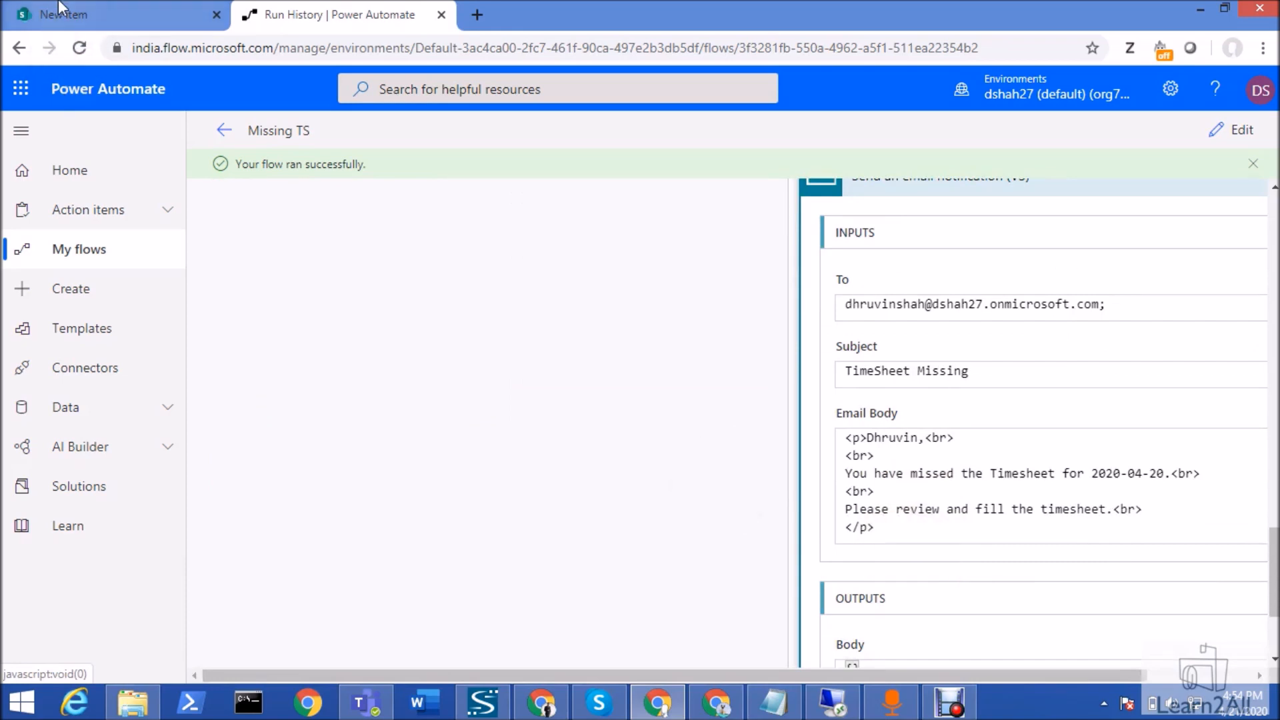
Step: Fill a new TimeSheet entry dated 4/20/2020 with project Test and description Sample
left_click(114, 15)
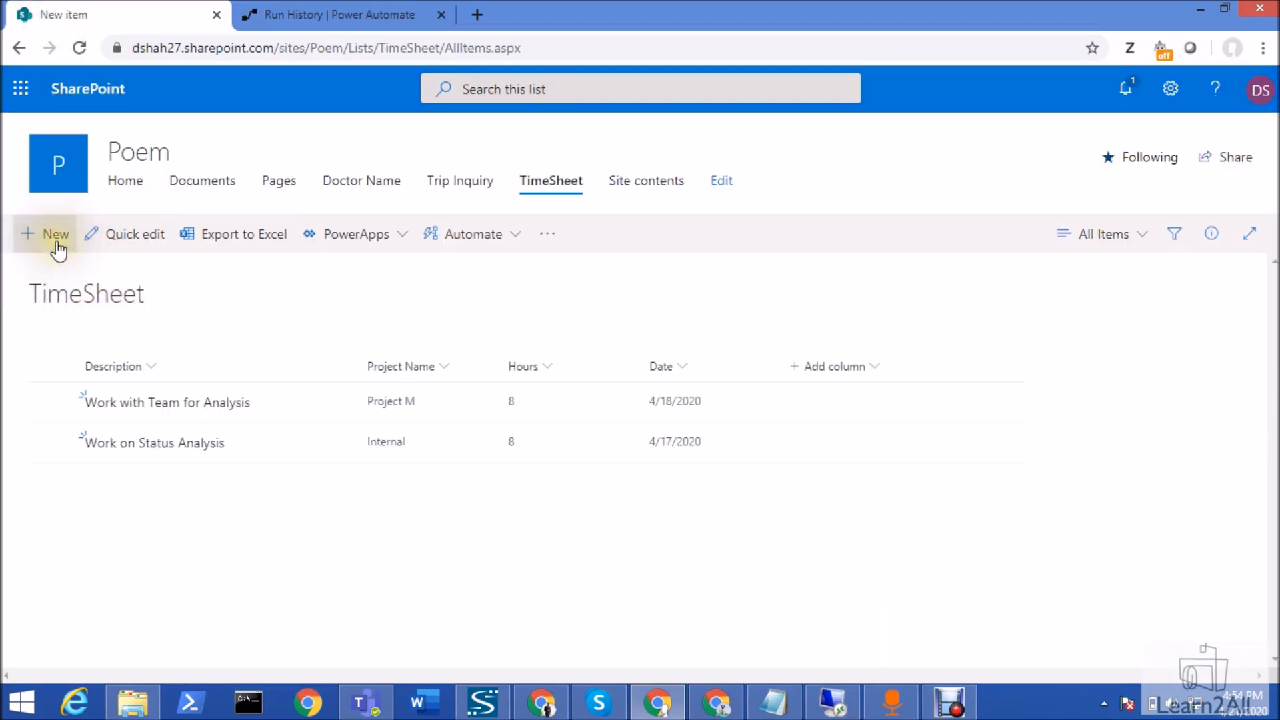
left_click(44, 233)
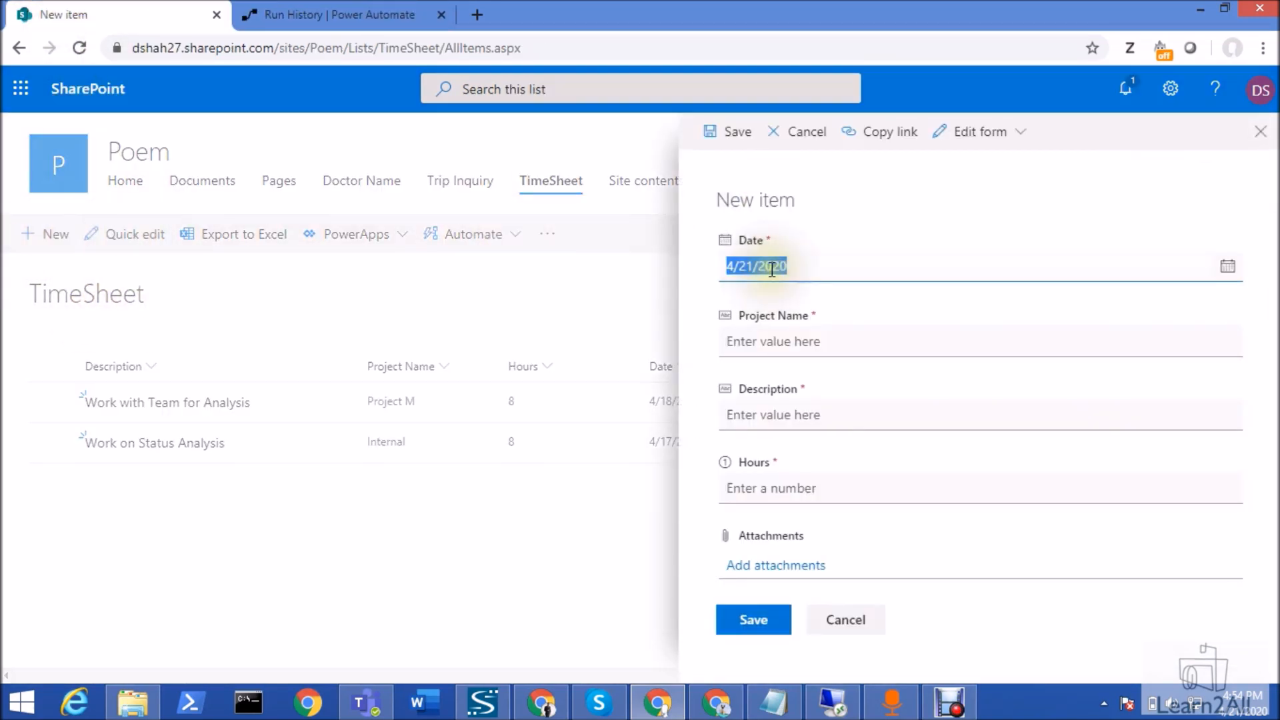
left_click(1227, 265)
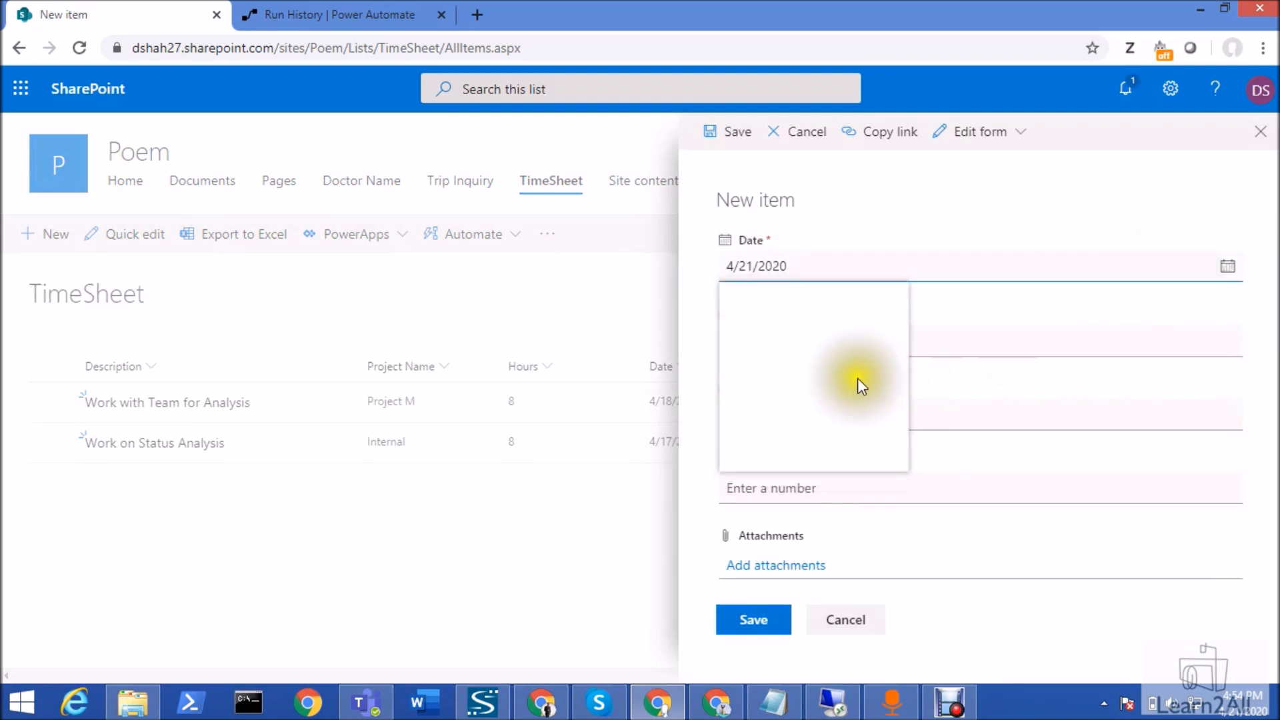
left_click(863, 386)
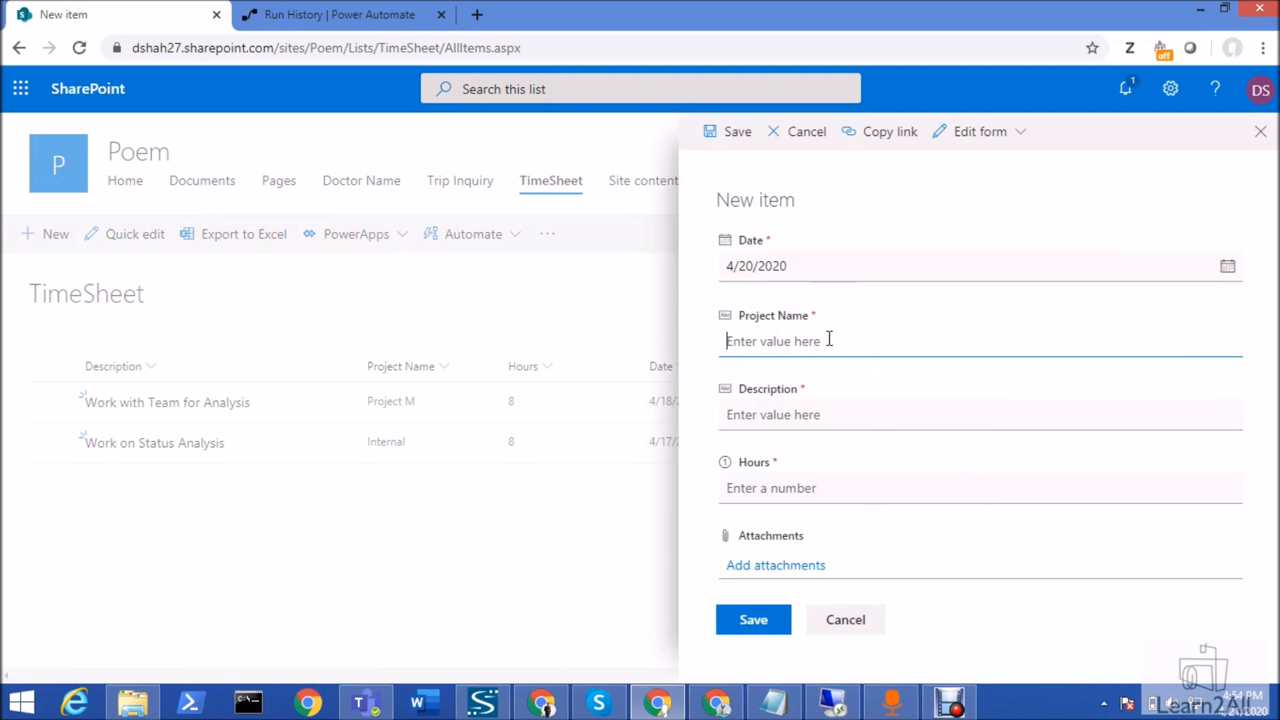
type("Tes")
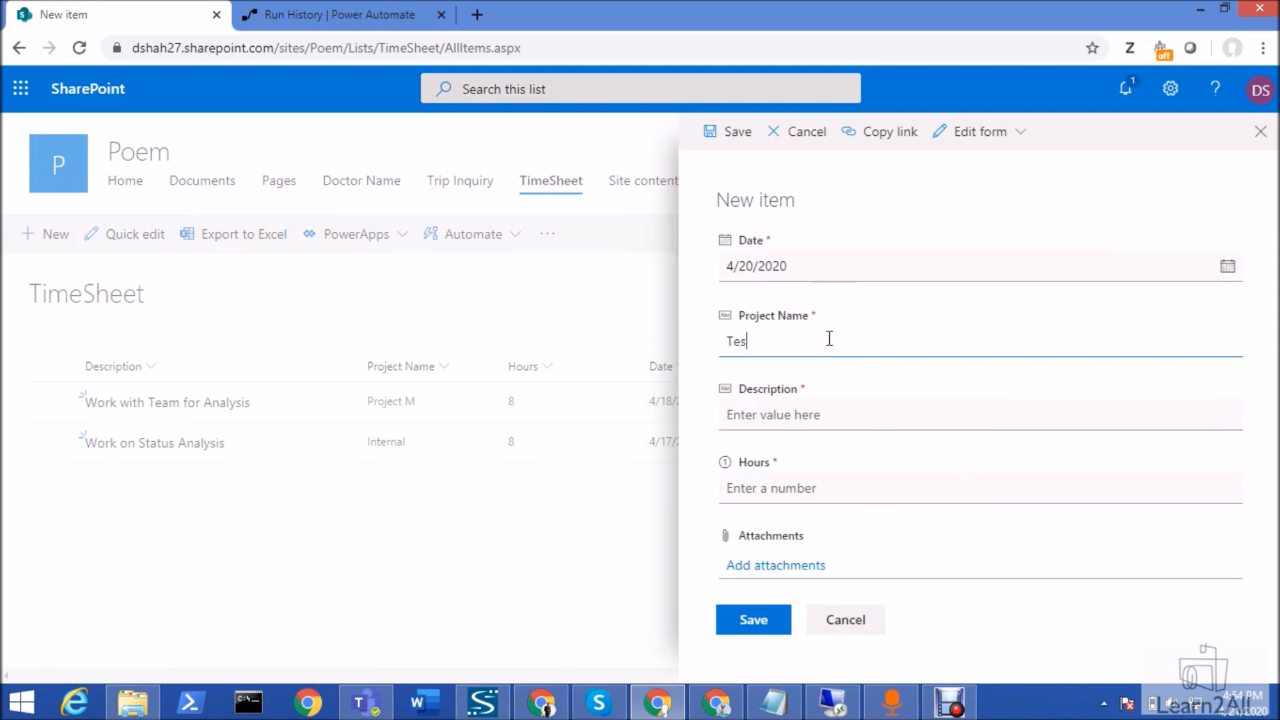
type("Sampl")
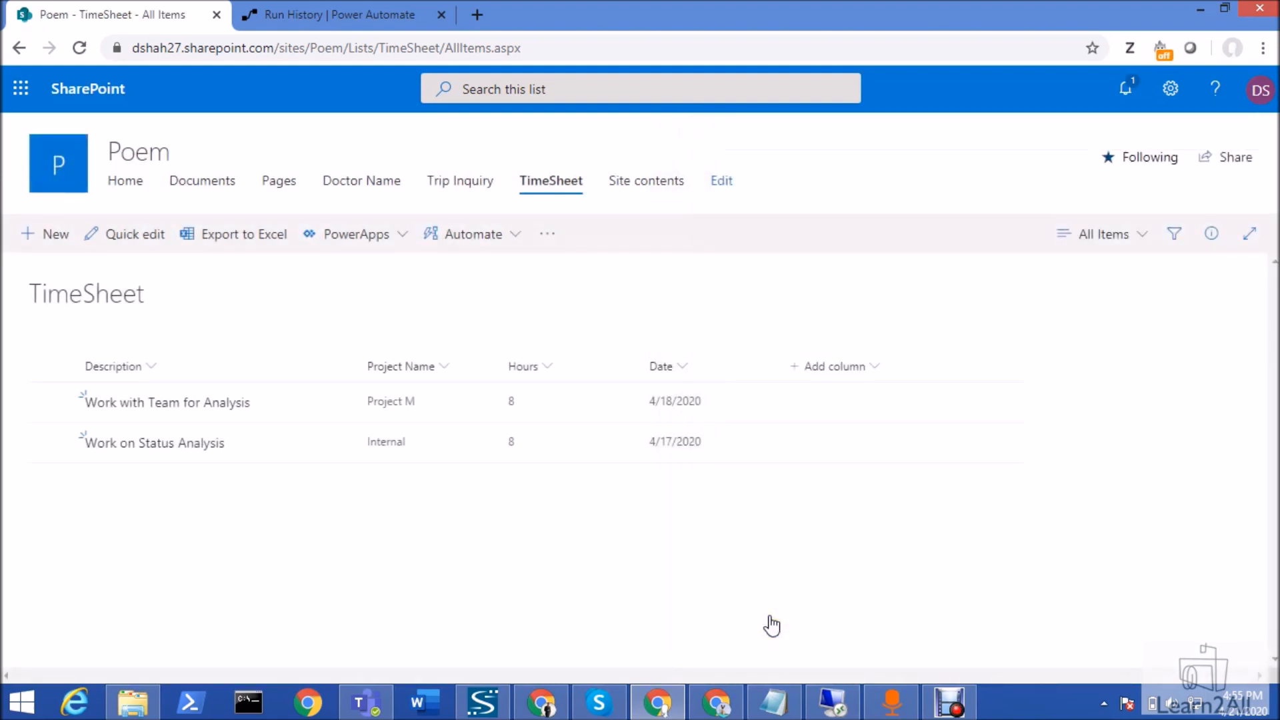
Step: Return to Power Automate and run the Missing TS test again
left_click(335, 14)
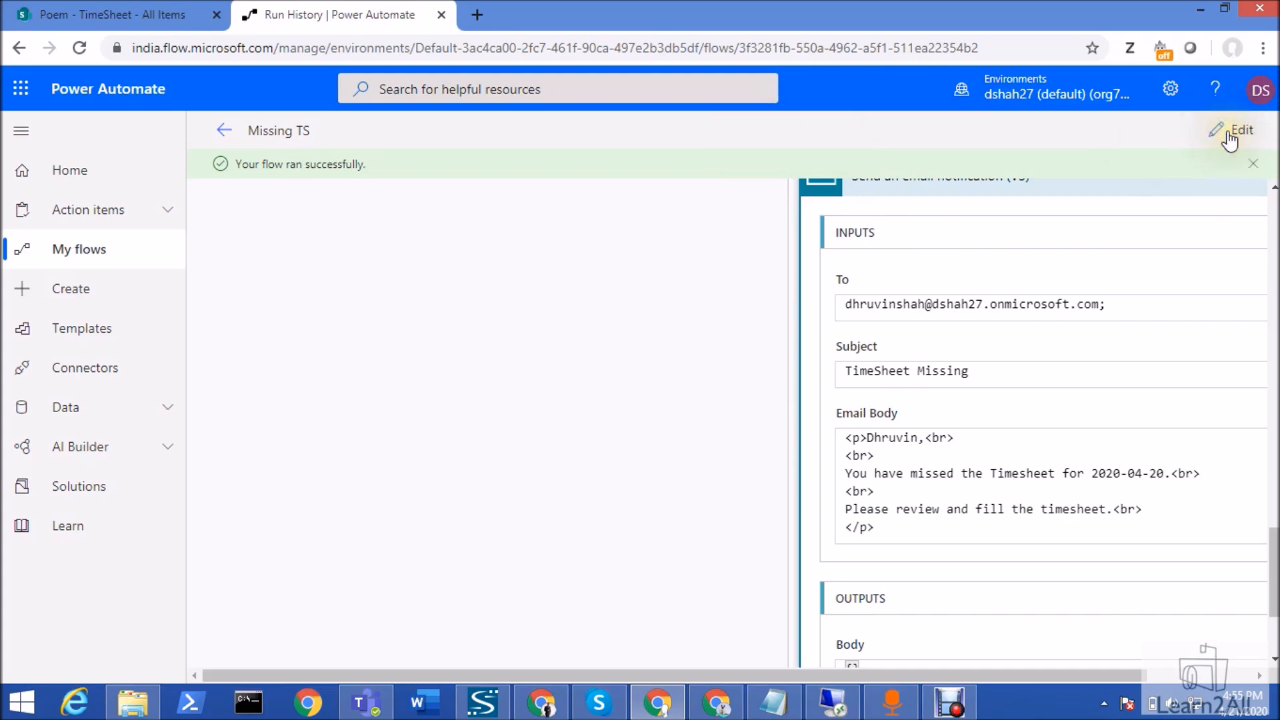
left_click(1240, 130)
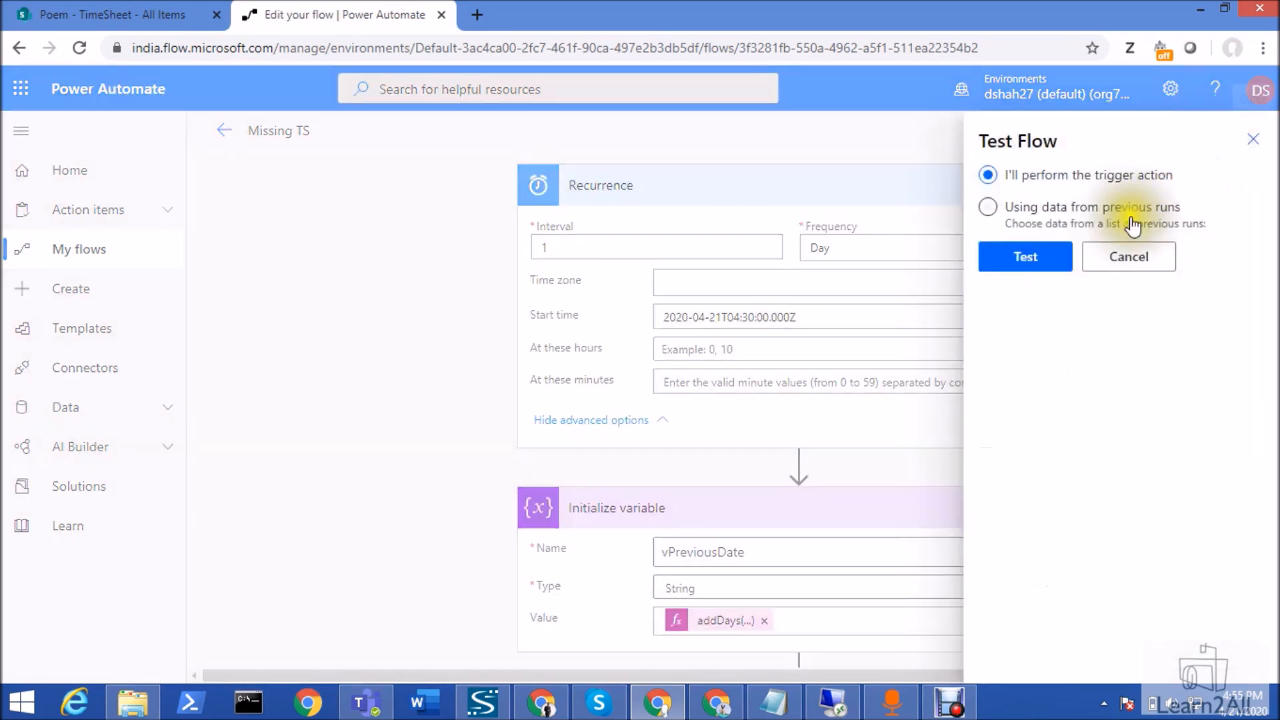
left_click(1025, 256)
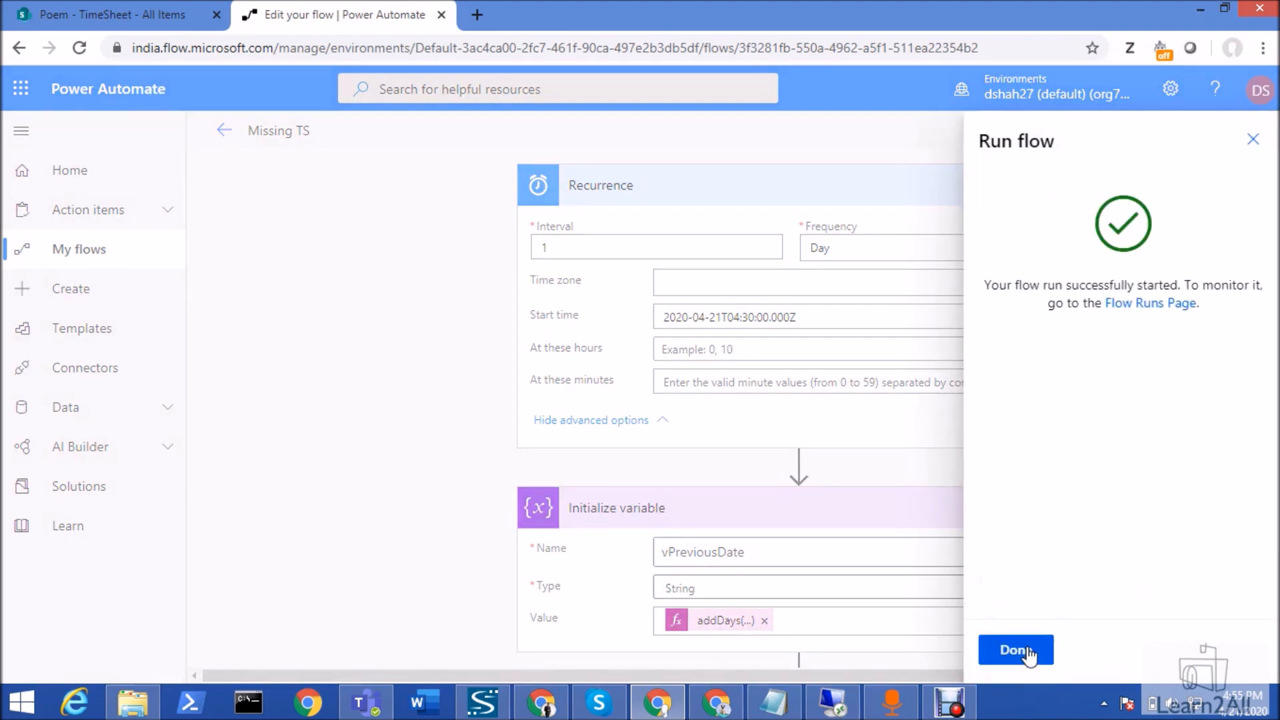
left_click(1015, 650)
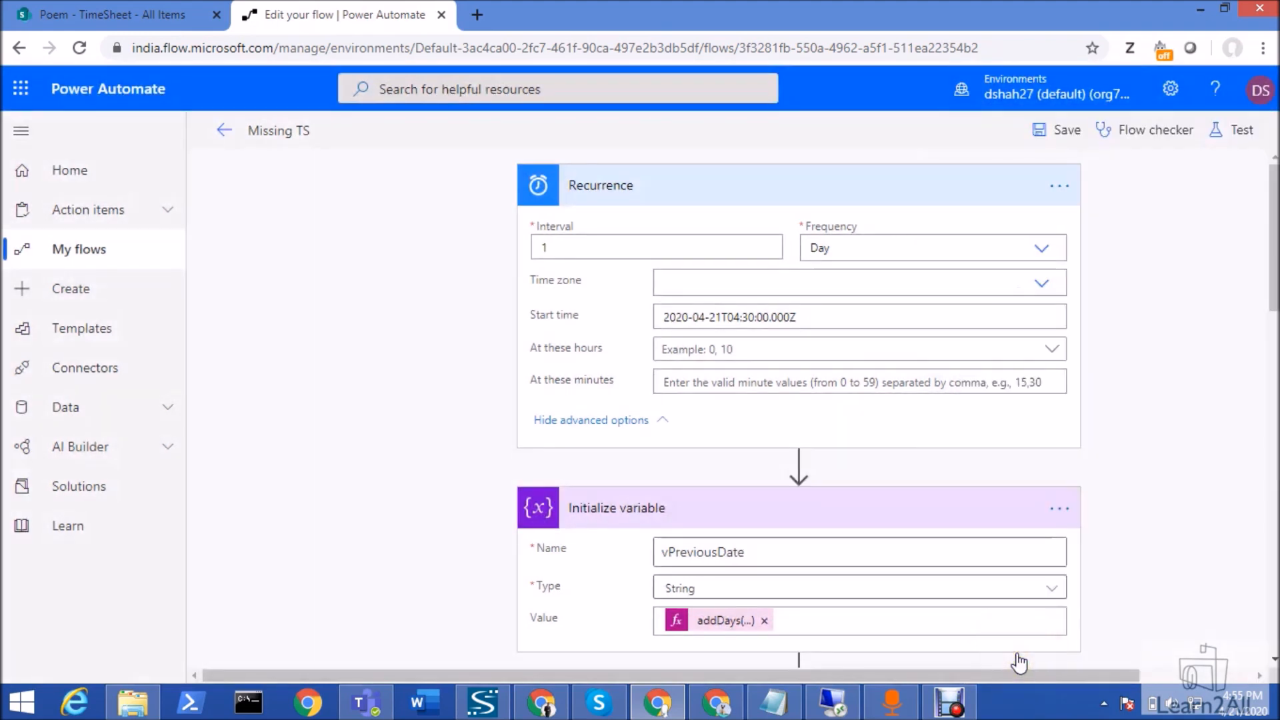
Step: Open the latest run and inspect Condition evaluating true with the Sample entry returned
left_click(1236, 130)
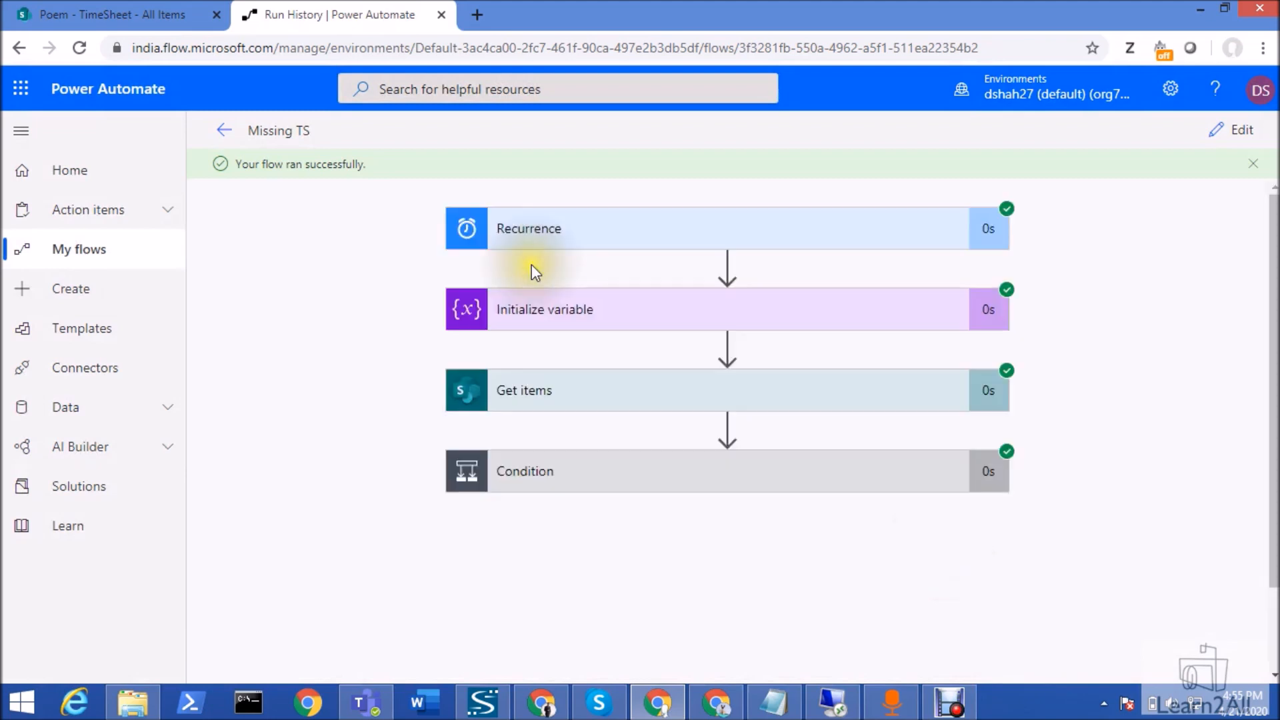
left_click(592, 472)
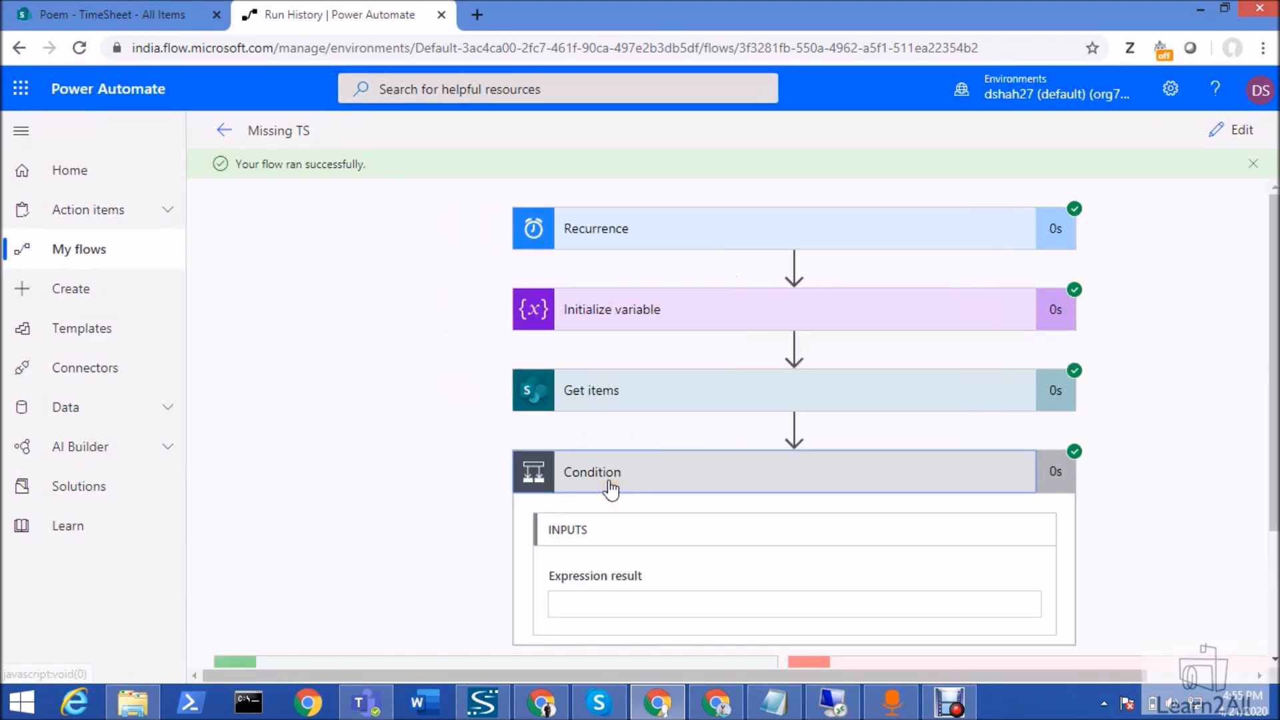
scroll("down", 3)
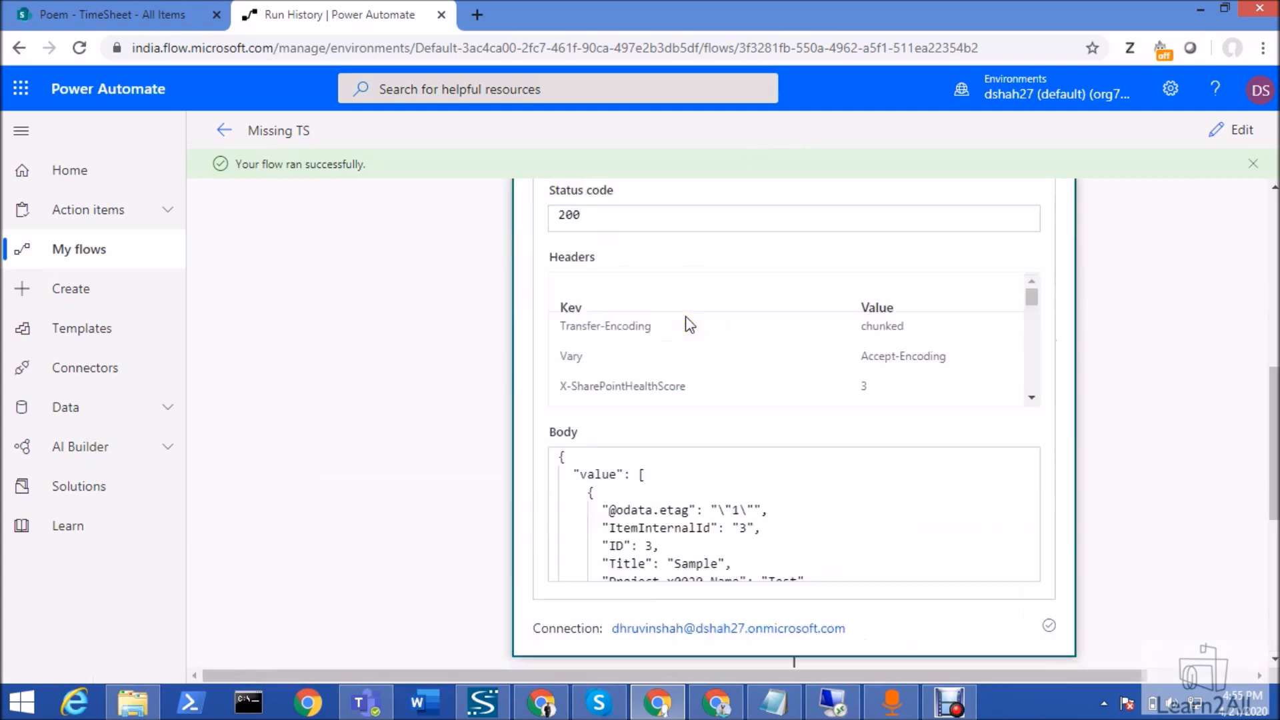
scroll("down", 3)
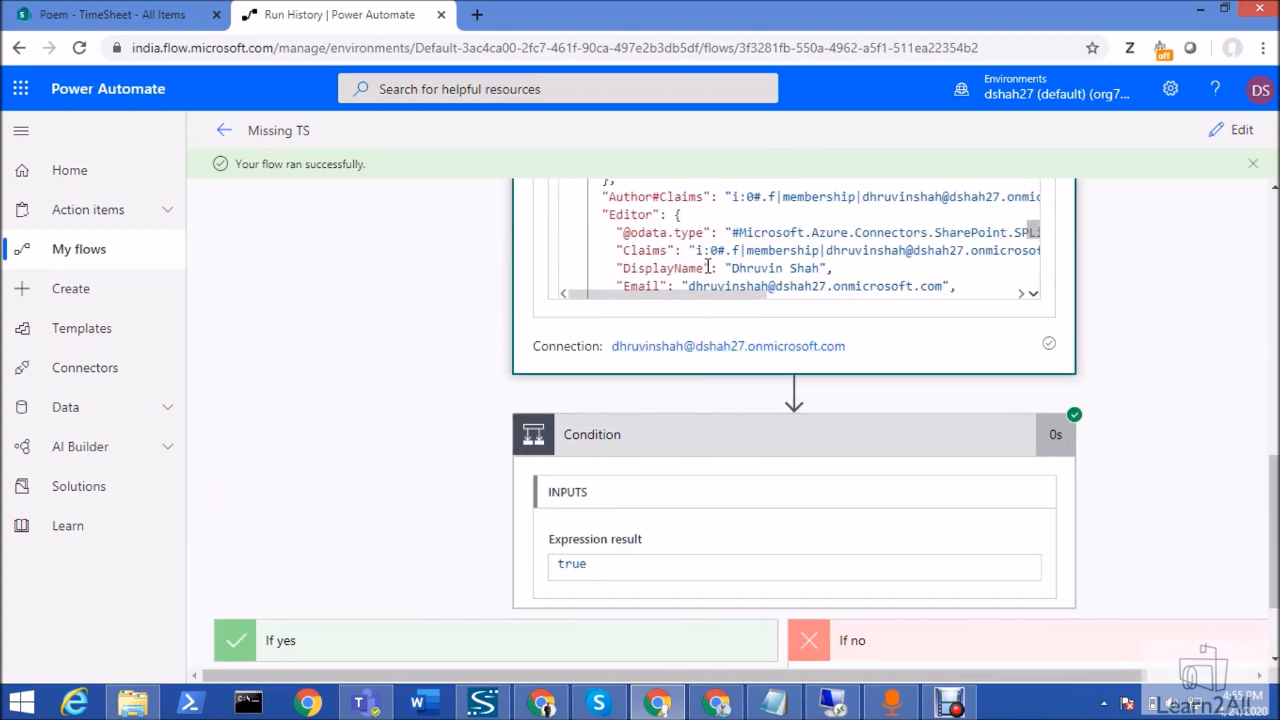
scroll("down", 3)
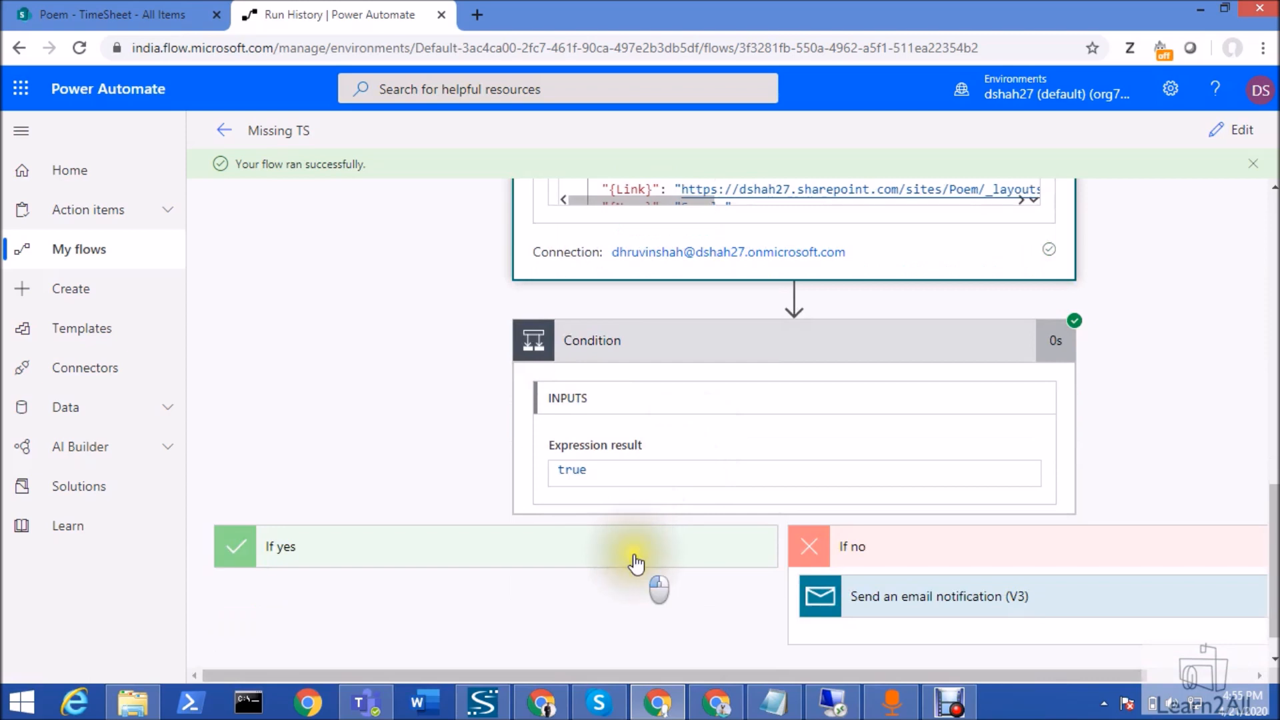
scroll("up", 3)
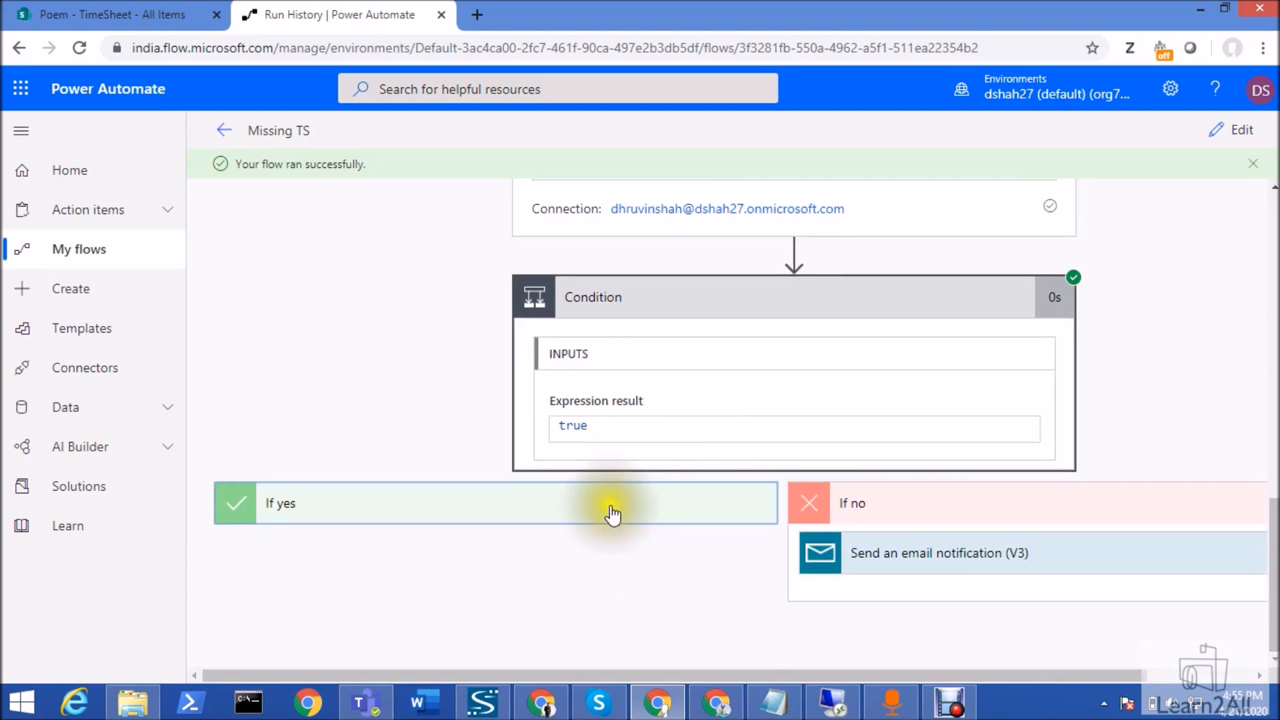
Step: Switch to SharePoint to see the TimeSheet list with the 4/20/2020 Sample entry
left_click(106, 14)
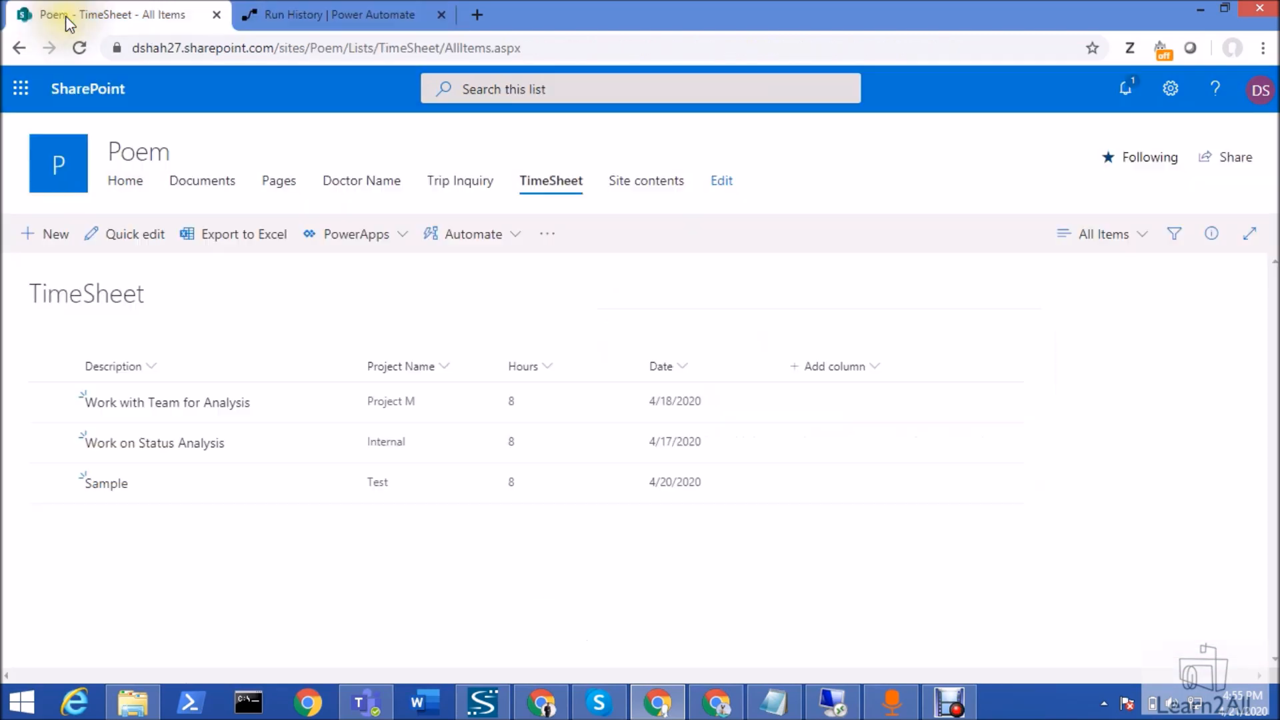
mouse_move(127, 123)
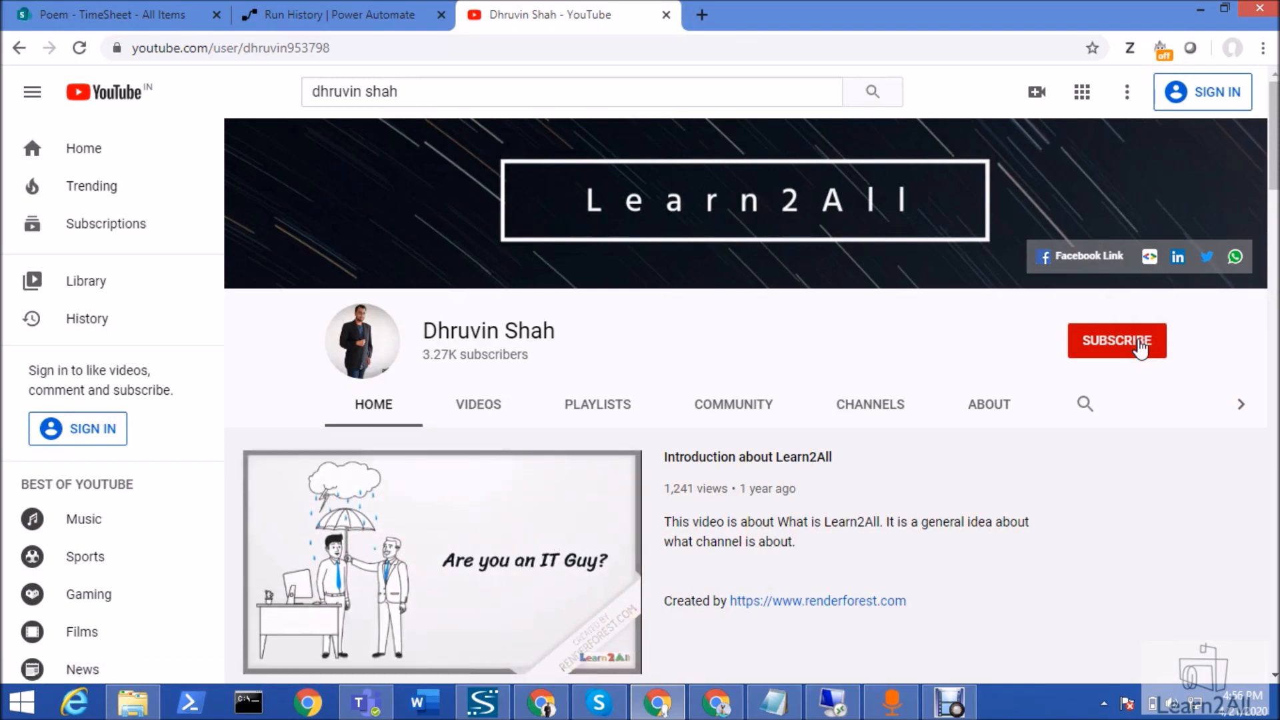
mouse_move(1116, 281)
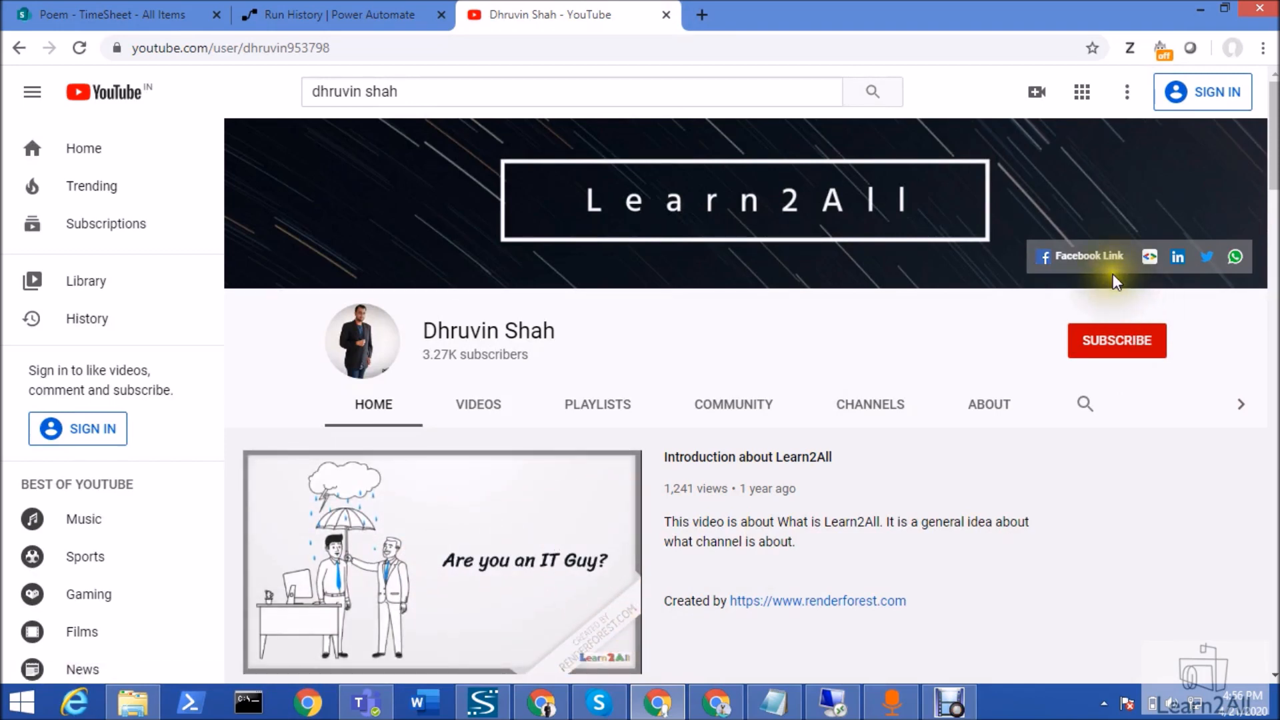